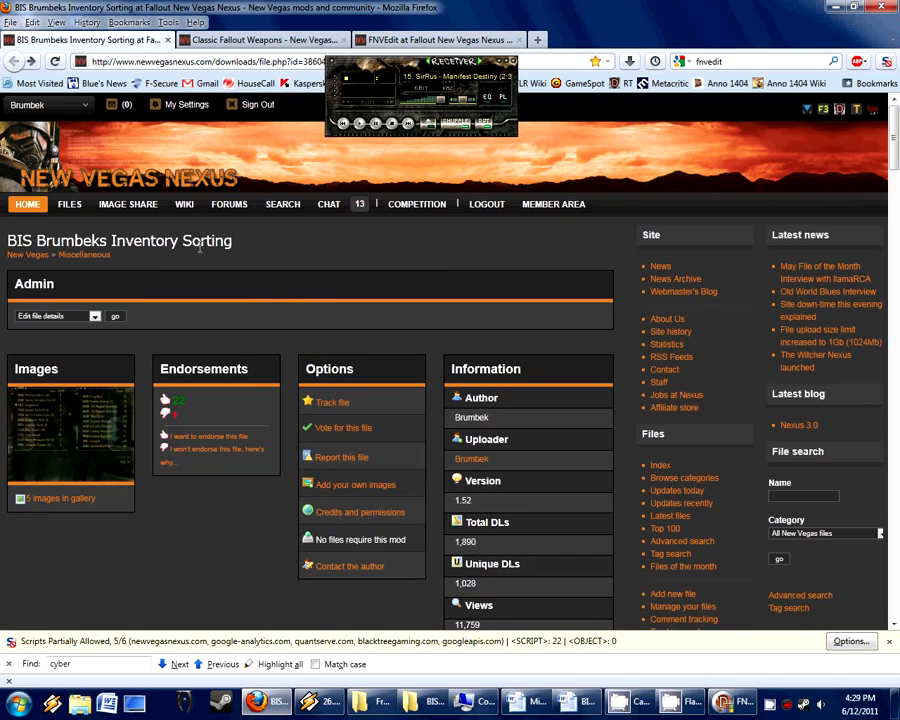
Step: Select BIS - Brumbek's Inventory Sorting.esp to show author Brumbek and sole master FalloutNV.esm
scroll("down", 3)
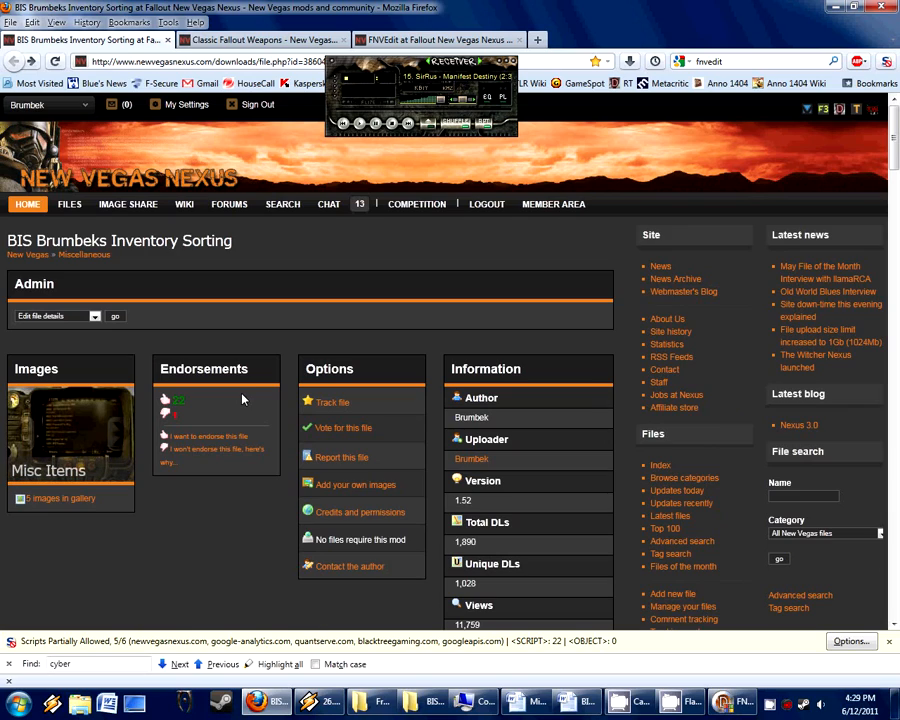
scroll("down", 3)
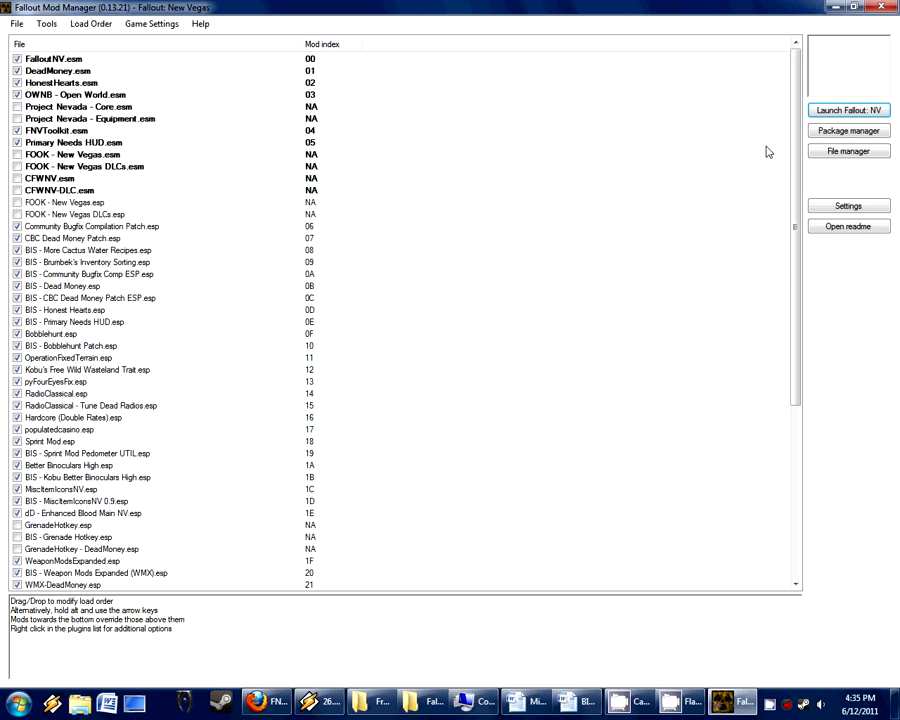
mouse_move(785, 148)
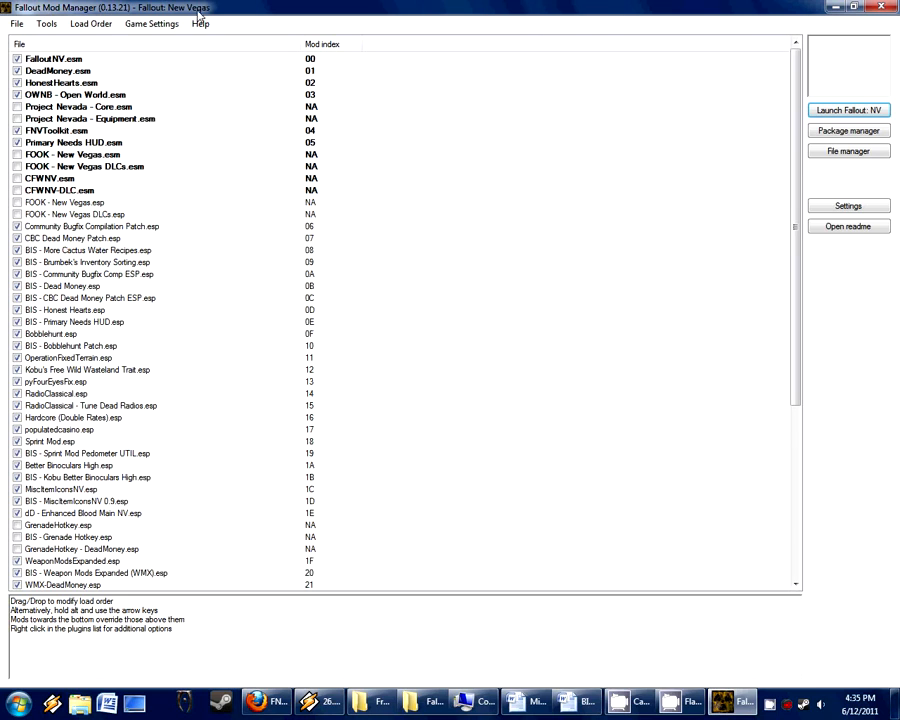
mouse_move(648, 143)
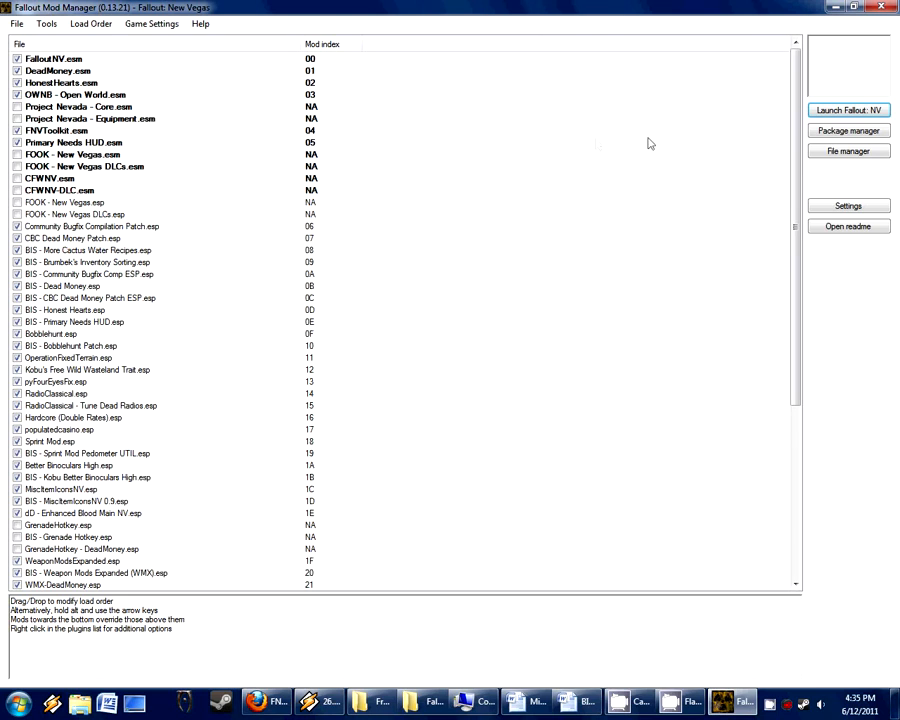
scroll("down", 3)
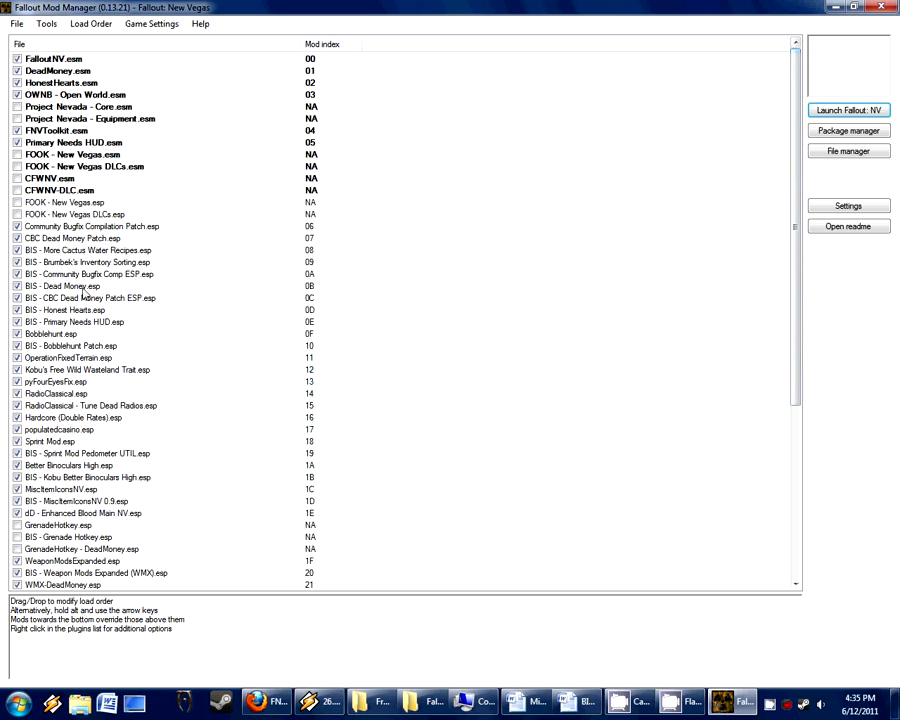
left_click(90, 262)
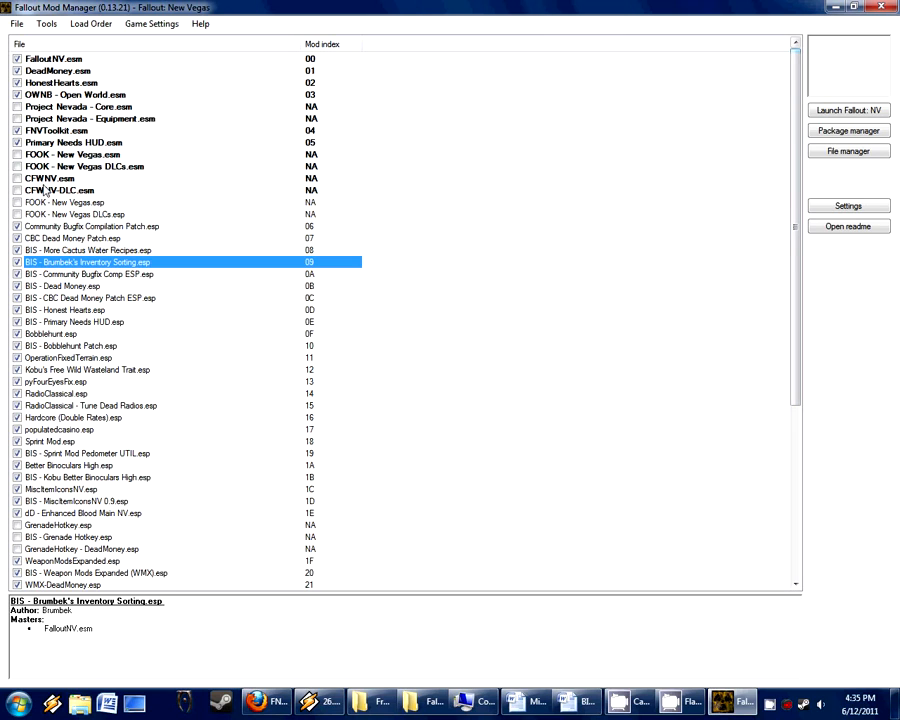
mouse_move(123, 228)
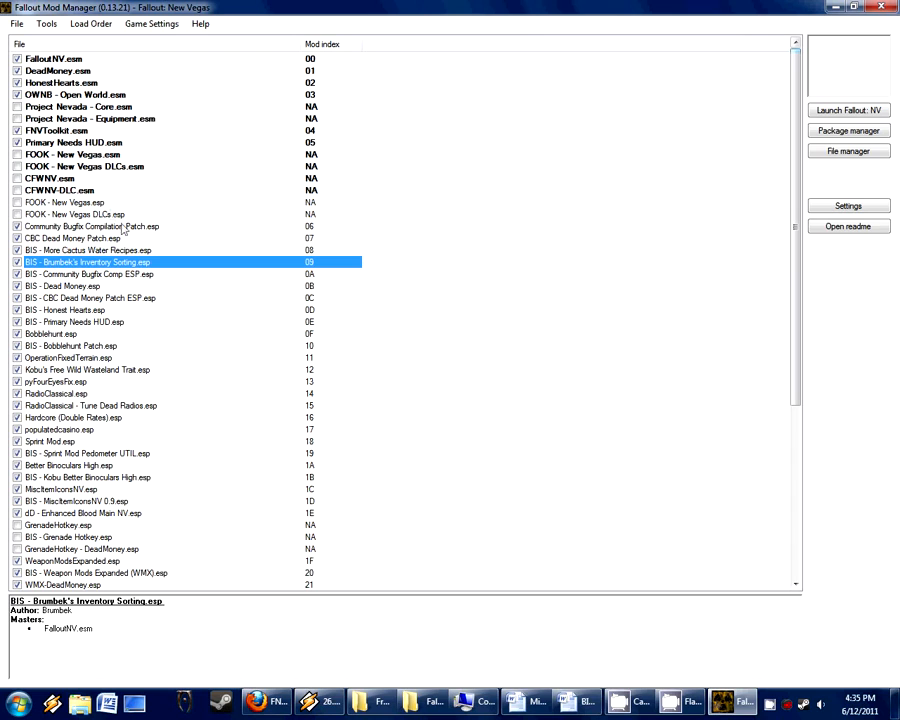
left_click(92, 226)
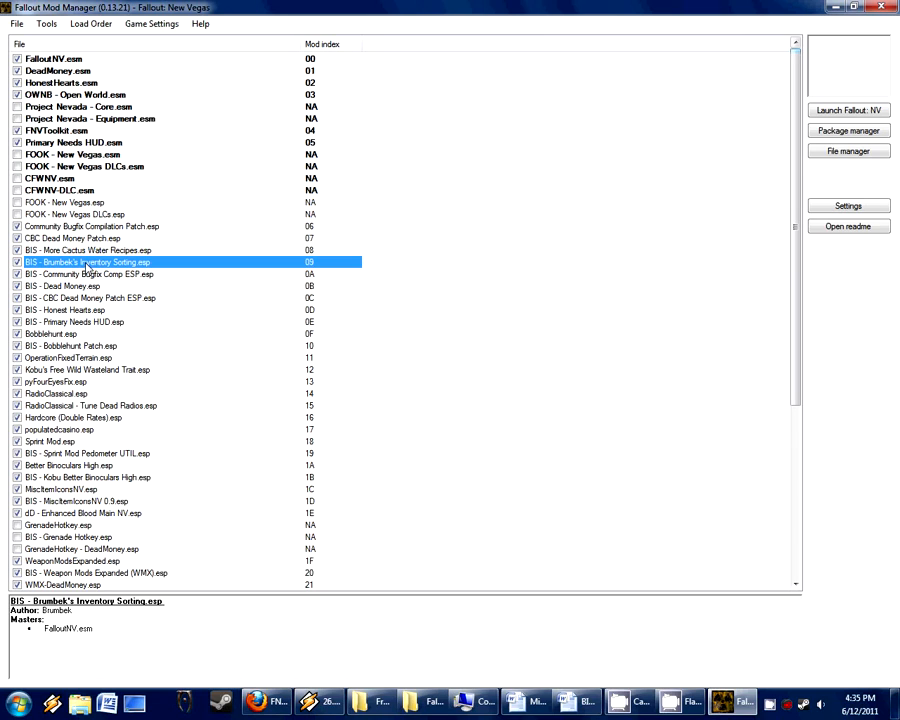
mouse_move(70, 398)
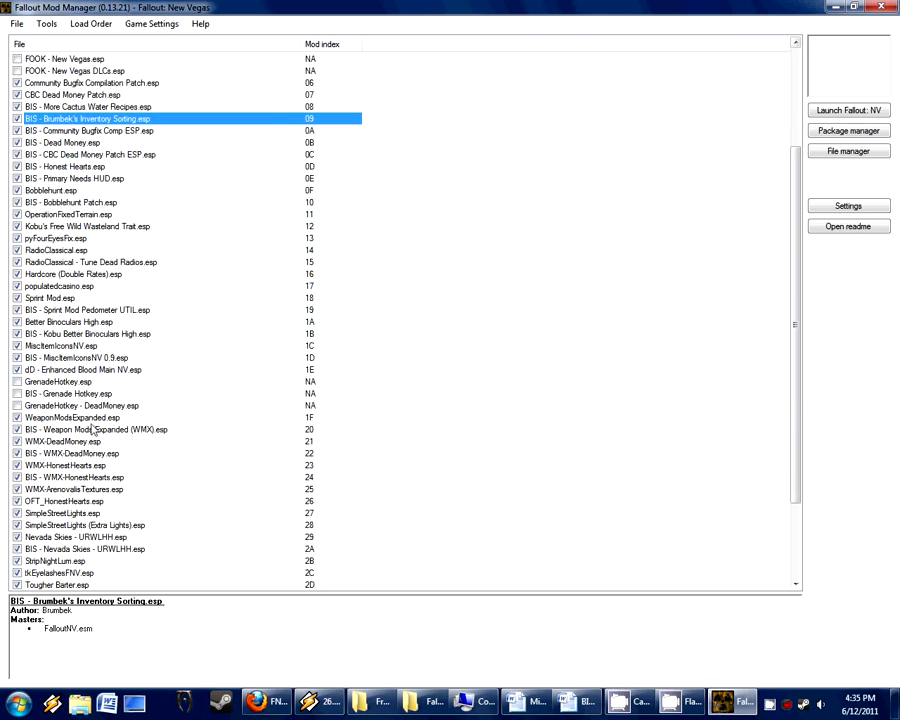
Step: Compare WeaponModsExpanded.esp with BIS - Weapon Mods Expanded (WMX).esp and its two masters
left_click(72, 417)
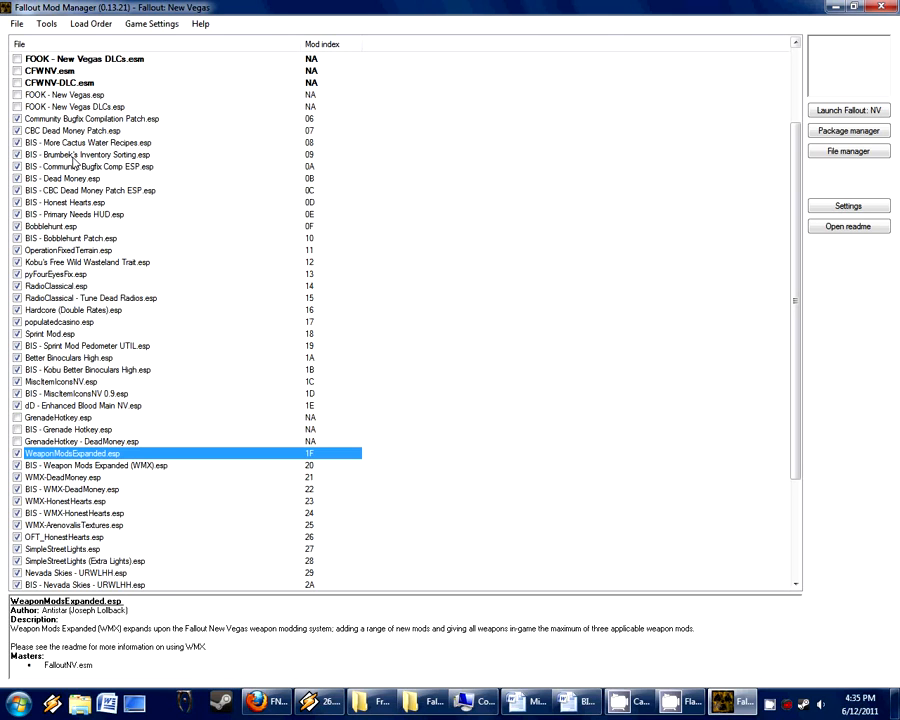
left_click(88, 154)
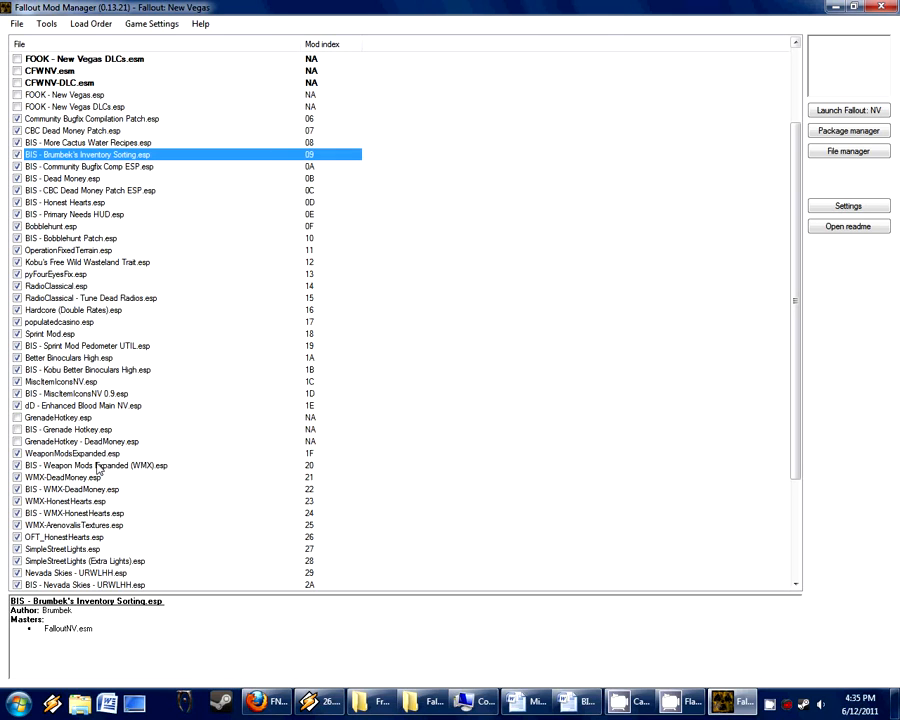
left_click(72, 453)
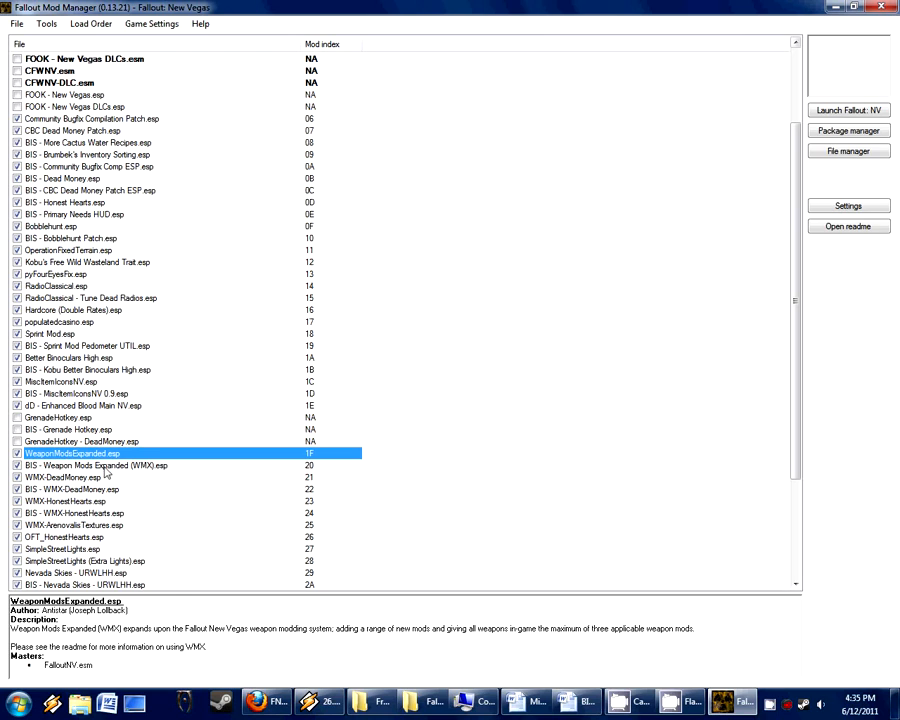
left_click(97, 465)
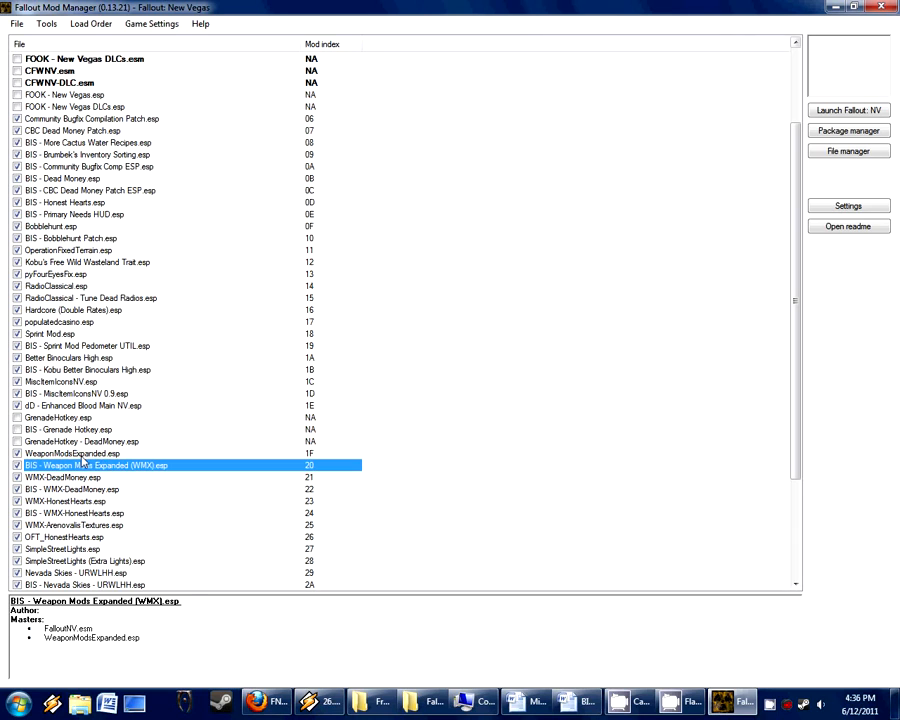
left_click(72, 453)
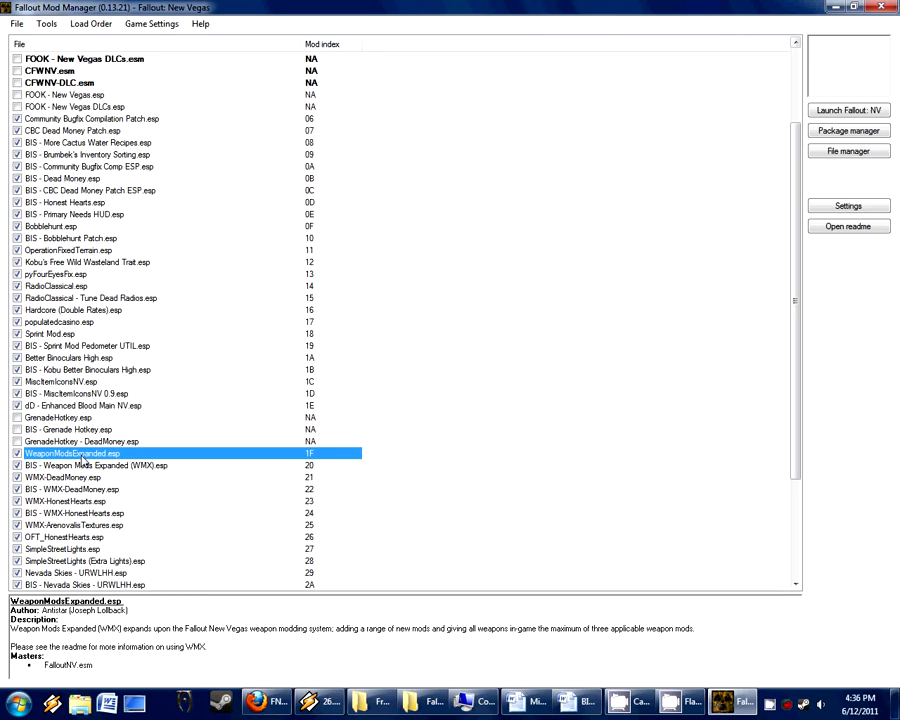
left_click(97, 465)
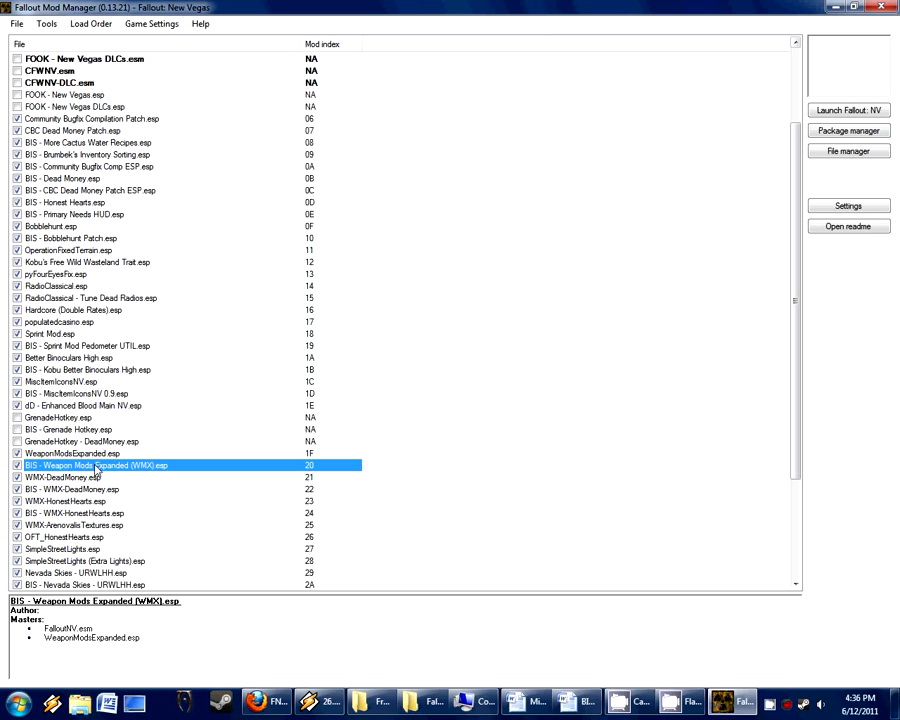
scroll("down", 3)
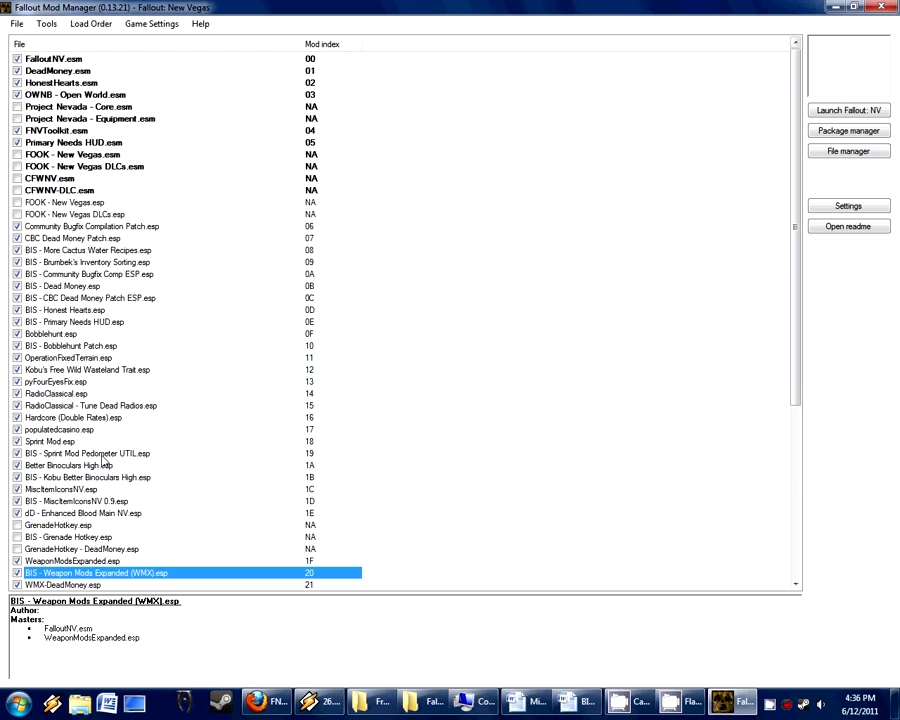
Step: View Sprint Mod.esp and BIS - Sprint Mod Pedometer UTIL.esp masters, then Brumbek's Inventory Sorting
scroll("down", 3)
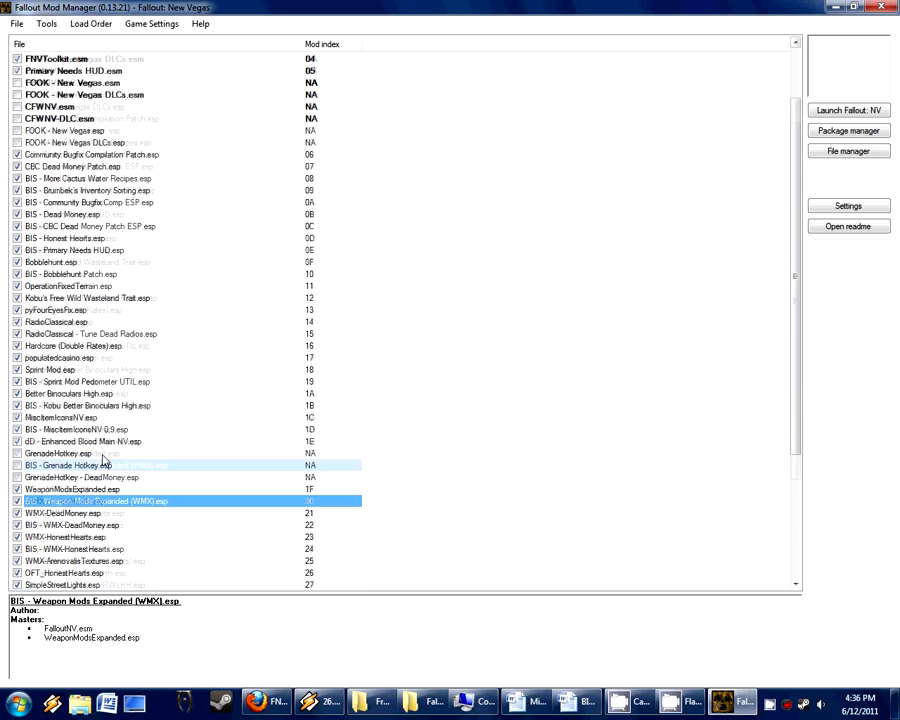
scroll("down", 3)
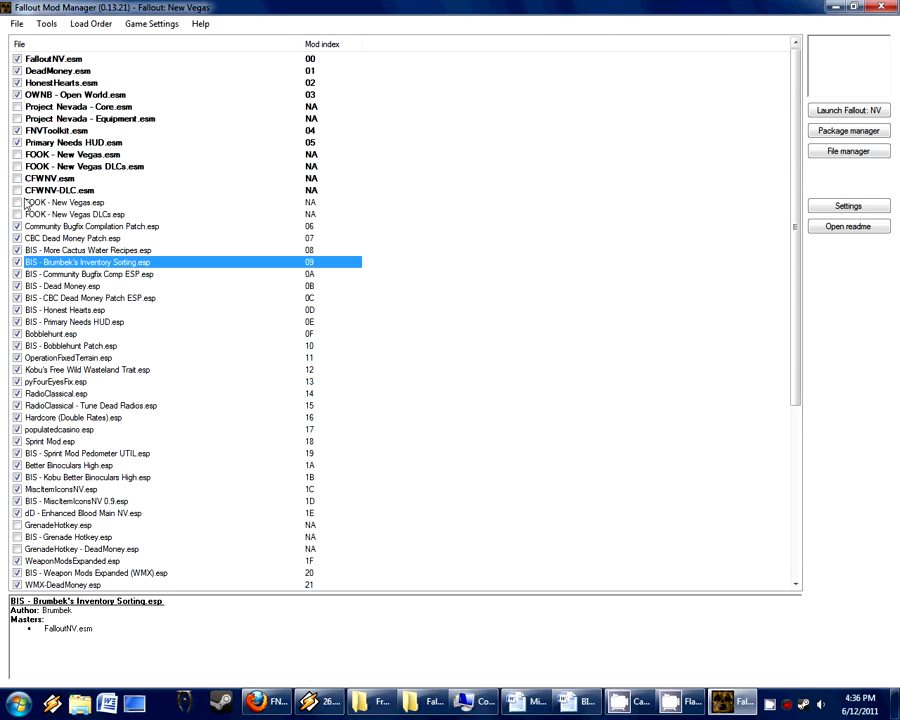
mouse_move(65, 275)
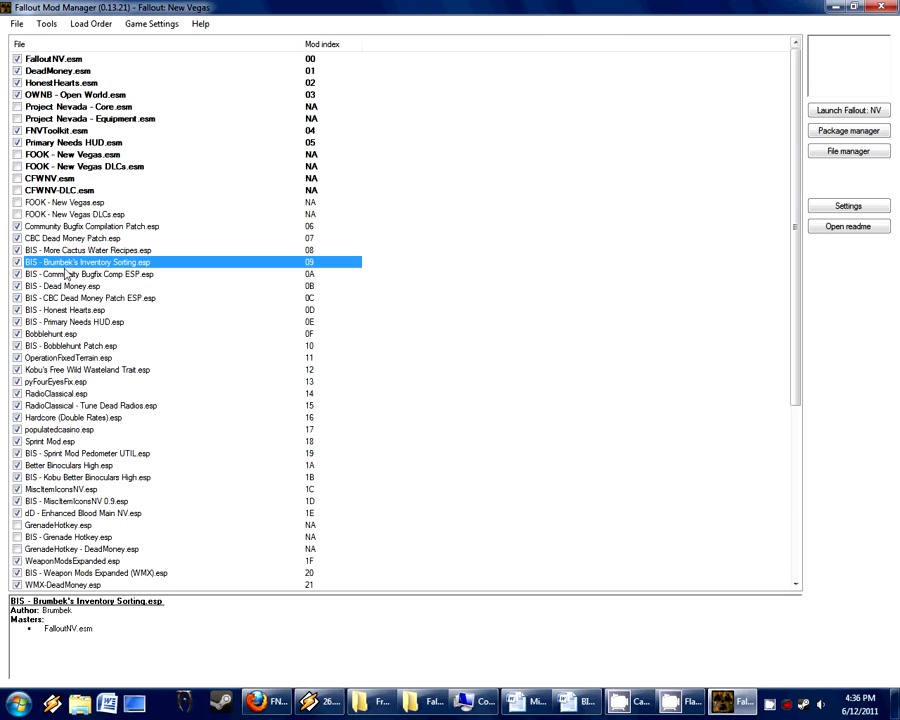
mouse_move(123, 376)
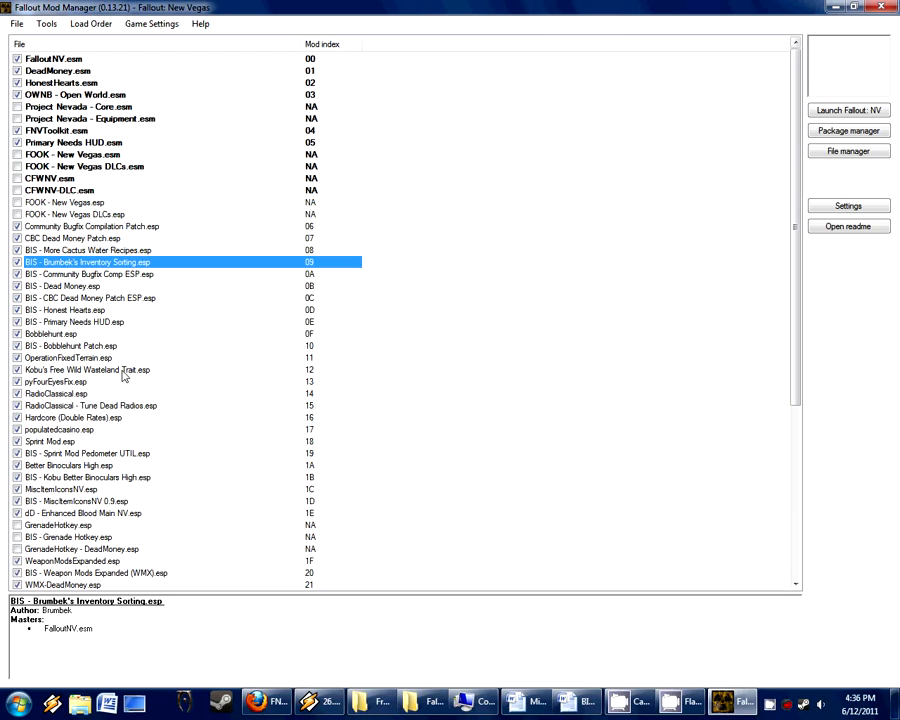
mouse_move(157, 392)
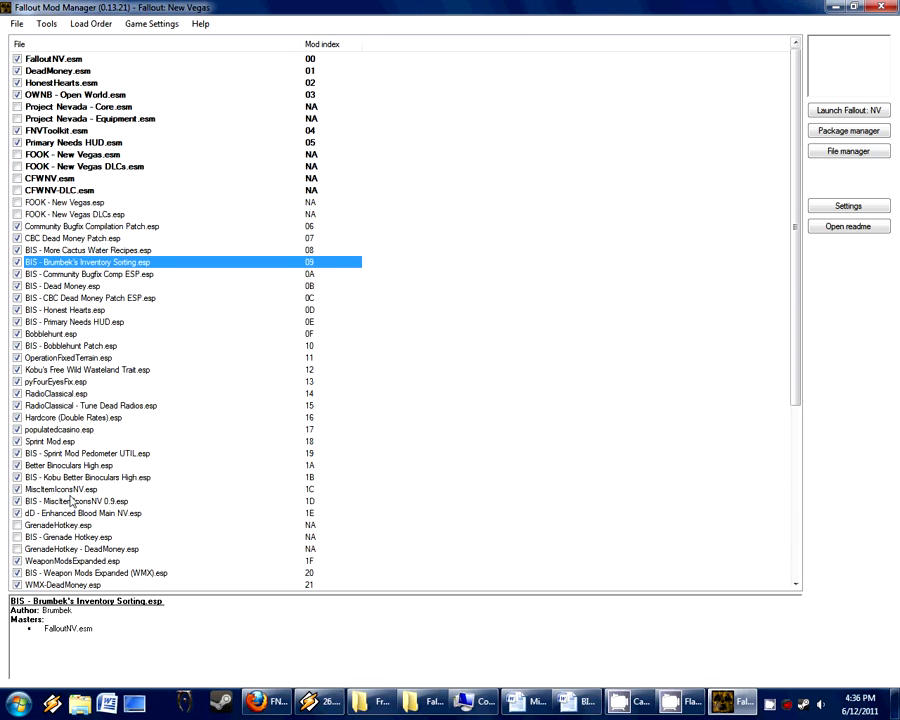
scroll("down", 3)
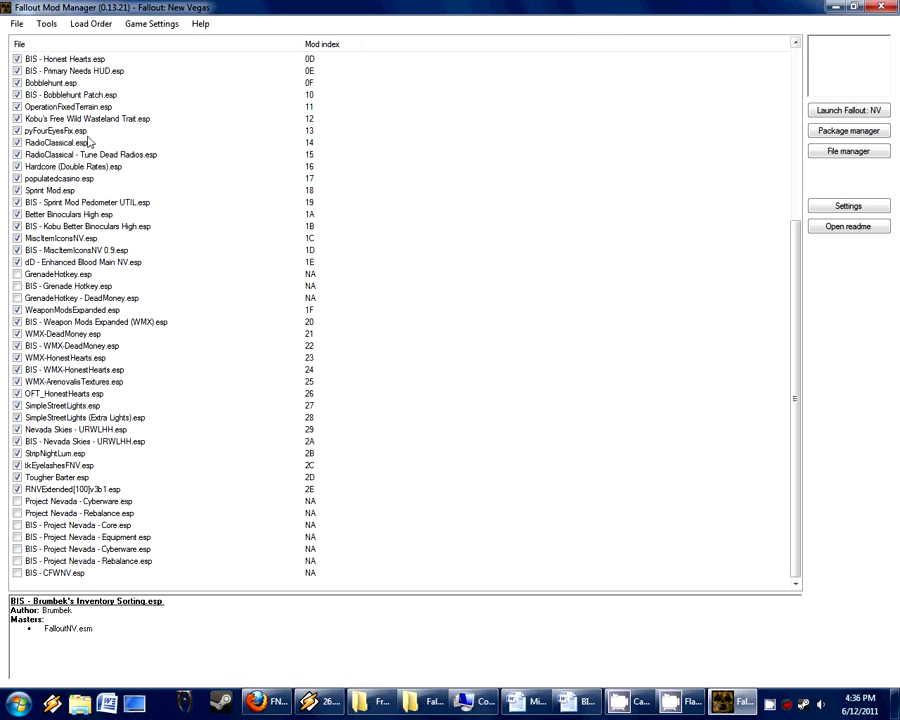
mouse_move(88, 420)
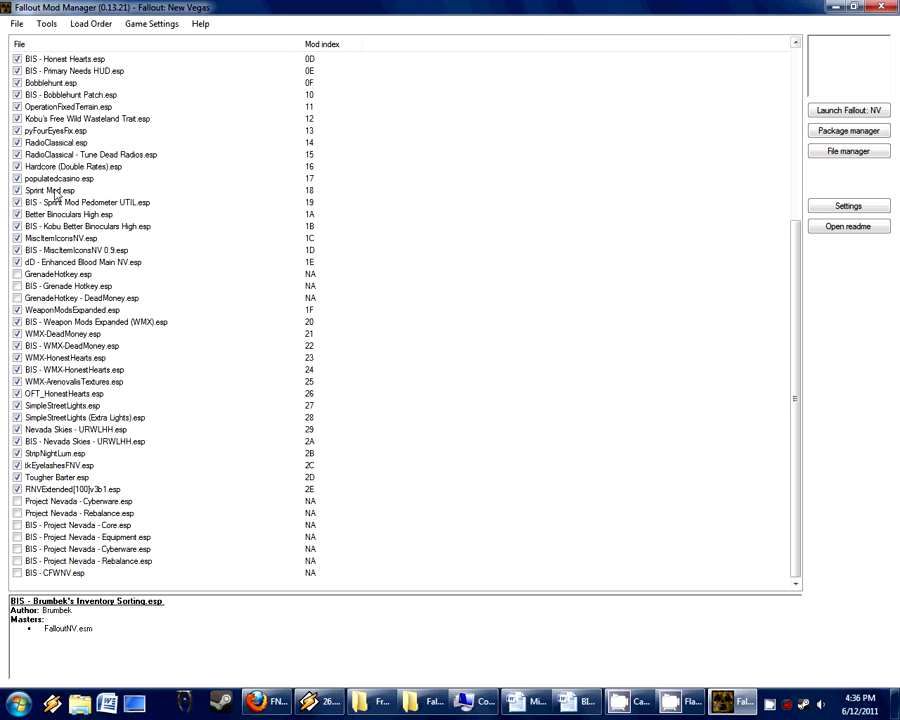
left_click(50, 190)
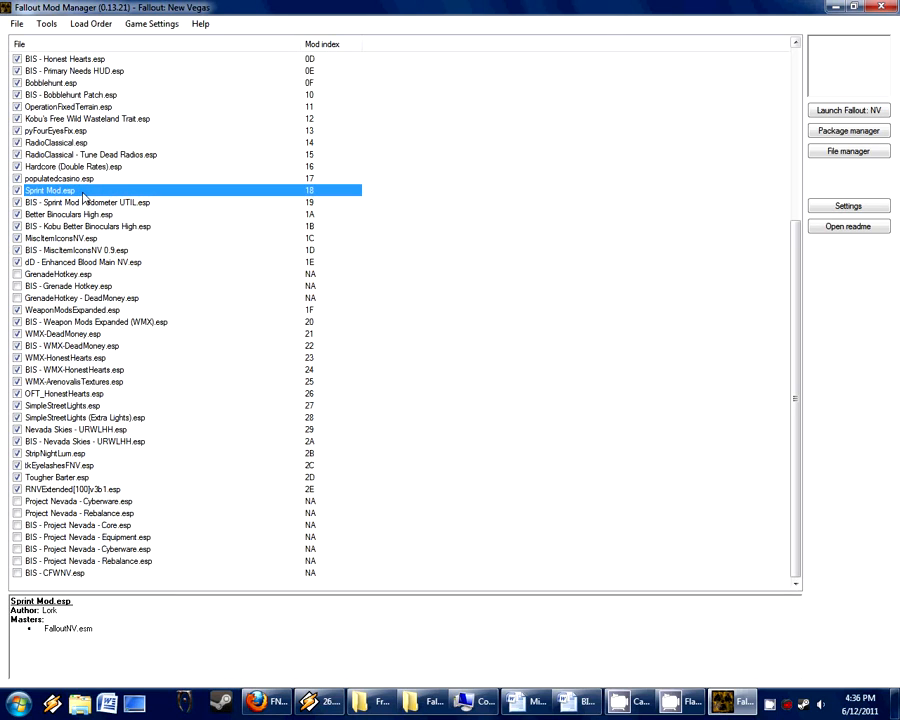
left_click(88, 202)
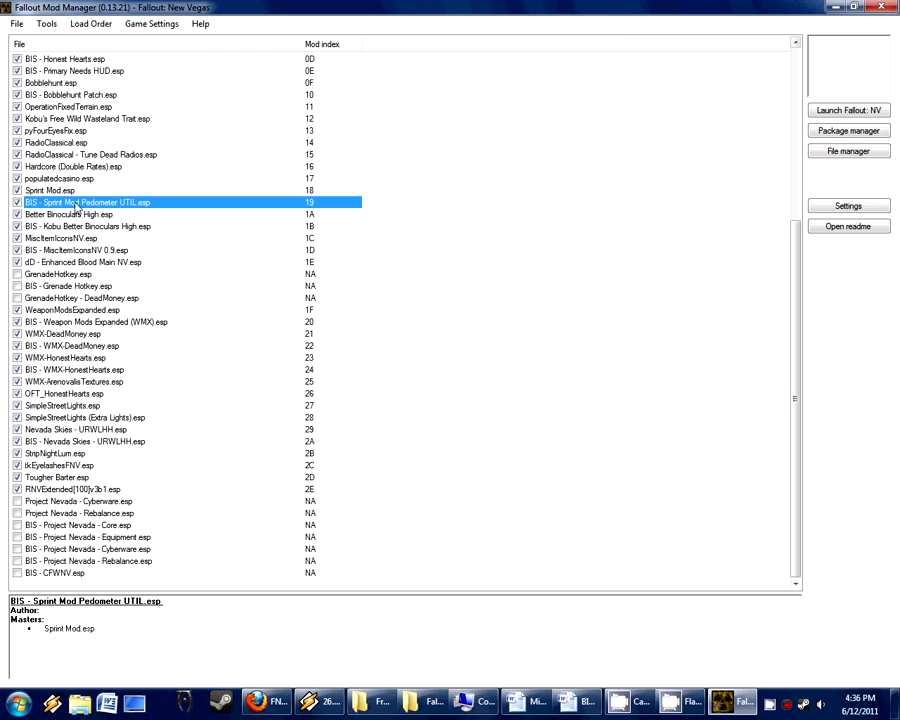
mouse_move(128, 213)
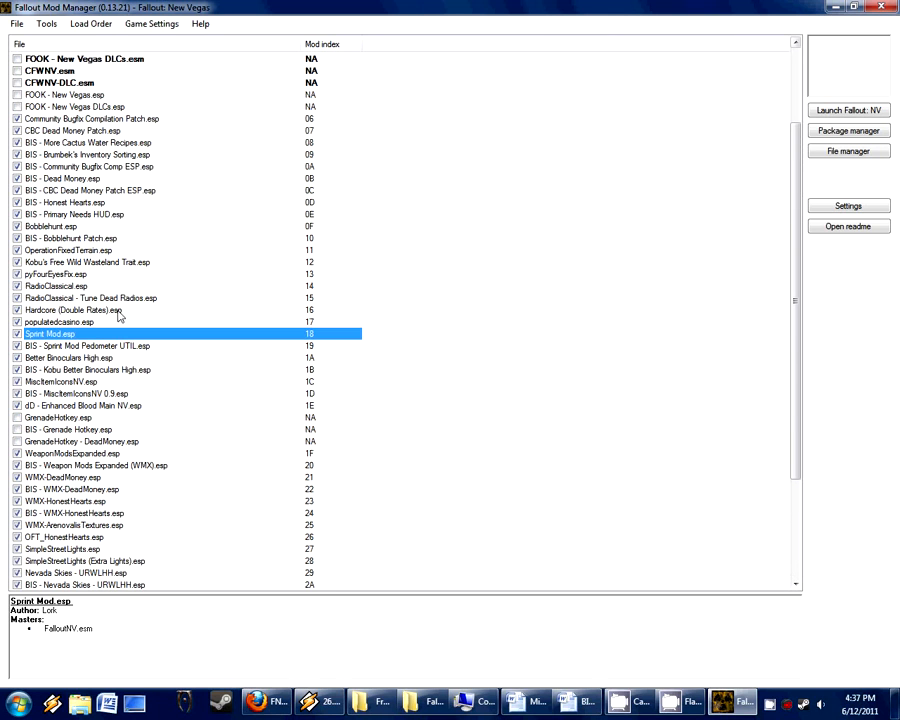
left_click(90, 154)
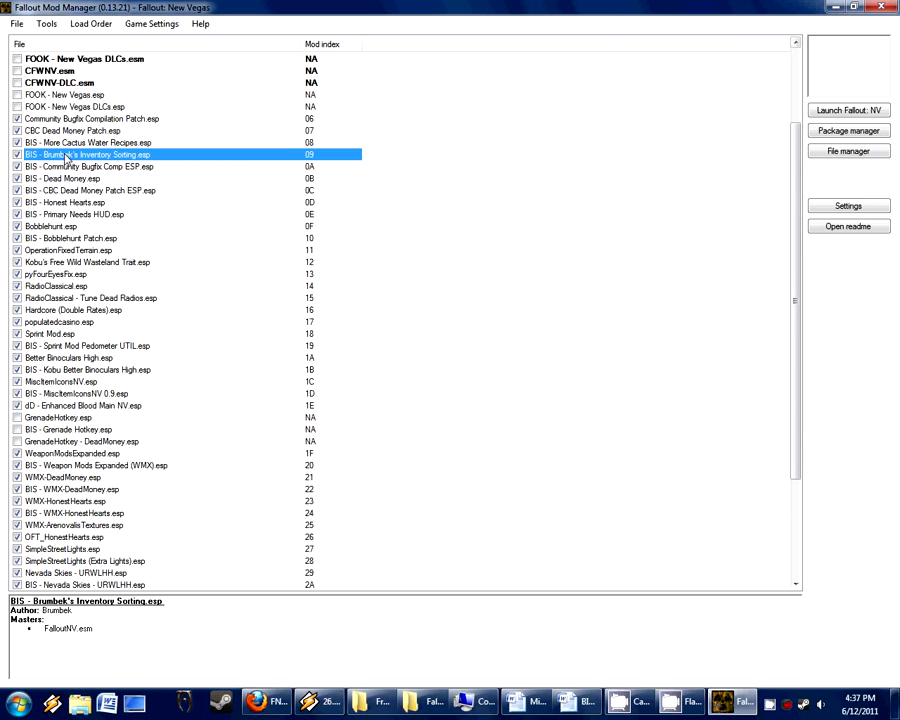
mouse_move(65, 338)
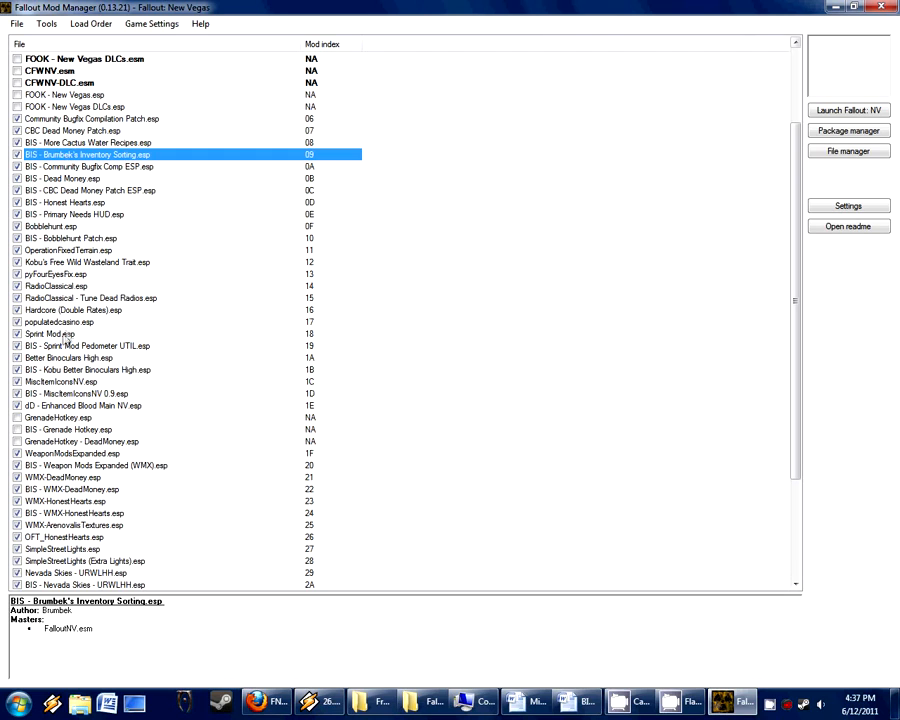
left_click(88, 345)
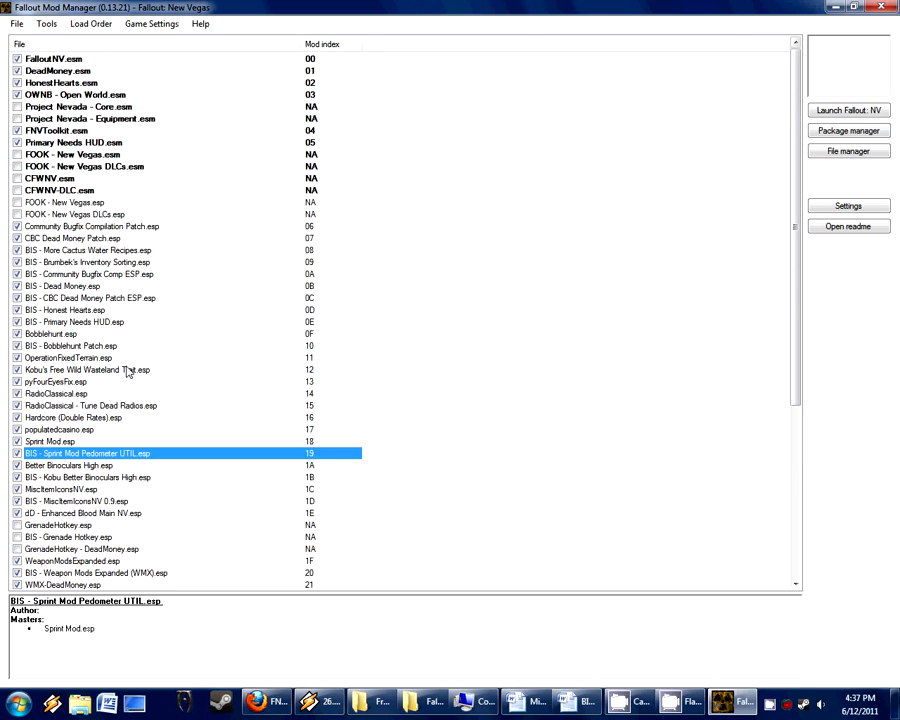
mouse_move(587, 650)
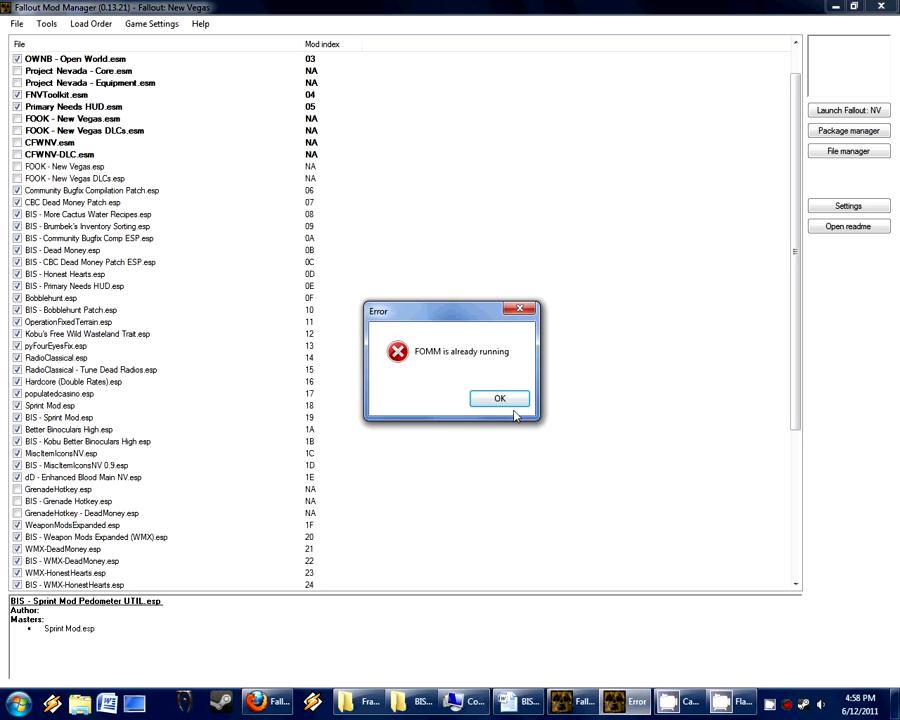
Step: Dismiss the 'FOMM is already running' error and select BIS - Brumbek's Inventory Sorting.esp
left_click(499, 398)
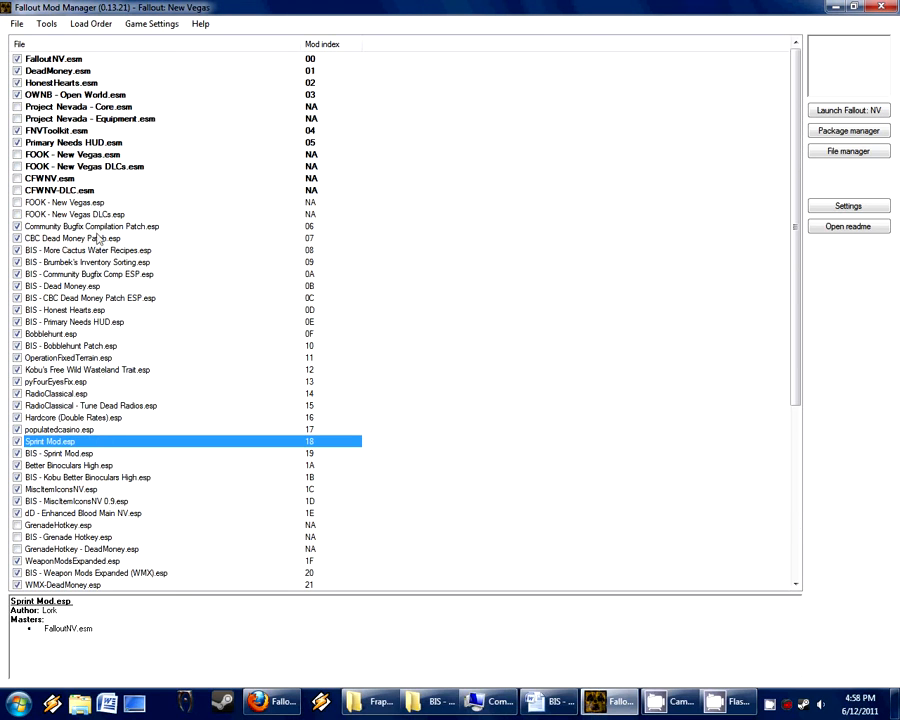
left_click(87, 261)
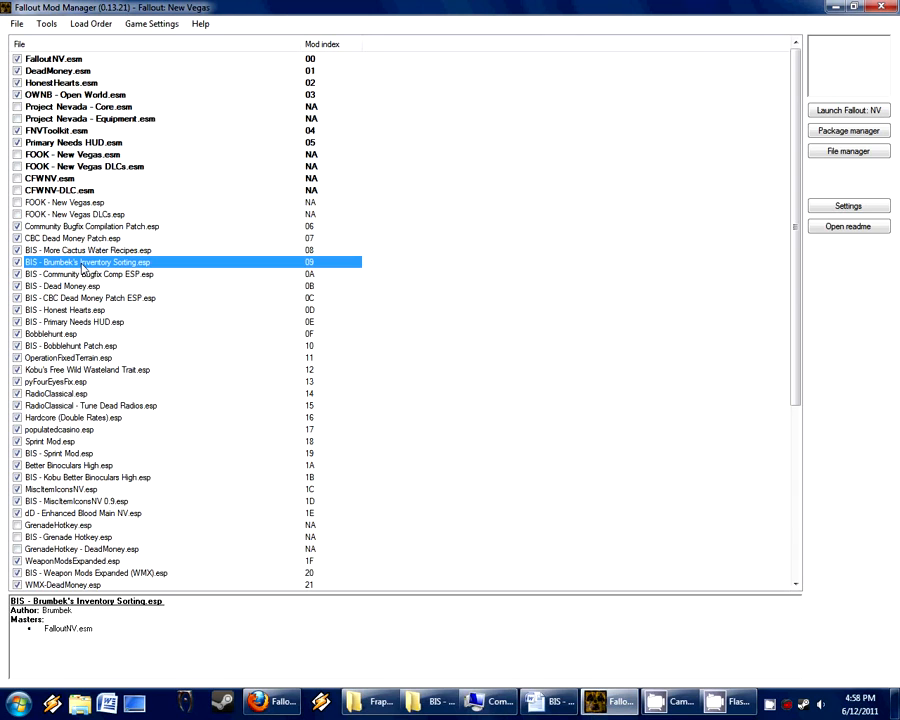
left_click(50, 441)
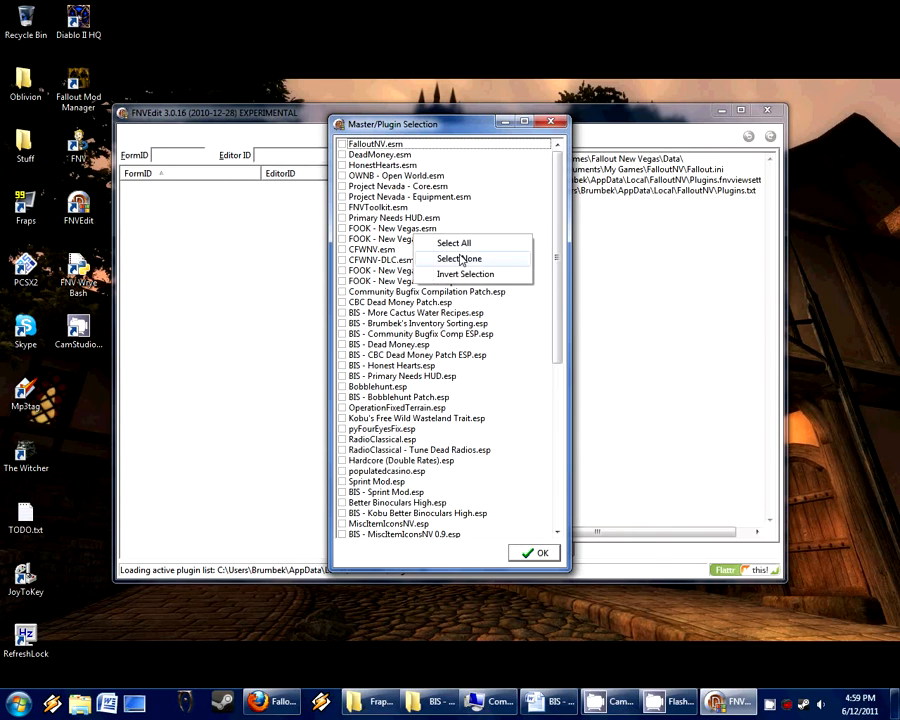
Step: Load only Sprint Mod.esp from the Master/Plugin Selection list
scroll("down", 3)
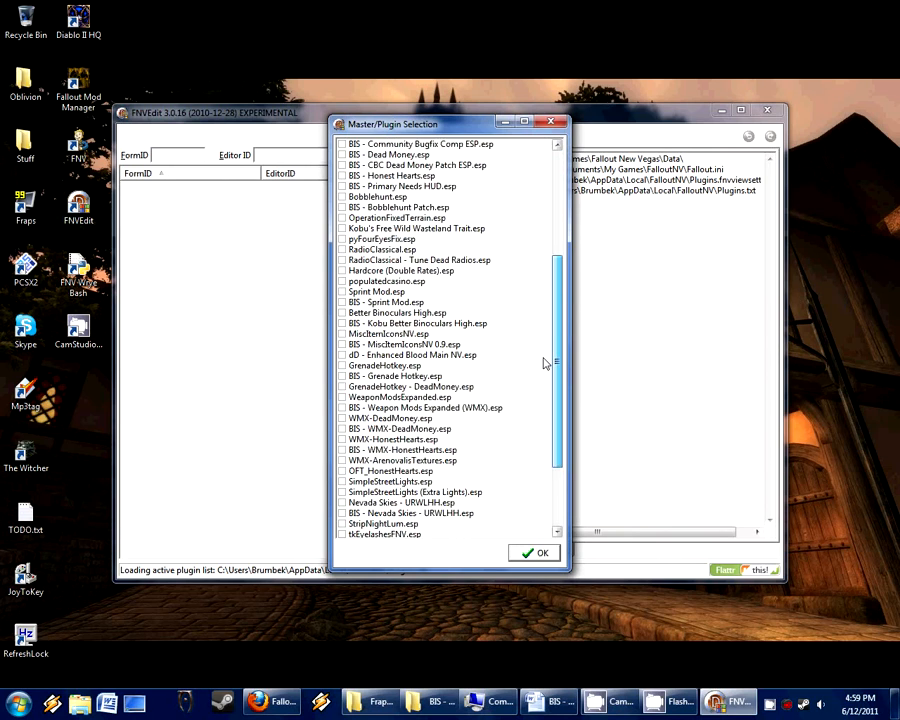
scroll("down", 3)
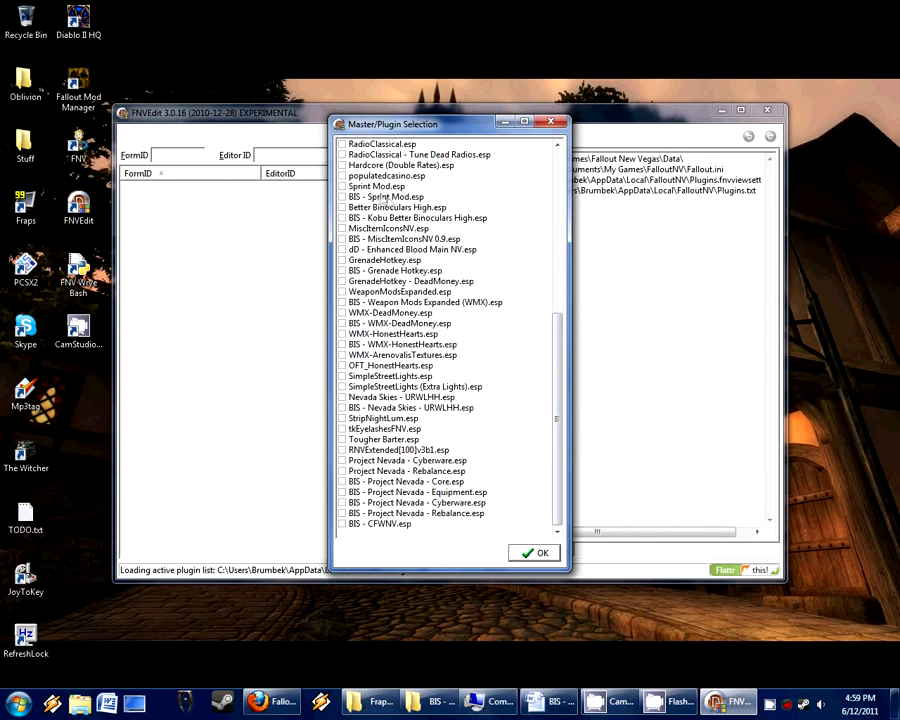
left_click(376, 186)
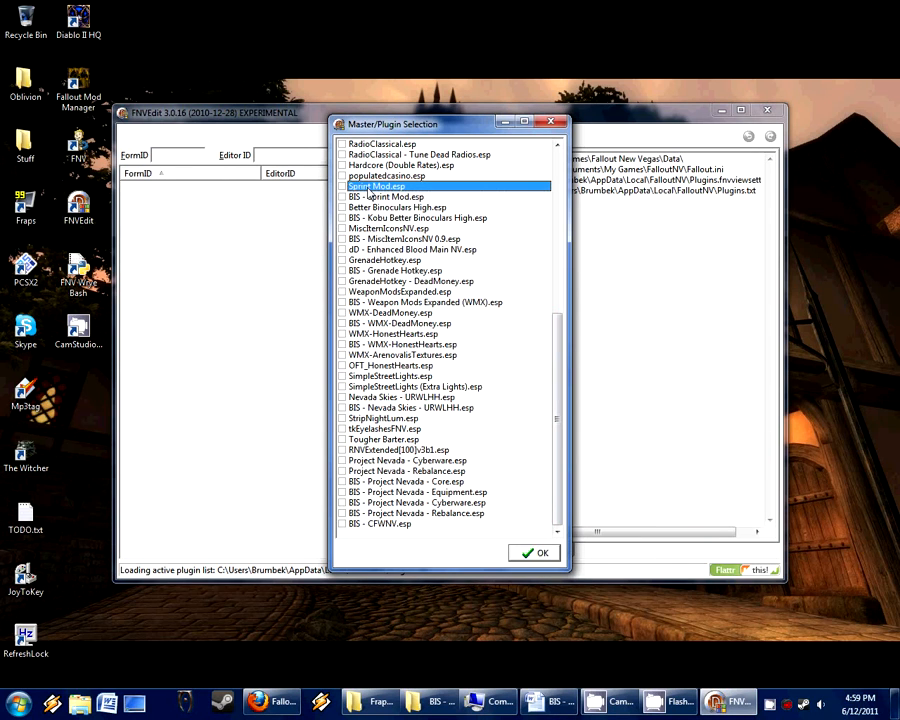
left_click(534, 552)
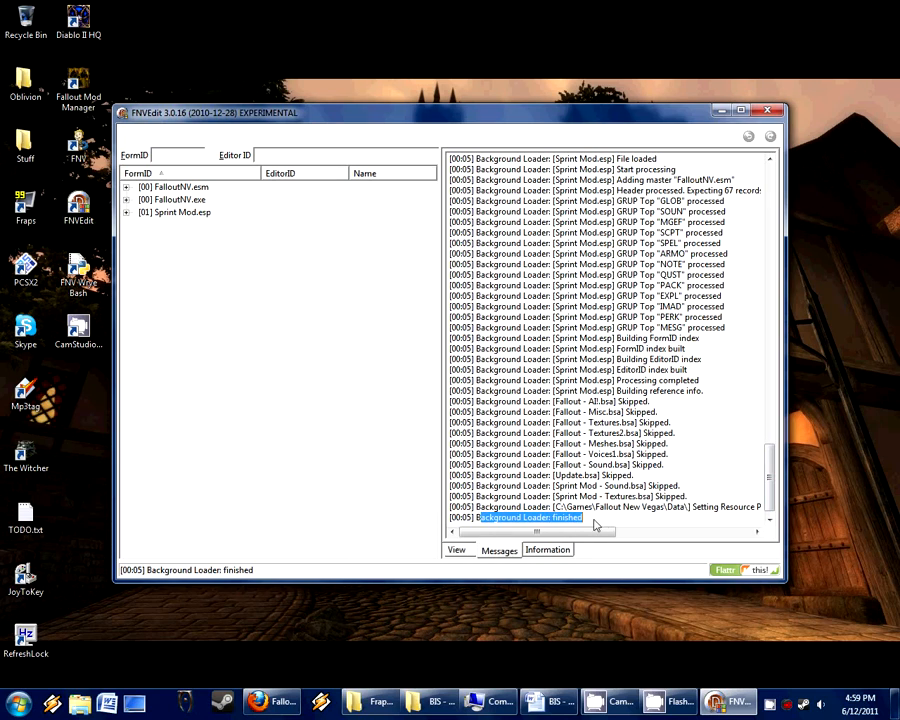
Step: Expand Sprint Mod.esp's Armor group, maximize the editor, and view SprintMenuARMO
left_click(127, 212)
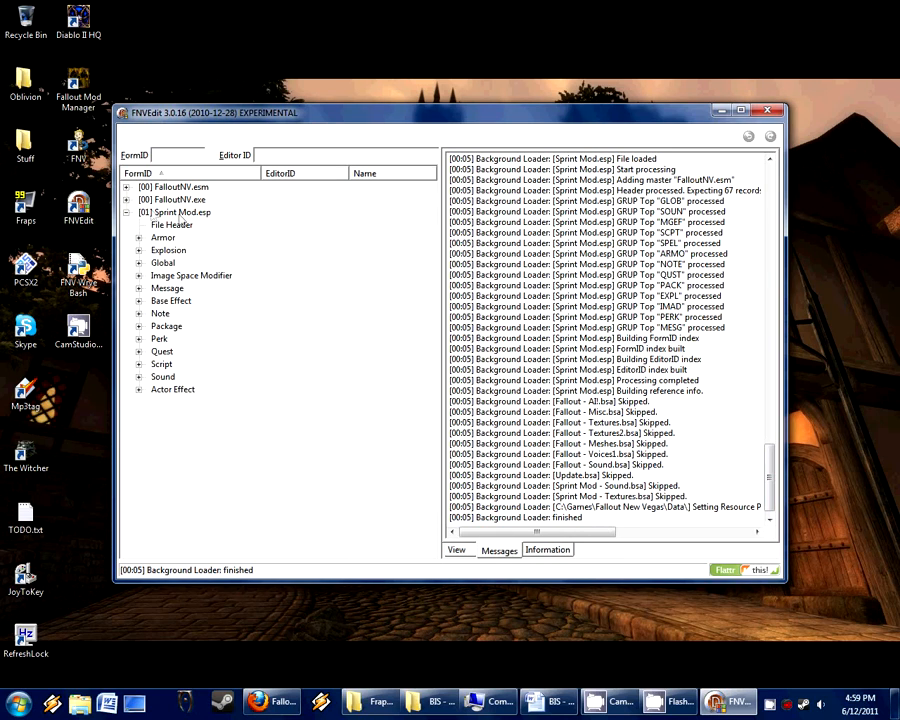
left_click(185, 212)
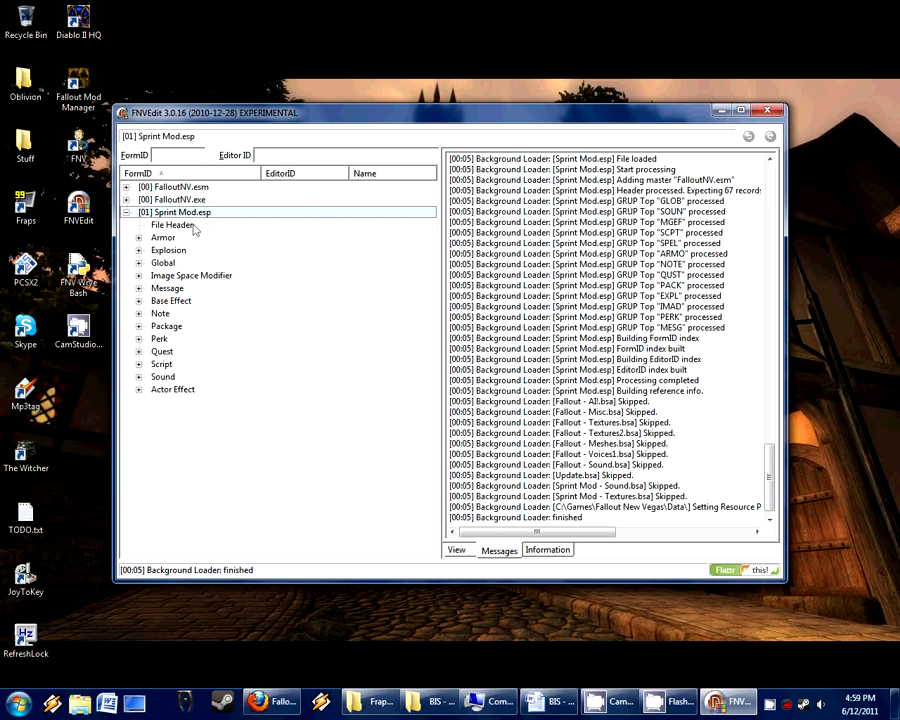
mouse_move(170, 380)
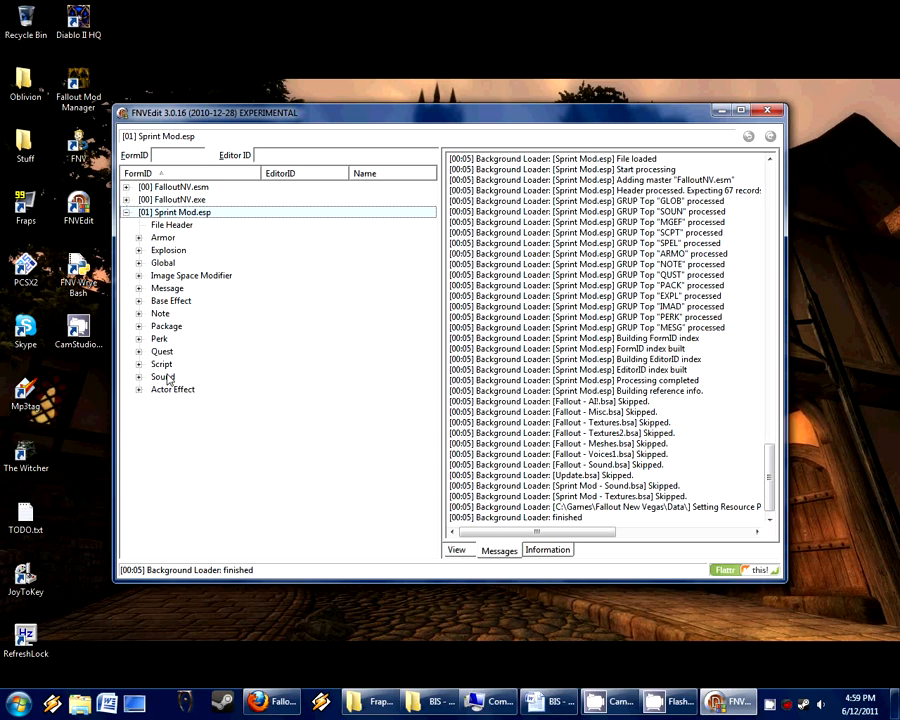
left_click(168, 250)
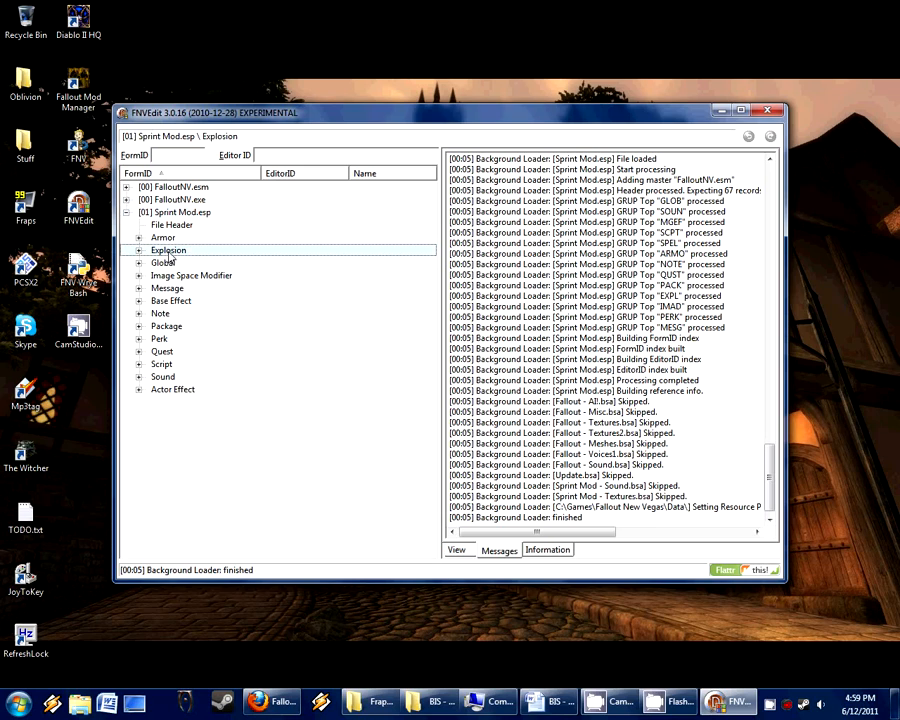
left_click(162, 237)
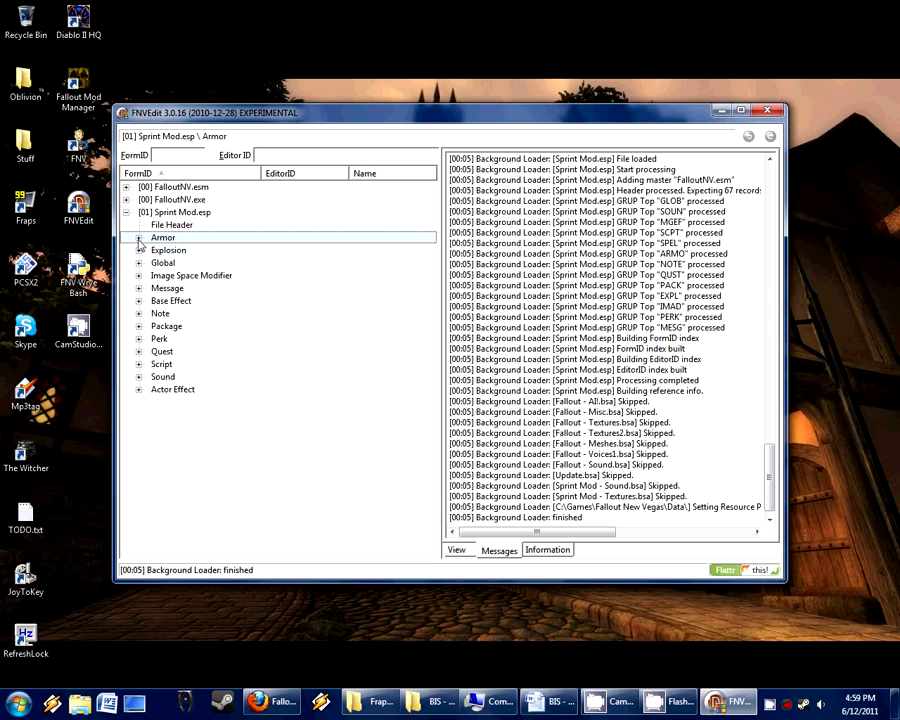
left_click(139, 237)
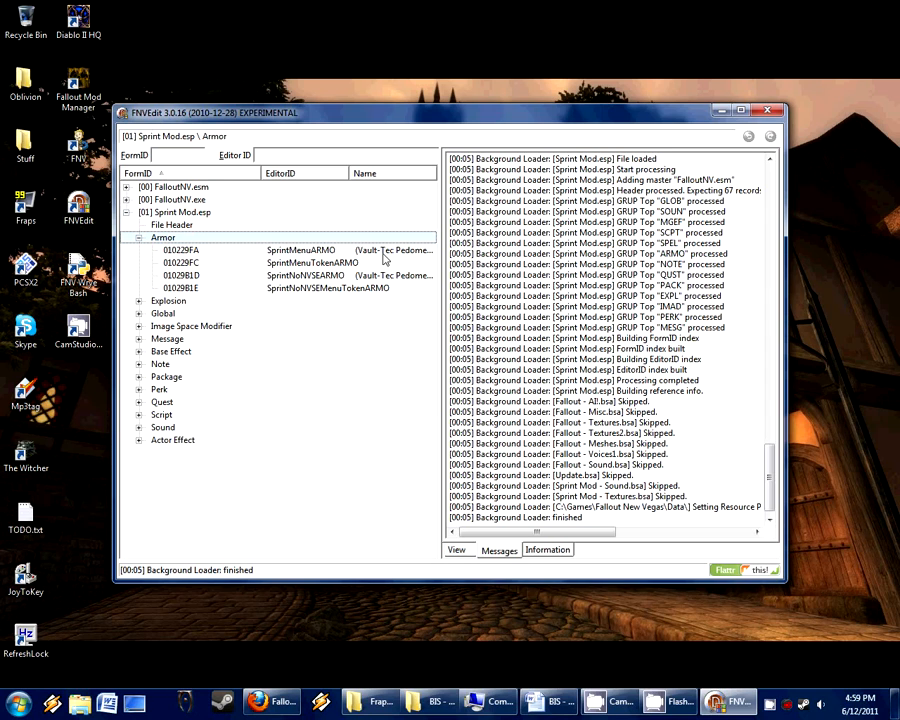
left_click(755, 110)
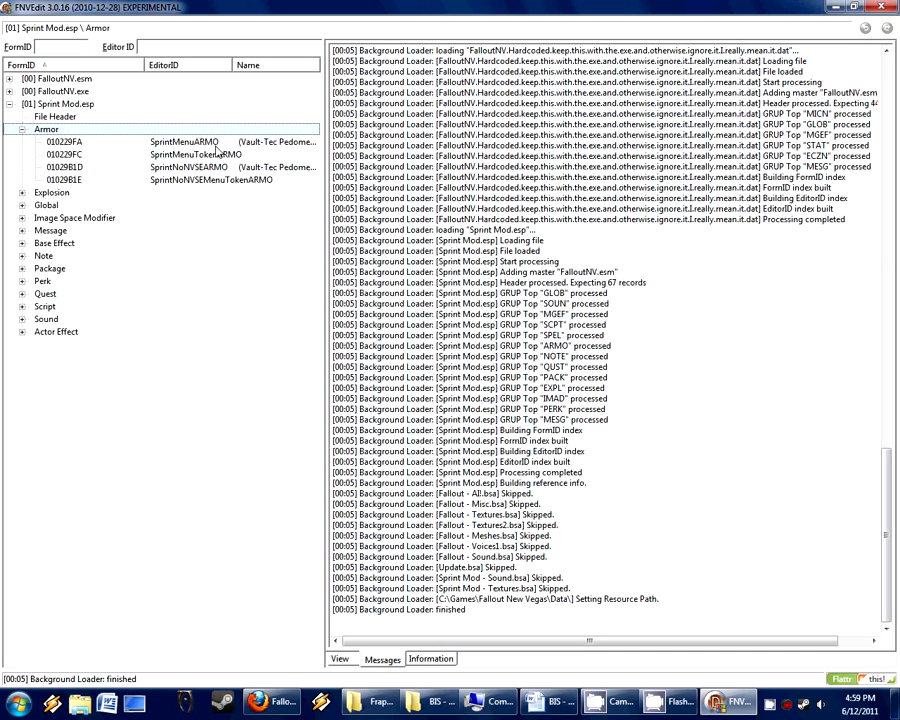
left_click(190, 167)
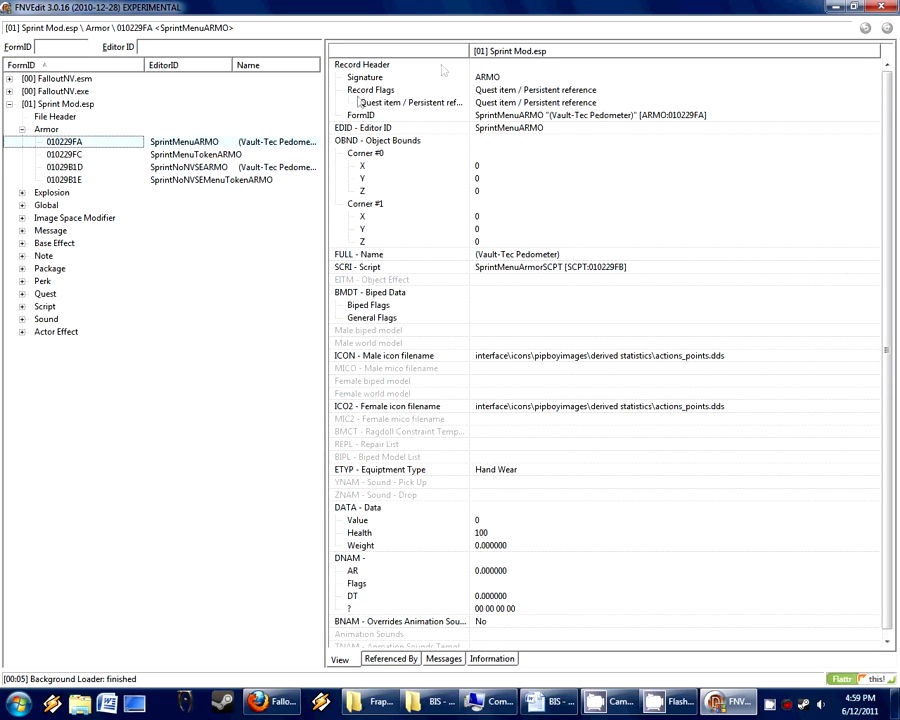
Step: Inspect SprintMenuTokenARMO, SprintNoNVSEMenuTokenARMO and SprintNoNVSEARMO, opening SprintNoNVSEARMO's context menu
left_click(516, 254)
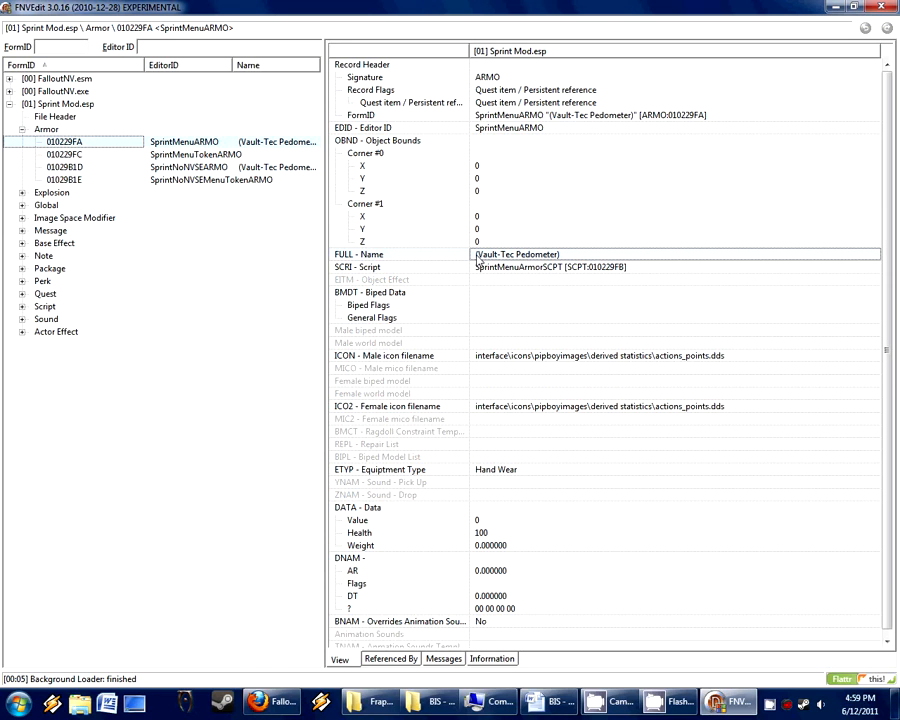
mouse_move(477, 349)
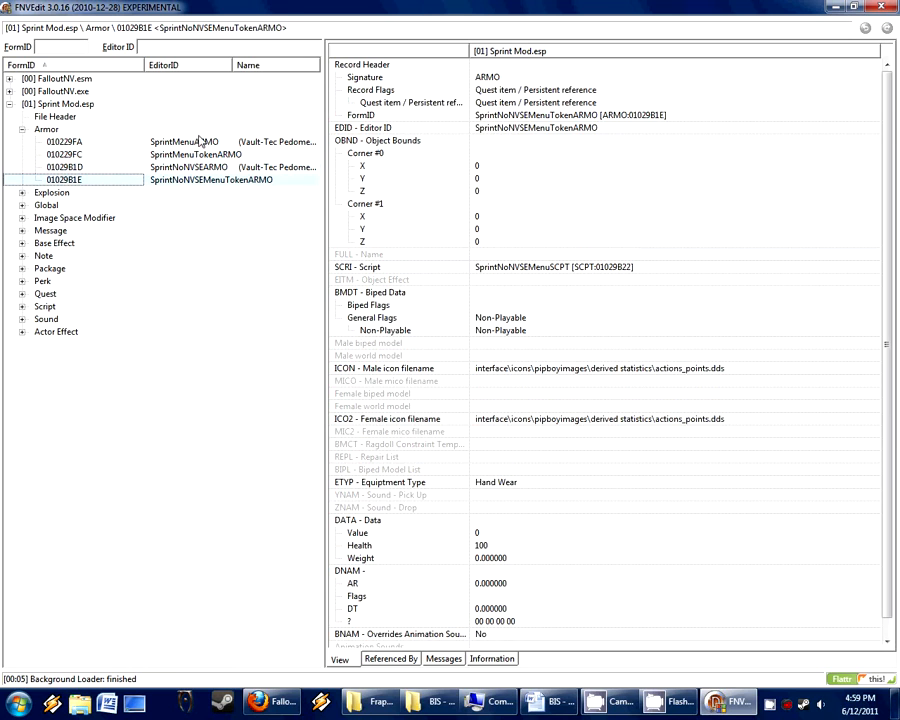
mouse_move(244, 186)
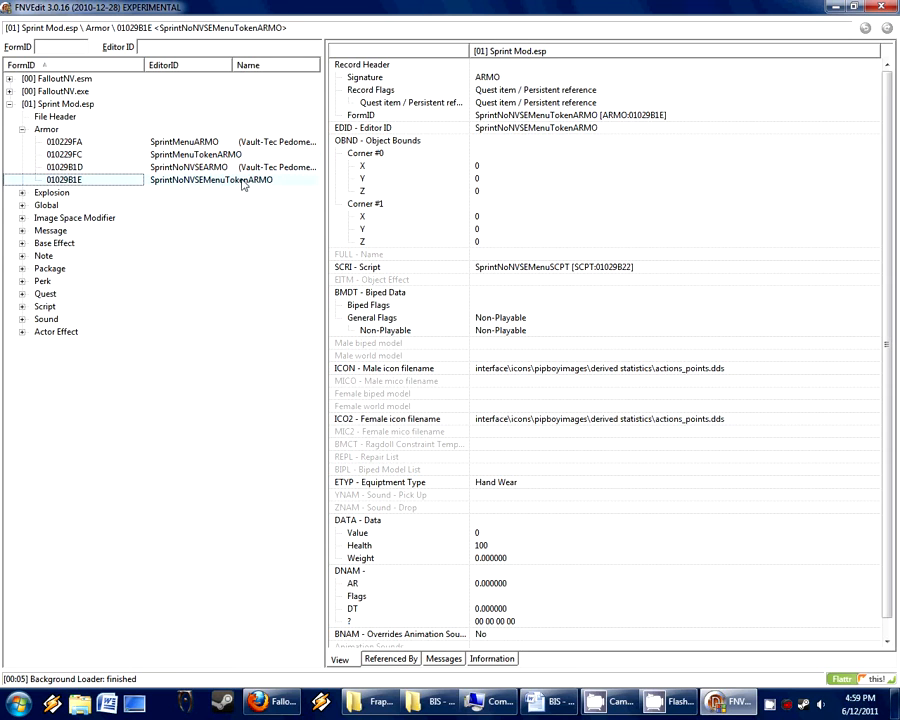
left_click(64, 154)
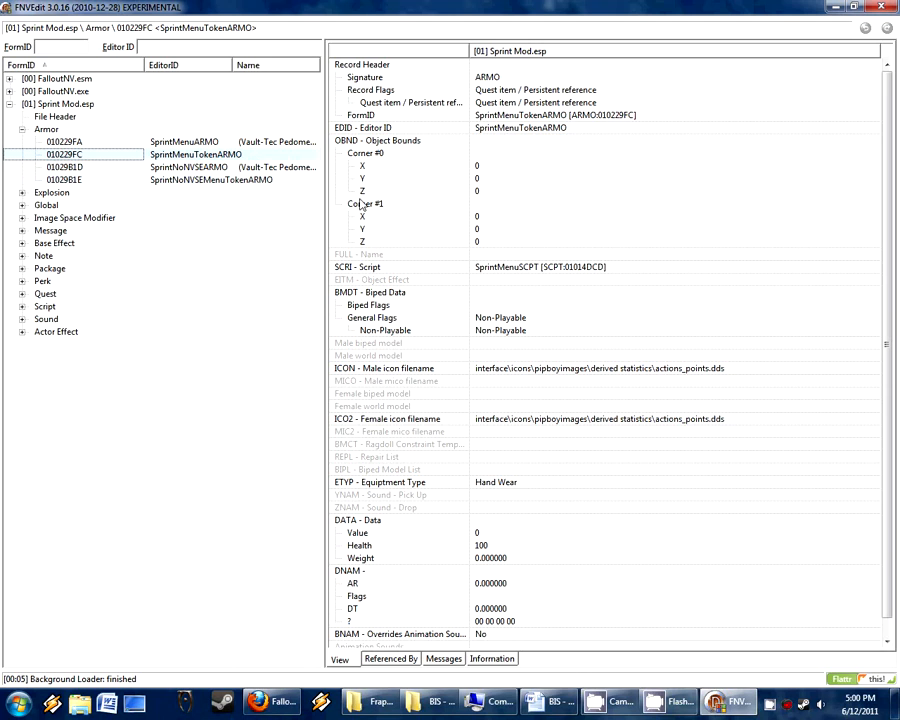
left_click(65, 179)
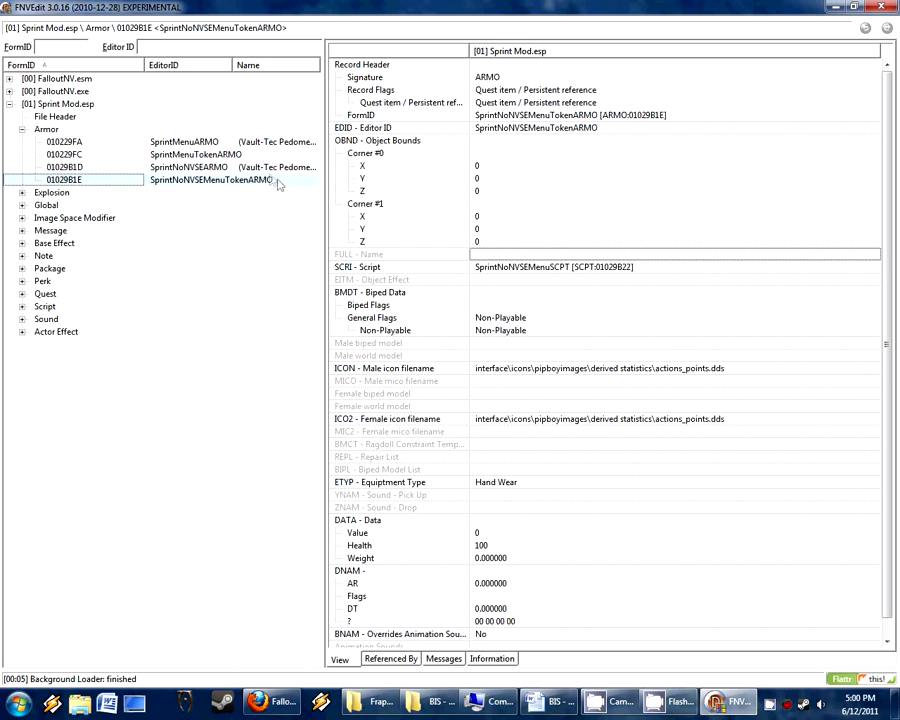
left_click(63, 141)
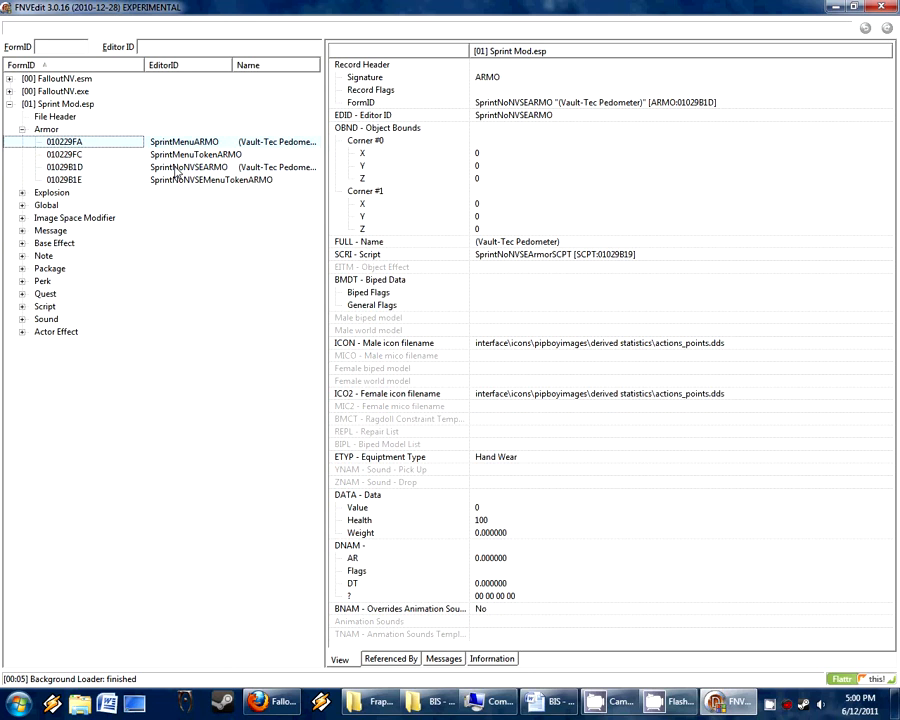
right_click(64, 167)
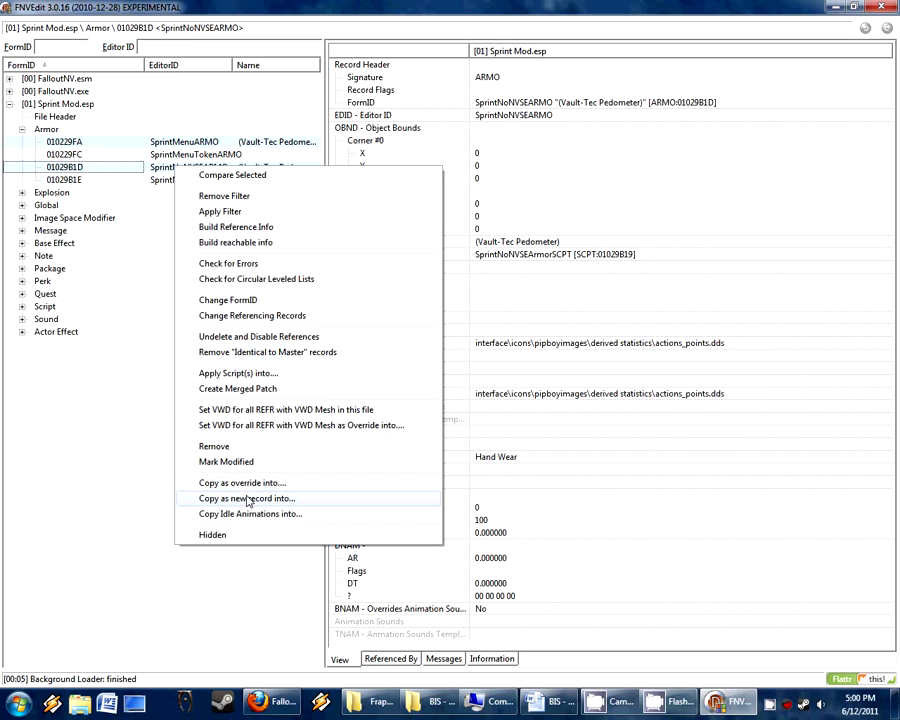
mouse_move(247, 498)
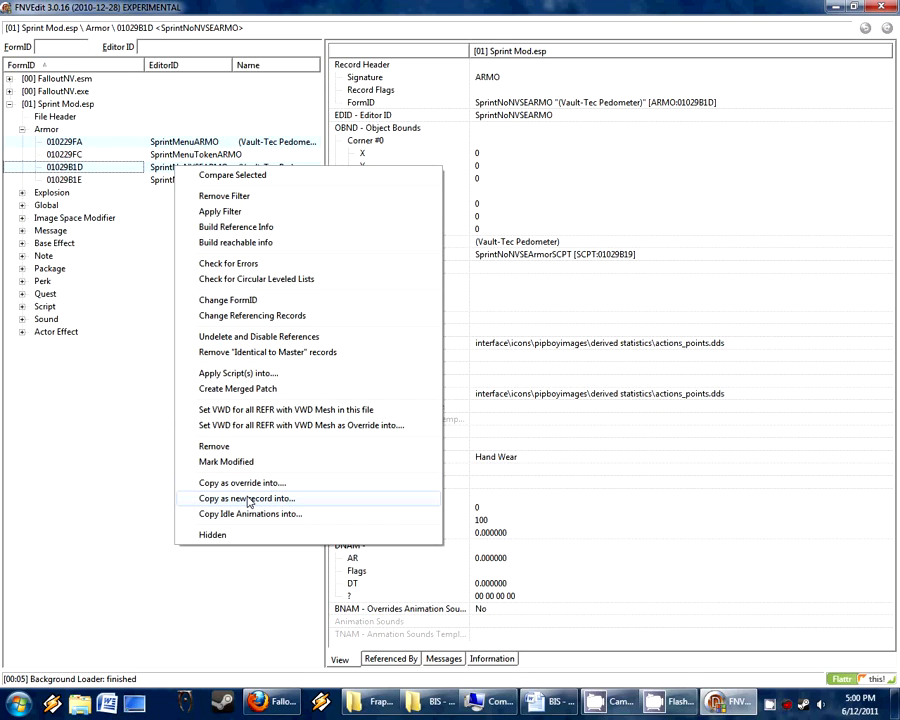
mouse_move(247, 483)
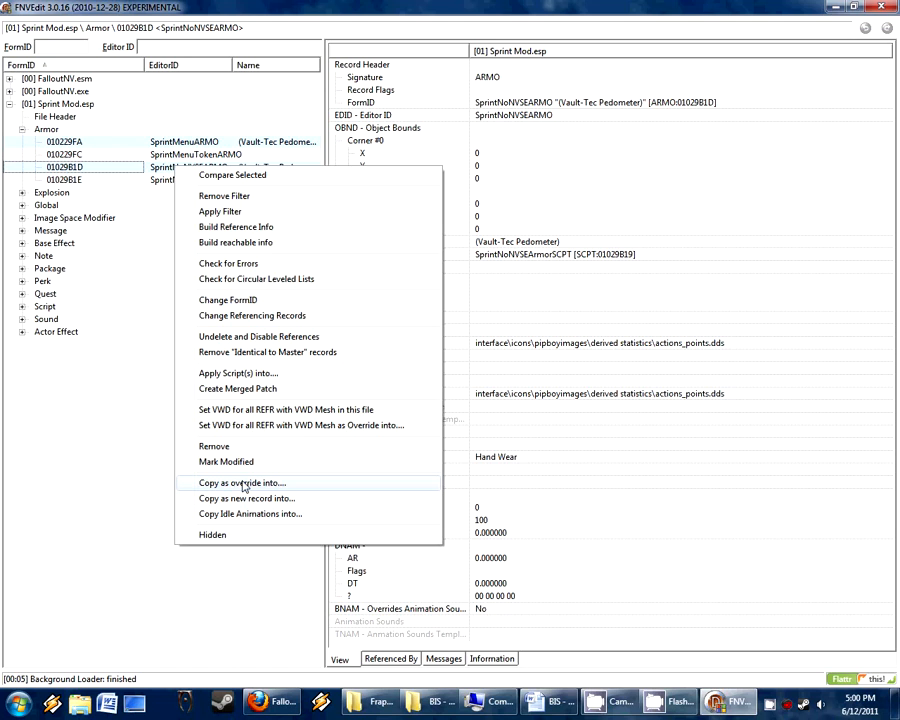
mouse_move(243, 494)
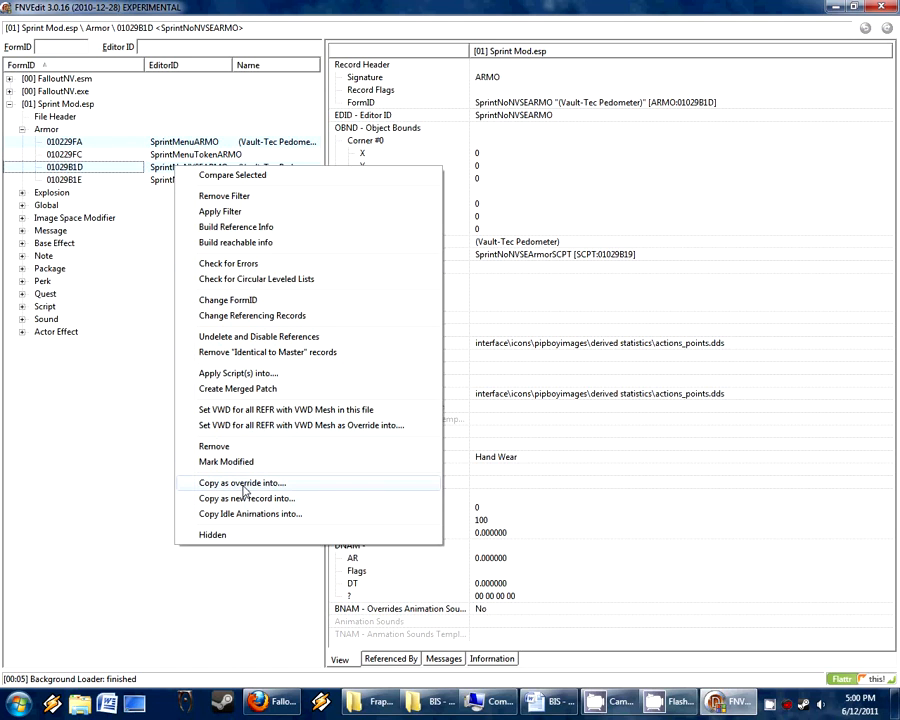
Step: Copy the armor records as overrides into a new file
left_click(241, 482)
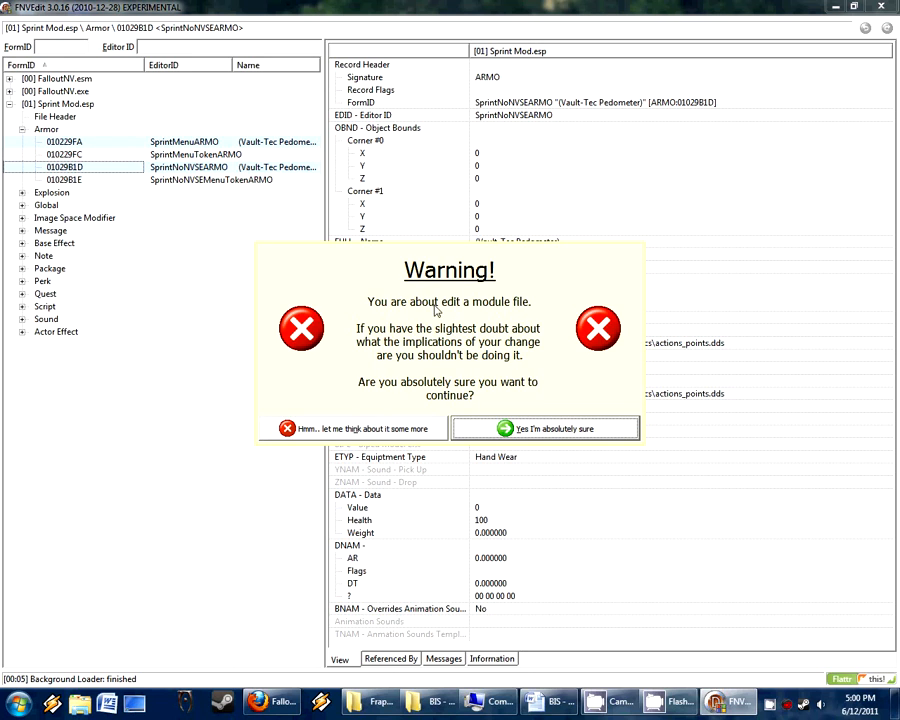
left_click(545, 428)
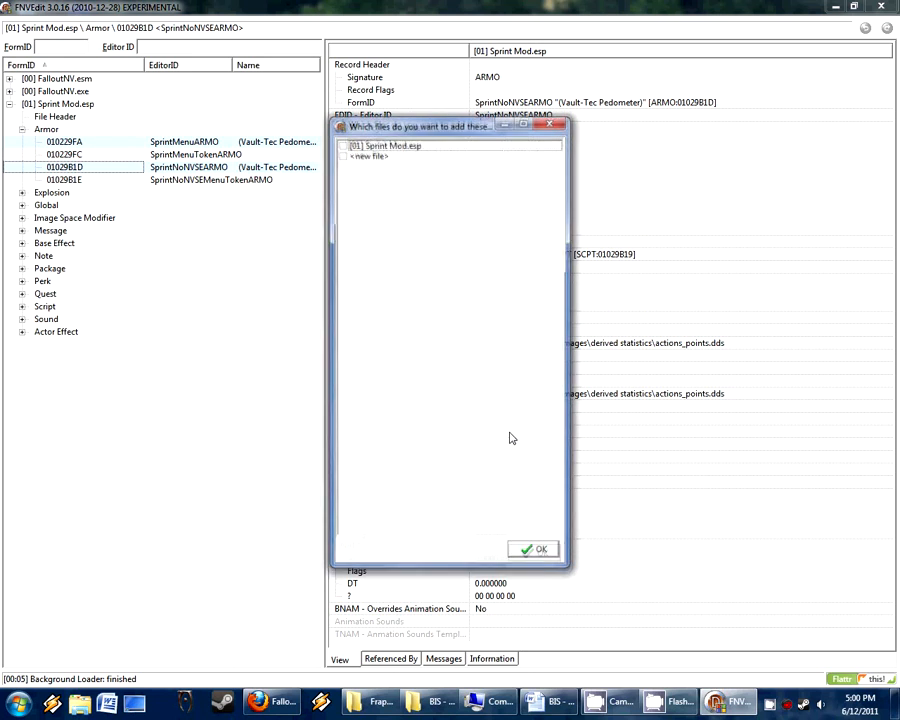
left_click(385, 156)
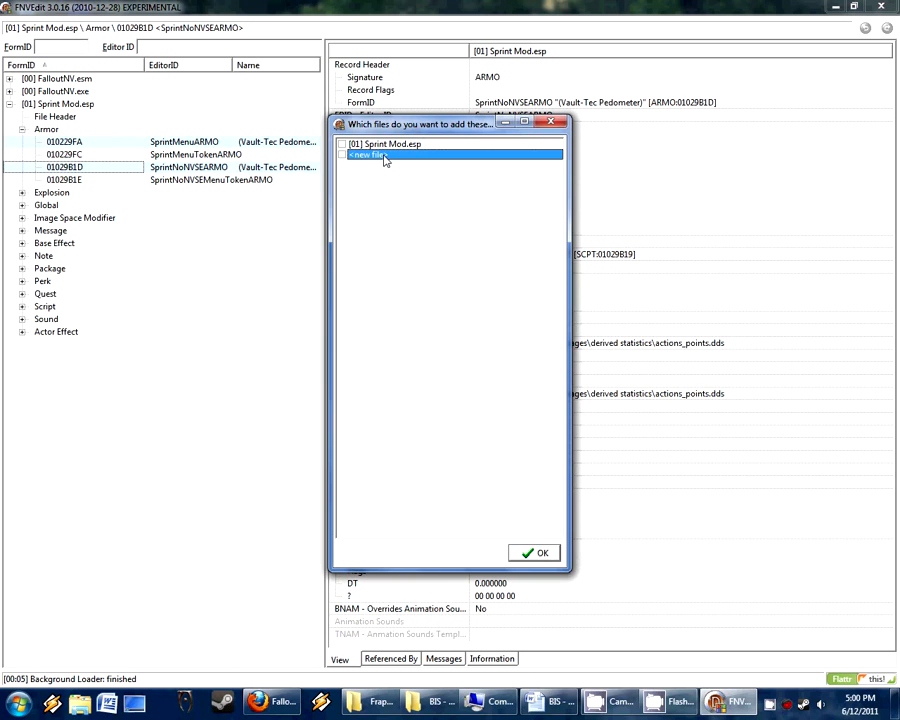
left_click(534, 552)
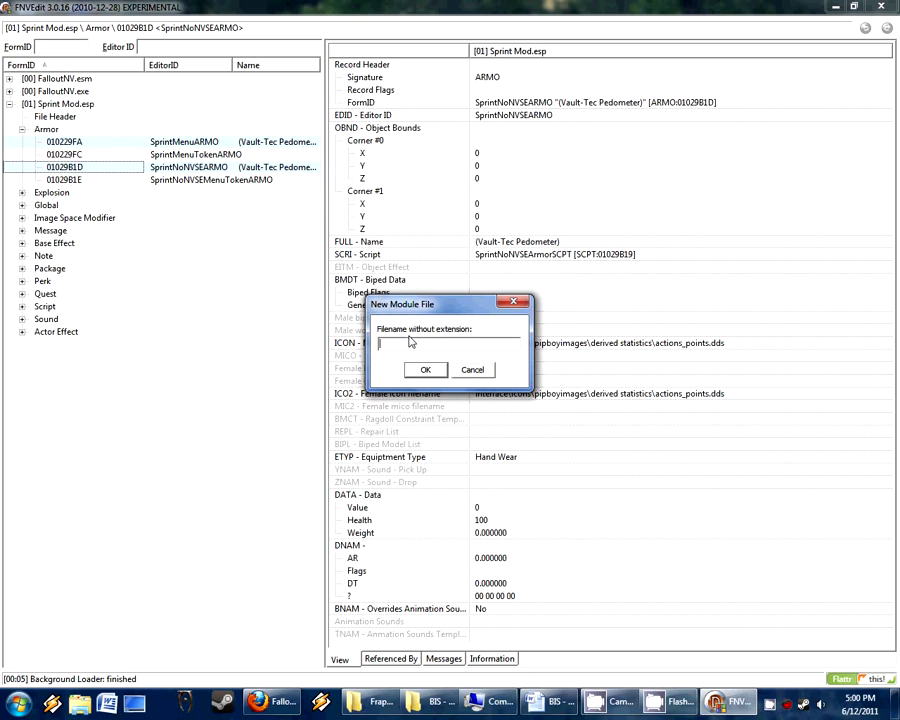
Step: Name the new plugin BIS - Sprint Mod1 after a name clash and add Sprint Mod.esp as master
type("BIS -")
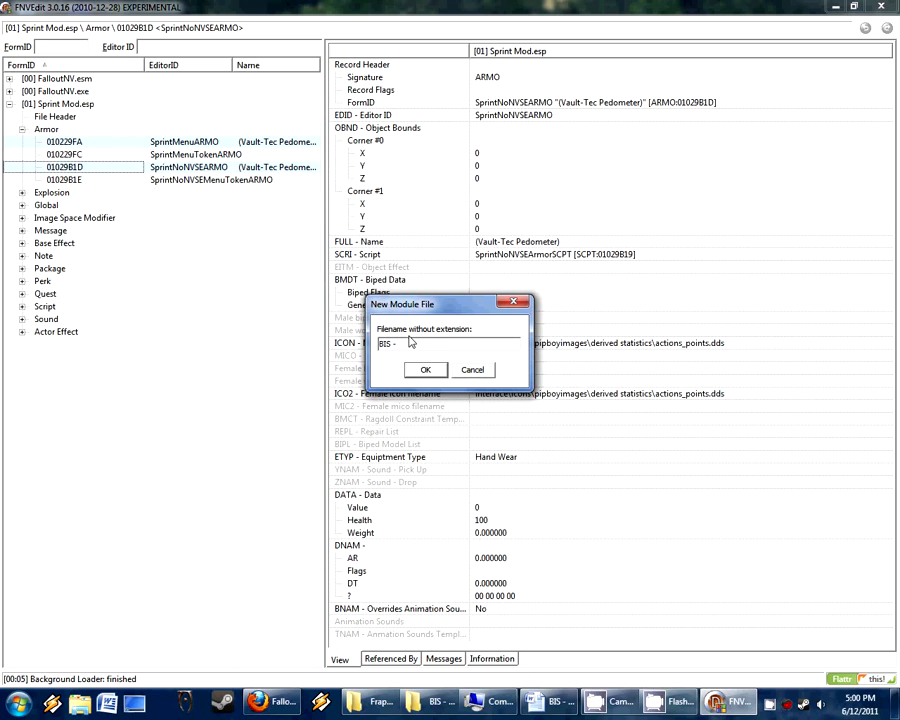
type("Sprint Mod")
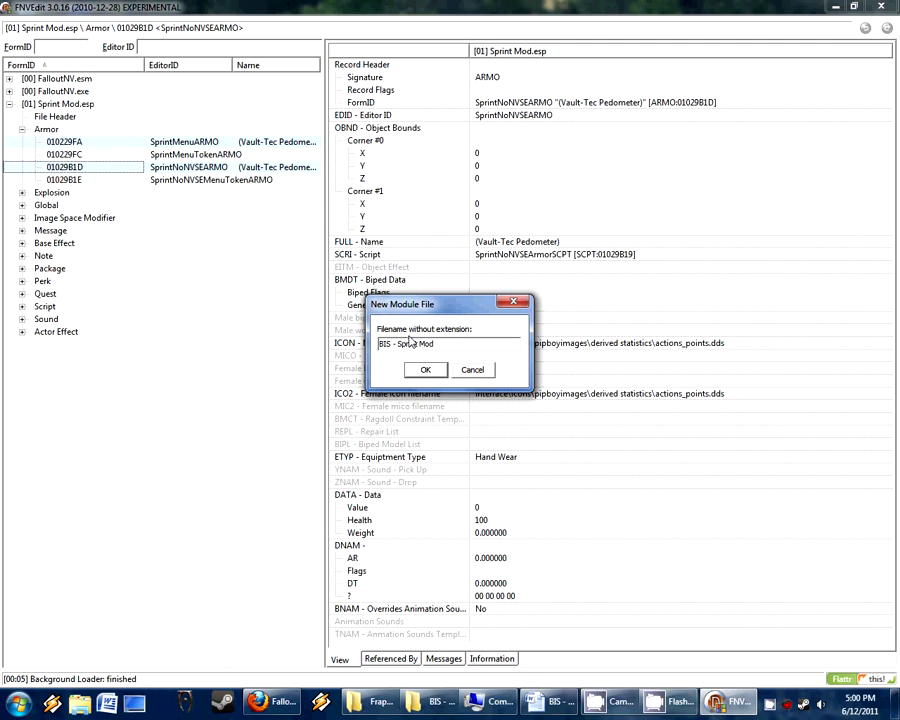
left_click(425, 369)
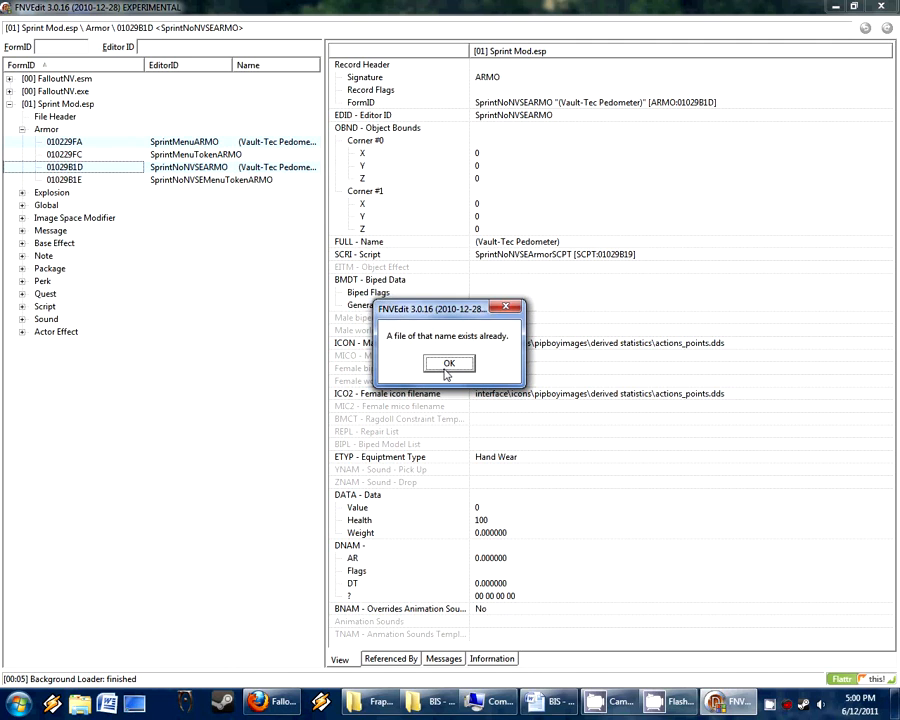
left_click(449, 363)
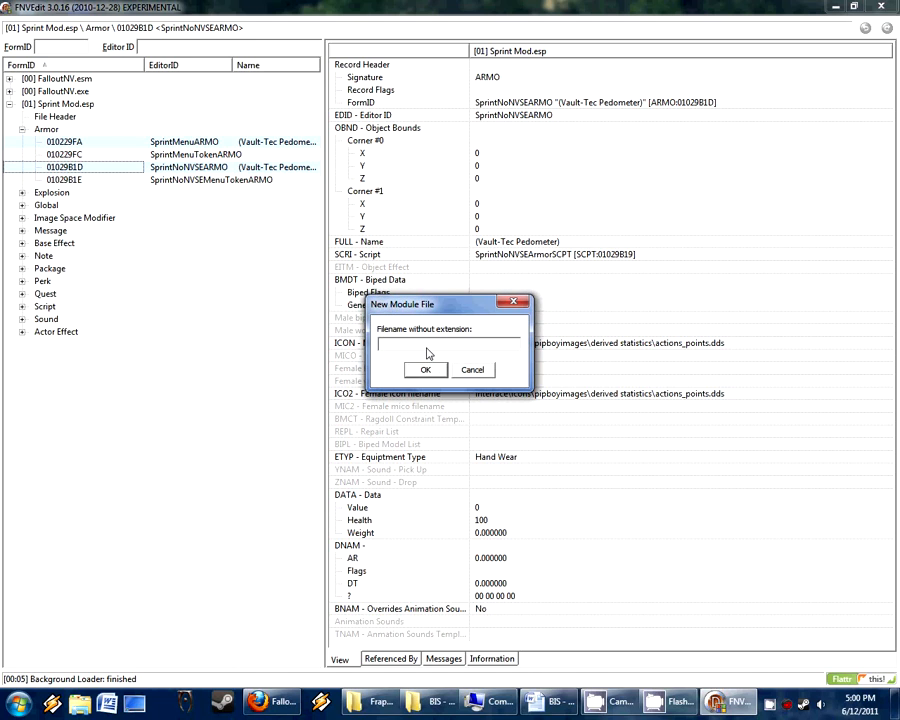
type("BIS - Sprint Mod1")
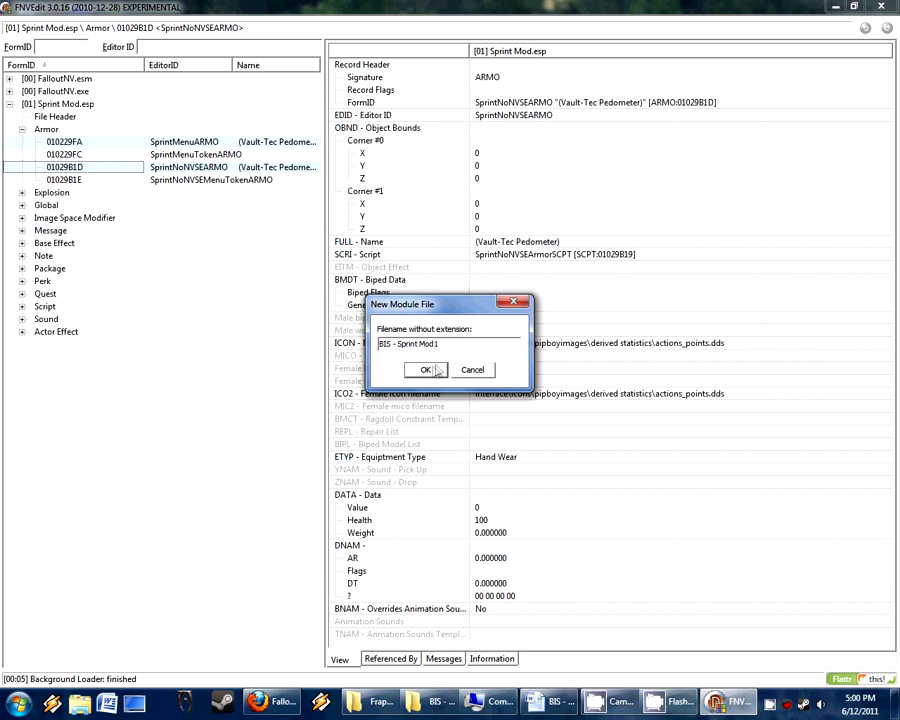
left_click(426, 369)
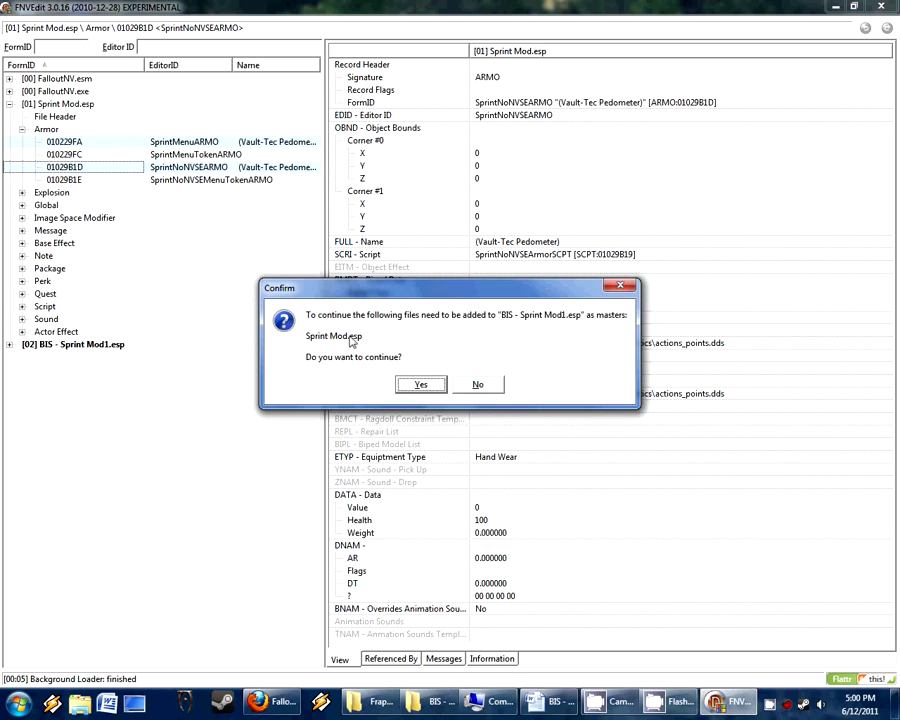
left_click(420, 384)
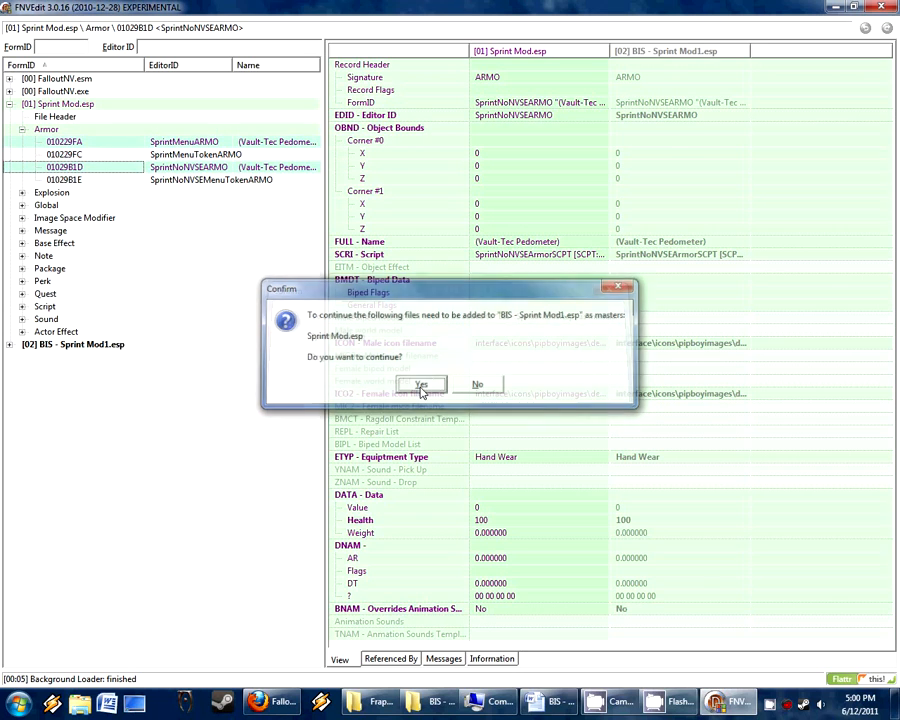
left_click(420, 385)
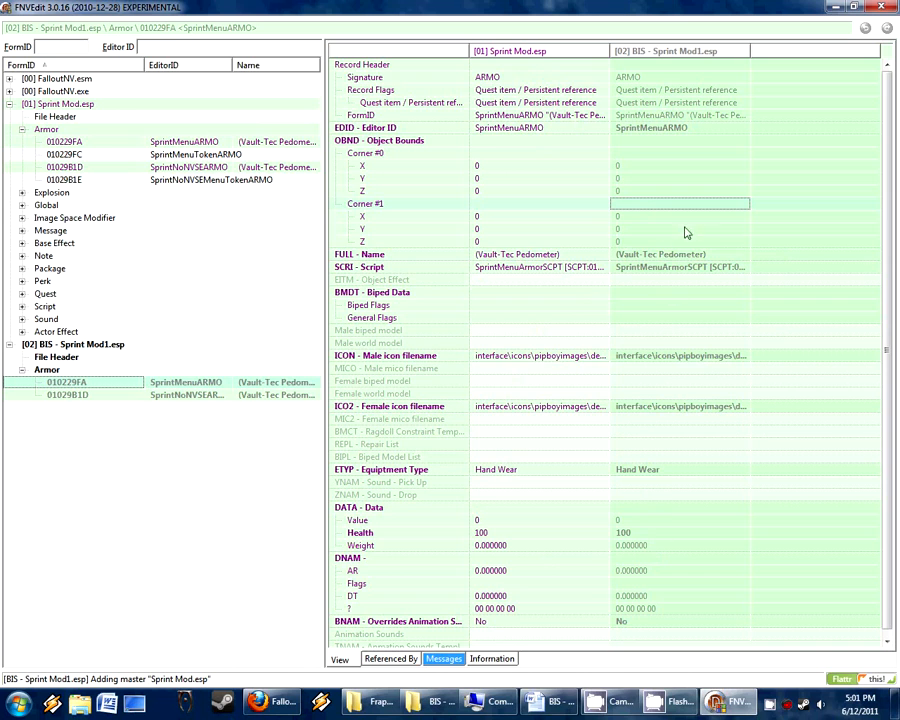
Step: Prefix both copied records' FULL - Name with 'UTIL:' to read UTIL: Vault-Tec Pedometer
left_click(680, 253)
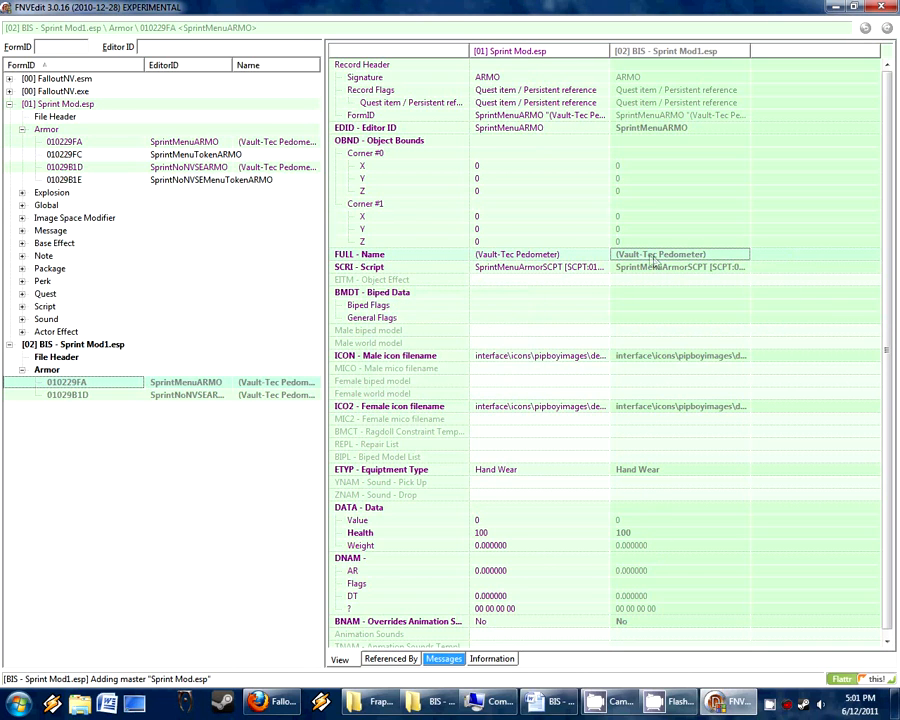
double_click(680, 254)
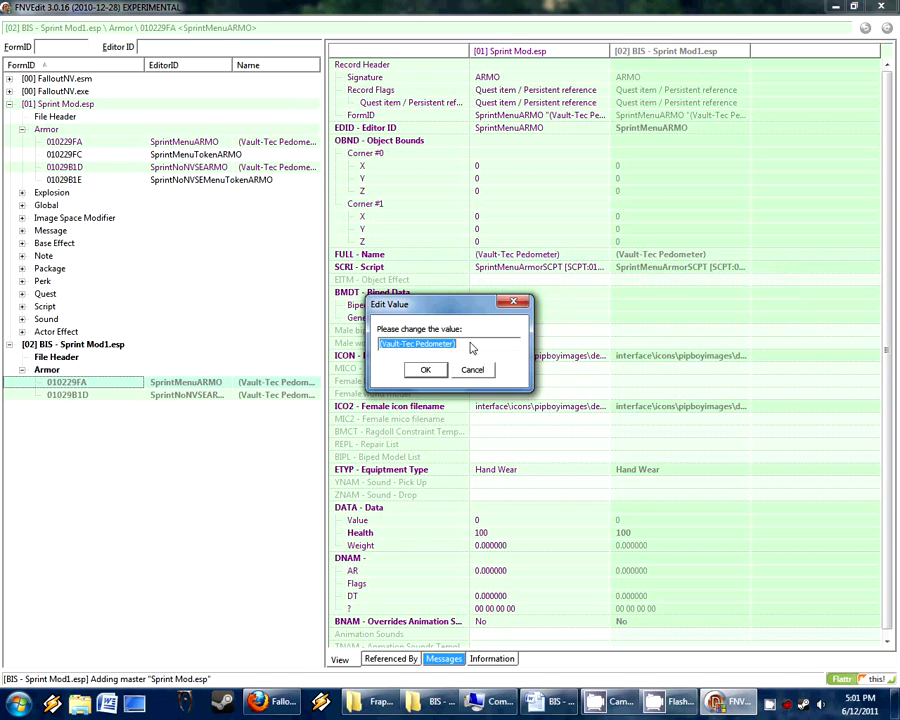
left_click(390, 343)
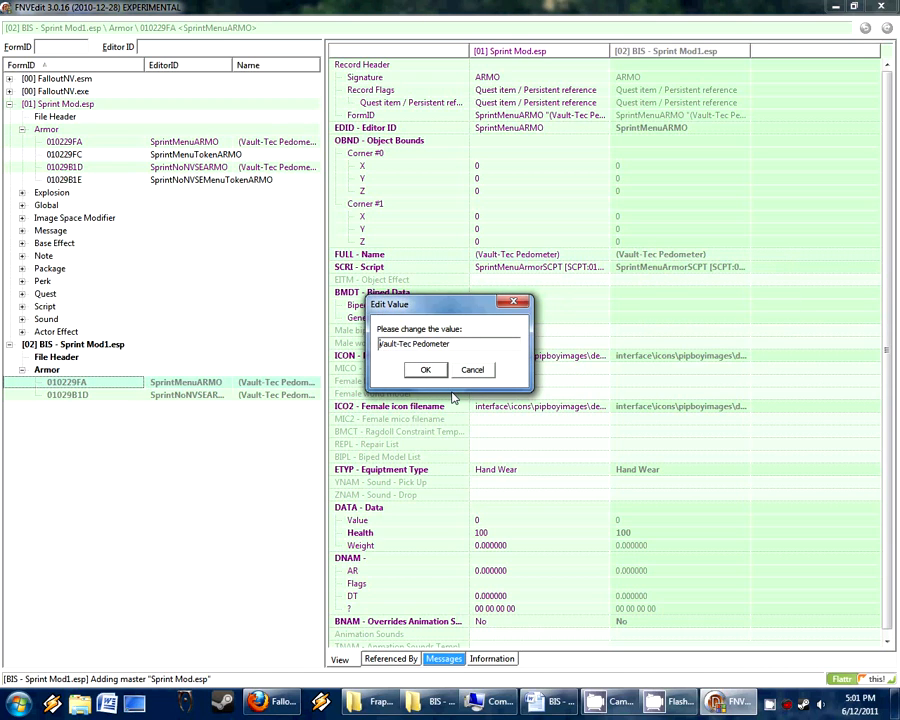
type("UTI:")
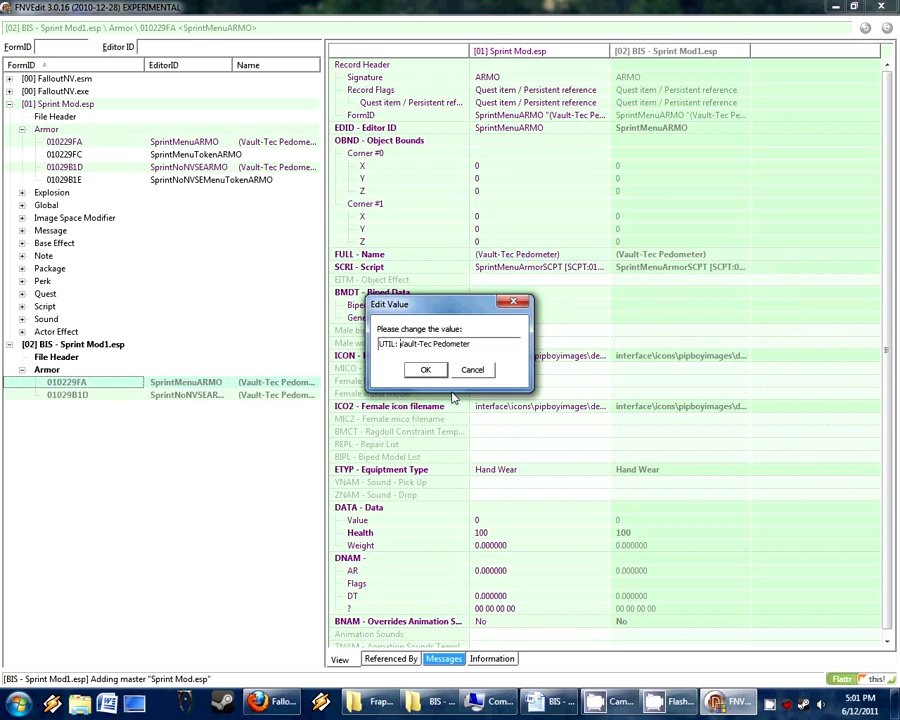
left_click(425, 369)
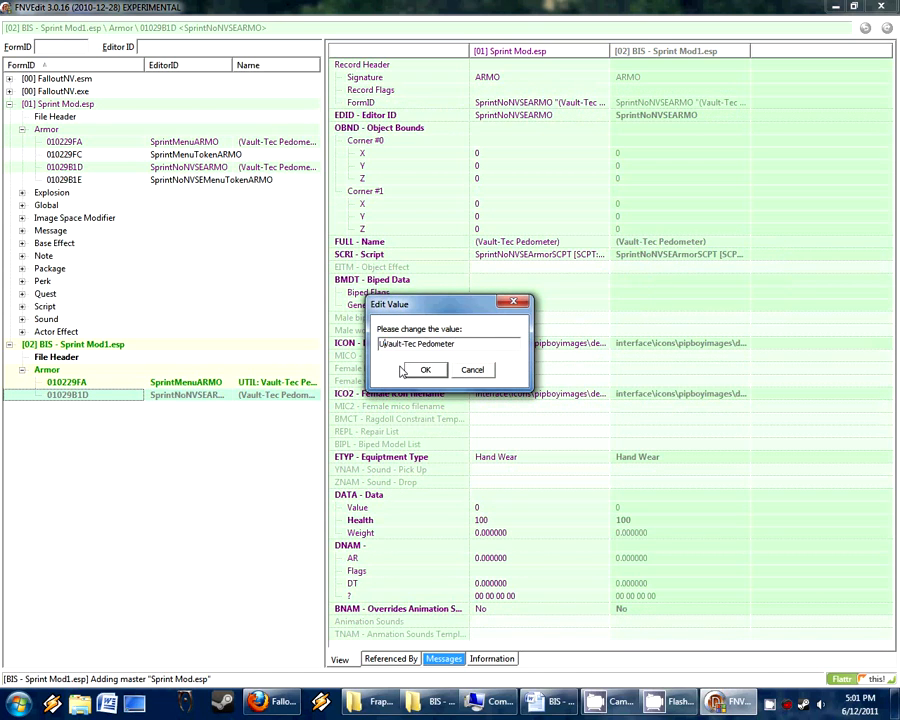
left_click(425, 369)
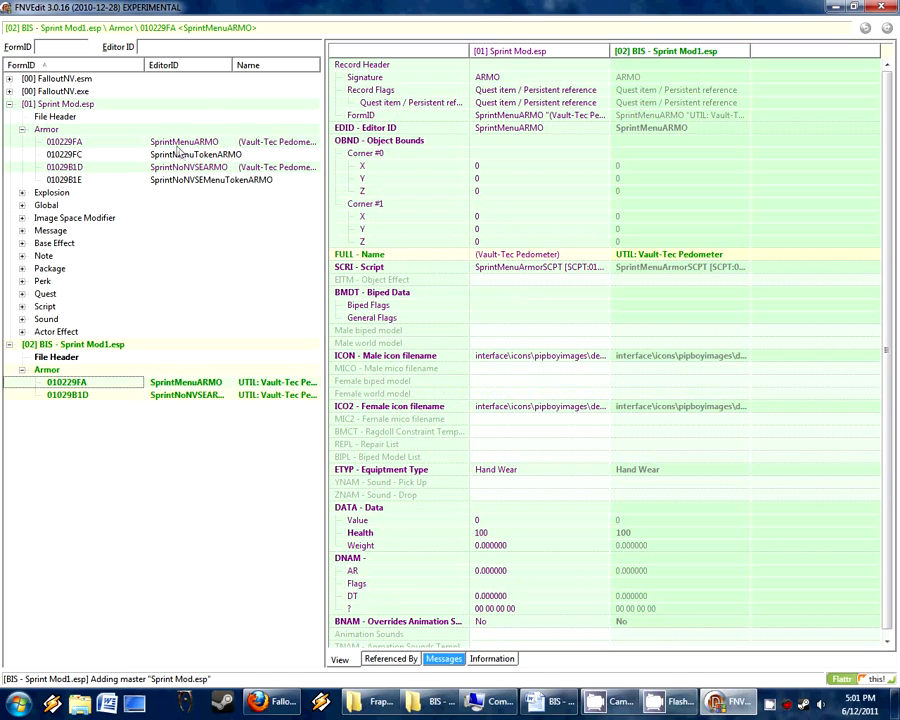
mouse_move(75, 132)
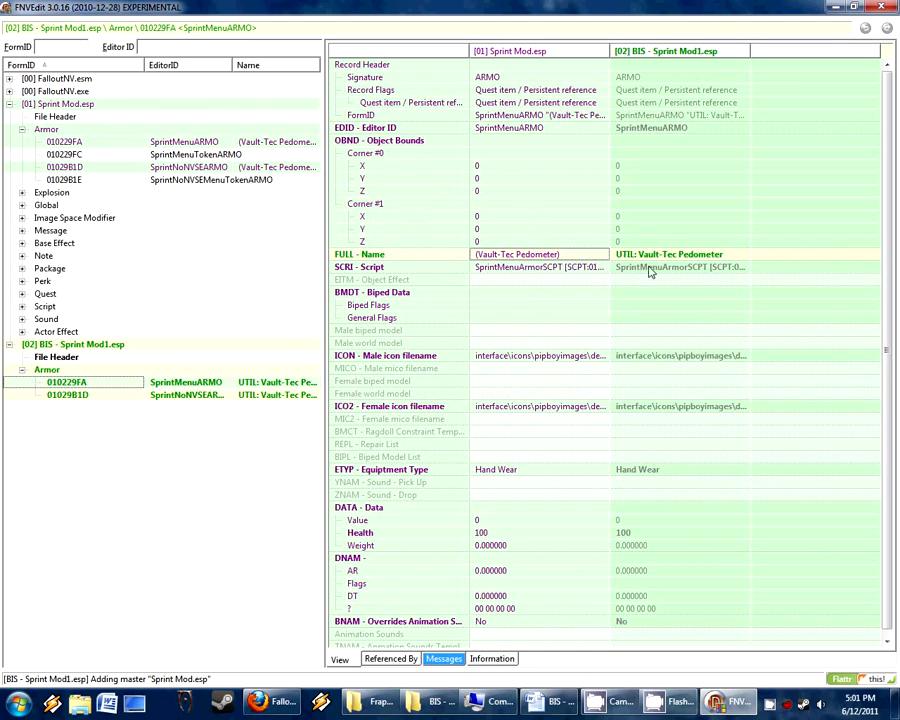
left_click(680, 254)
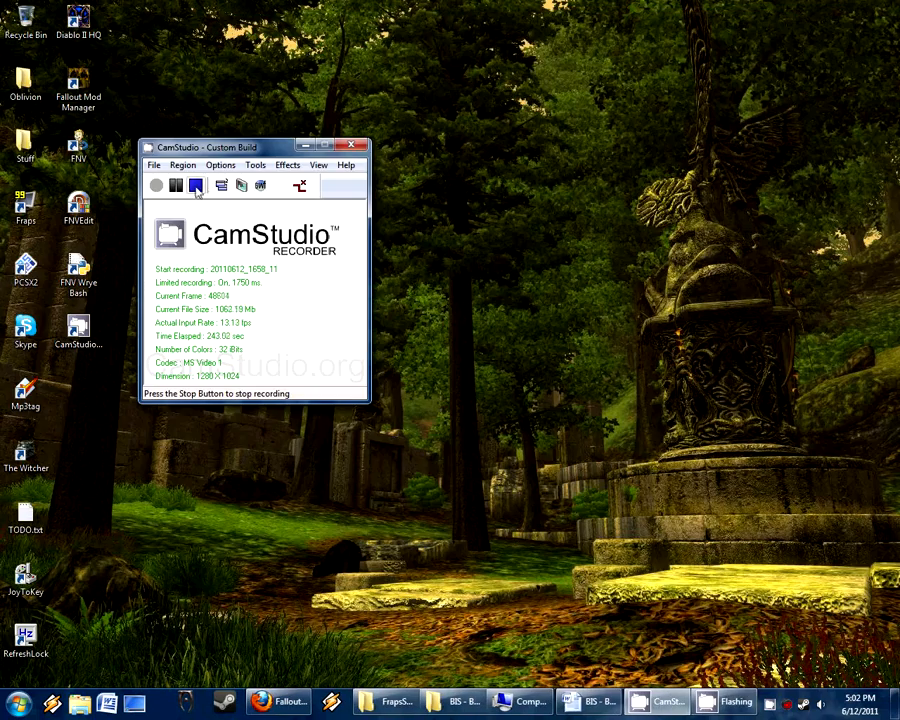
mouse_move(196, 186)
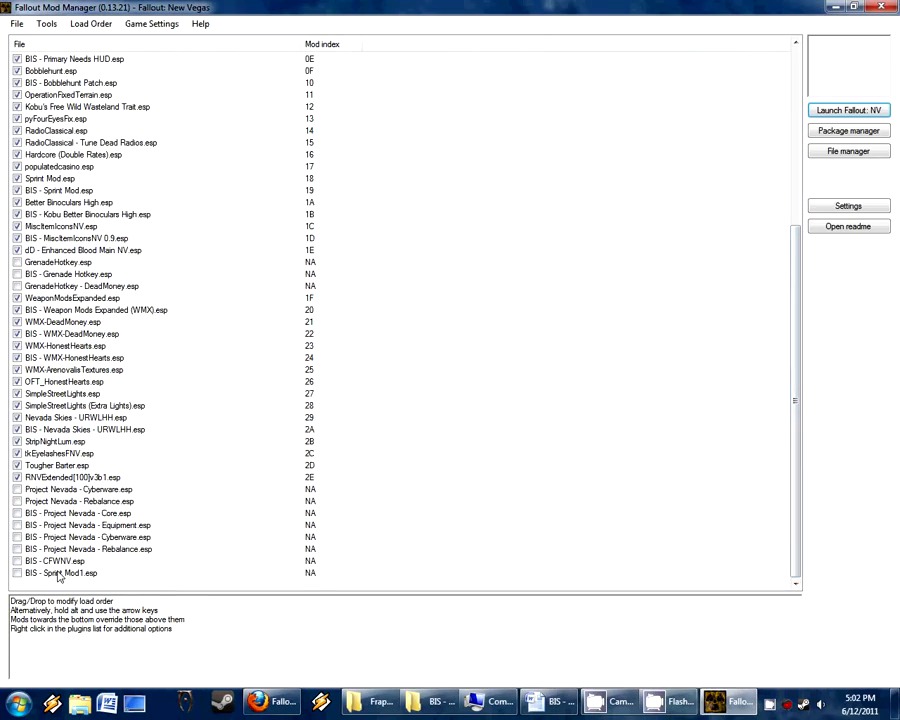
Step: Select BIS - Sprint Mod1.esp, then untick the old BIS - Sprint Mod.esp patch
left_click(65, 573)
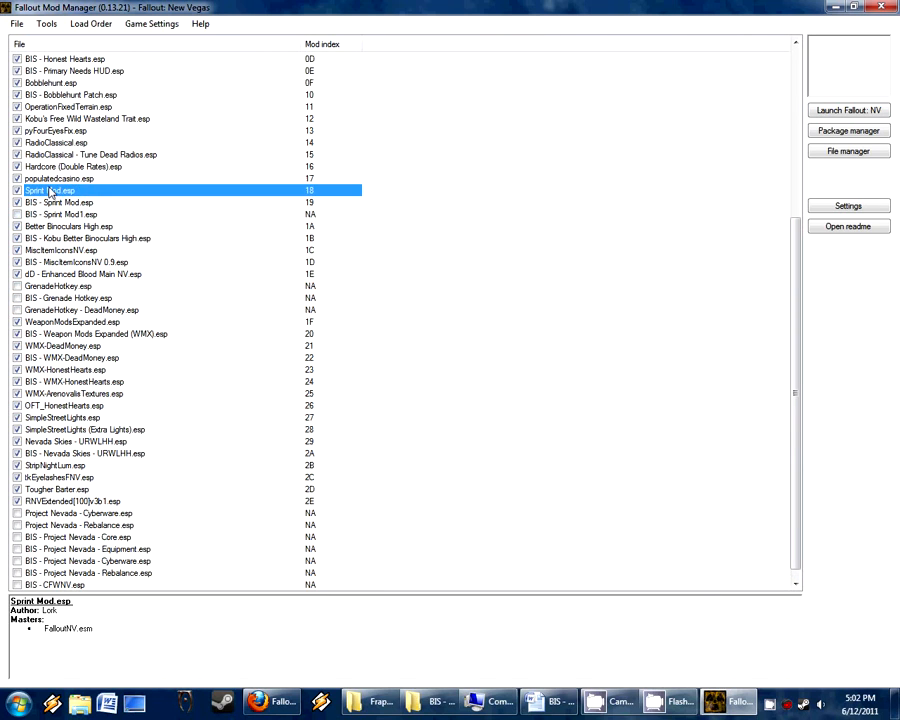
left_click(60, 202)
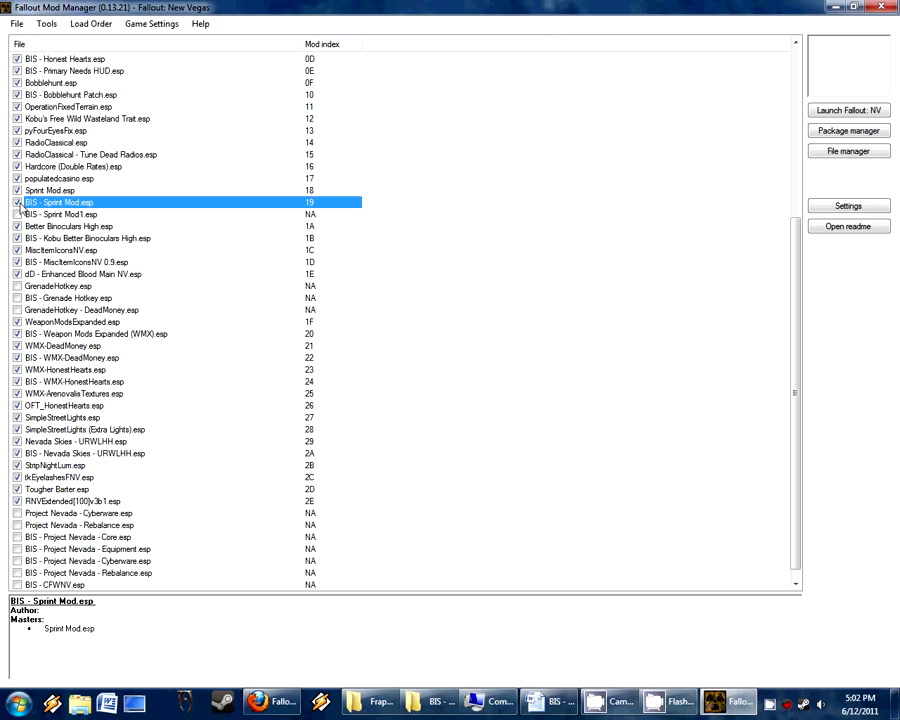
left_click(17, 202)
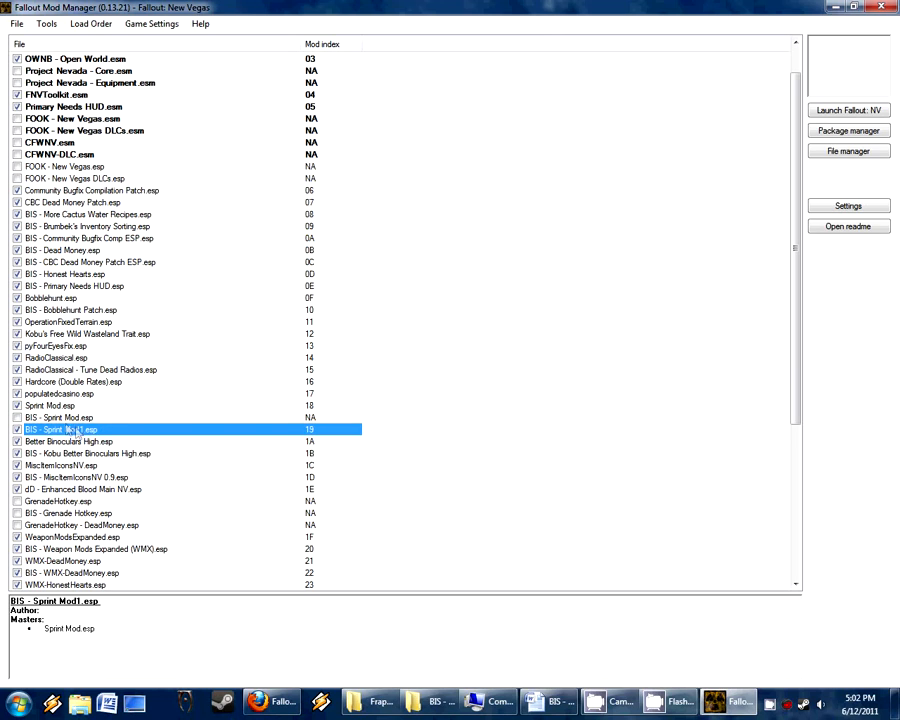
mouse_move(222, 463)
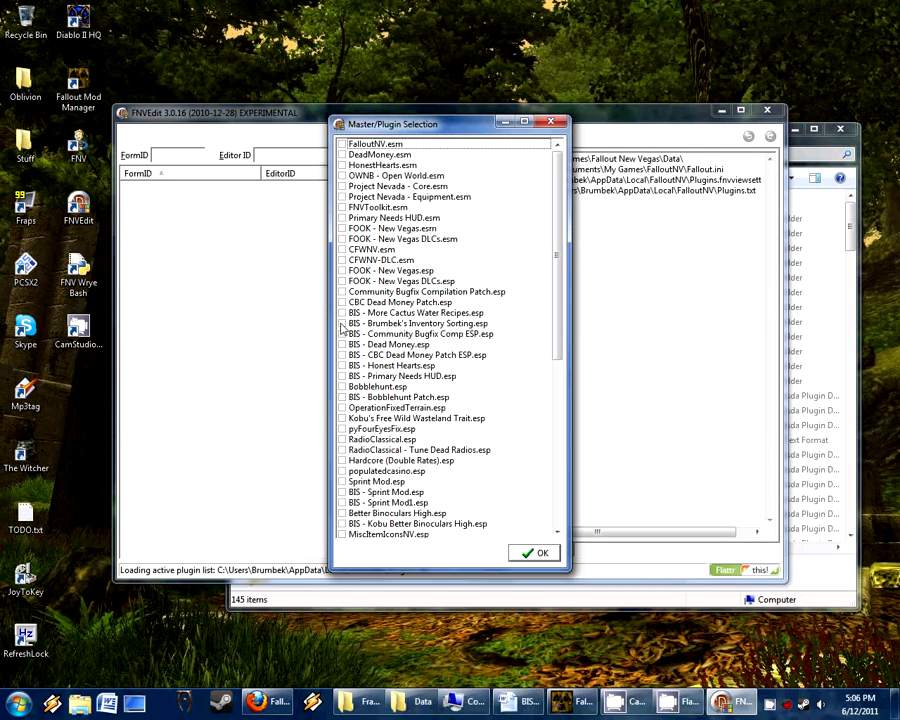
mouse_move(340, 330)
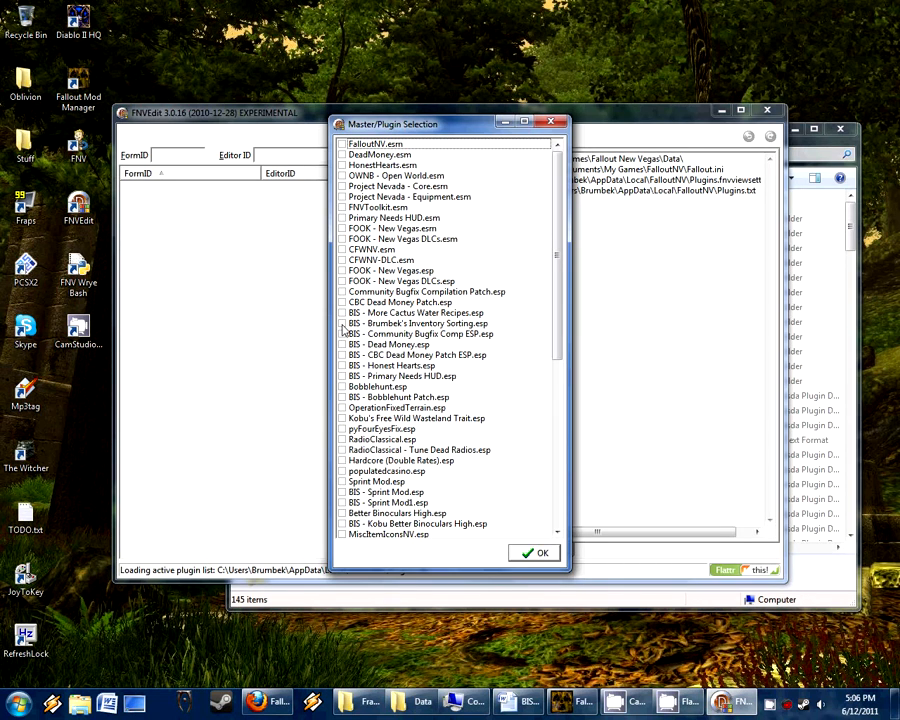
Step: Load only Brumbek's Inventory Sorting, browse Ingestible, Book, Casino Chip, Item Mod, Weapon, Ammunition
left_click(343, 323)
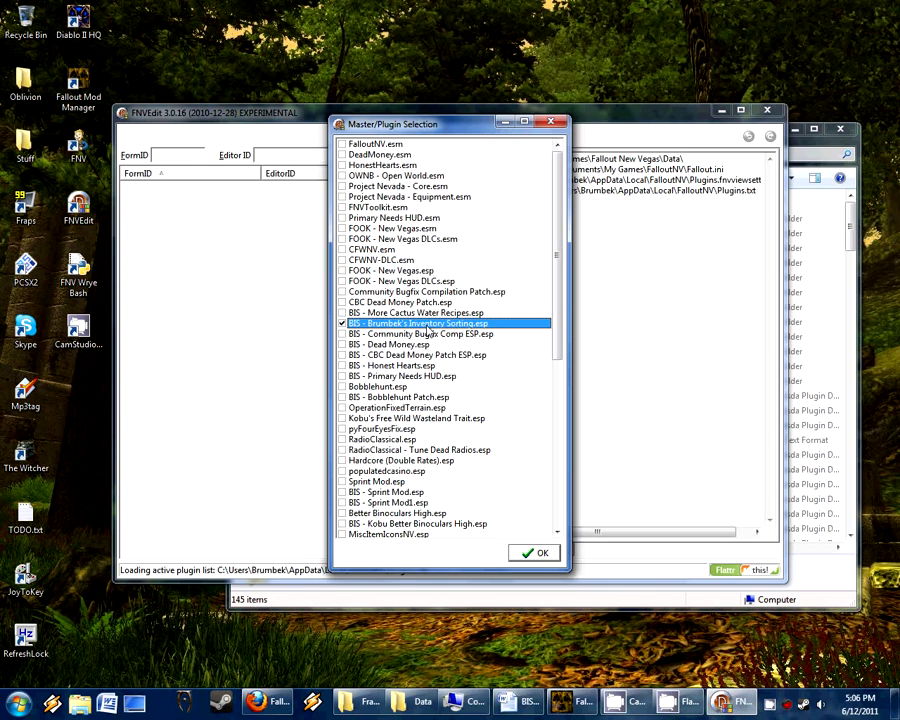
left_click(533, 553)
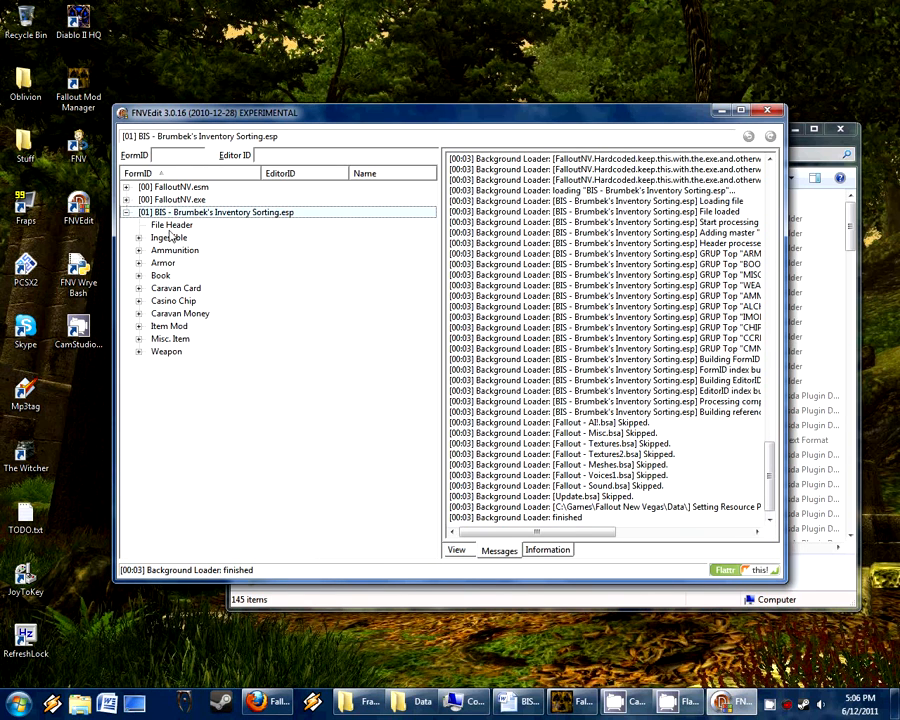
left_click(169, 237)
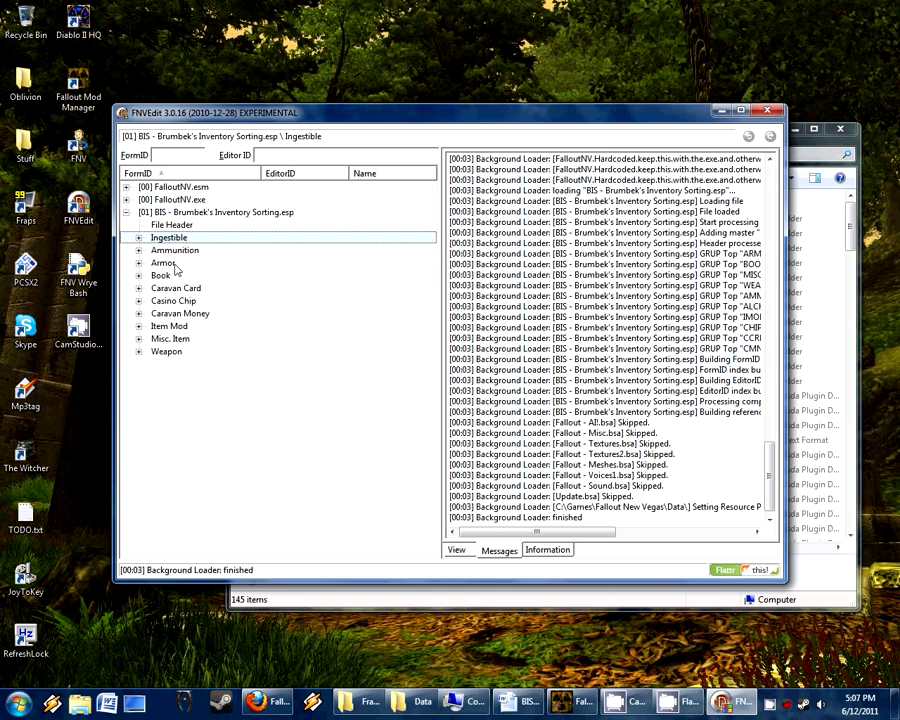
left_click(161, 275)
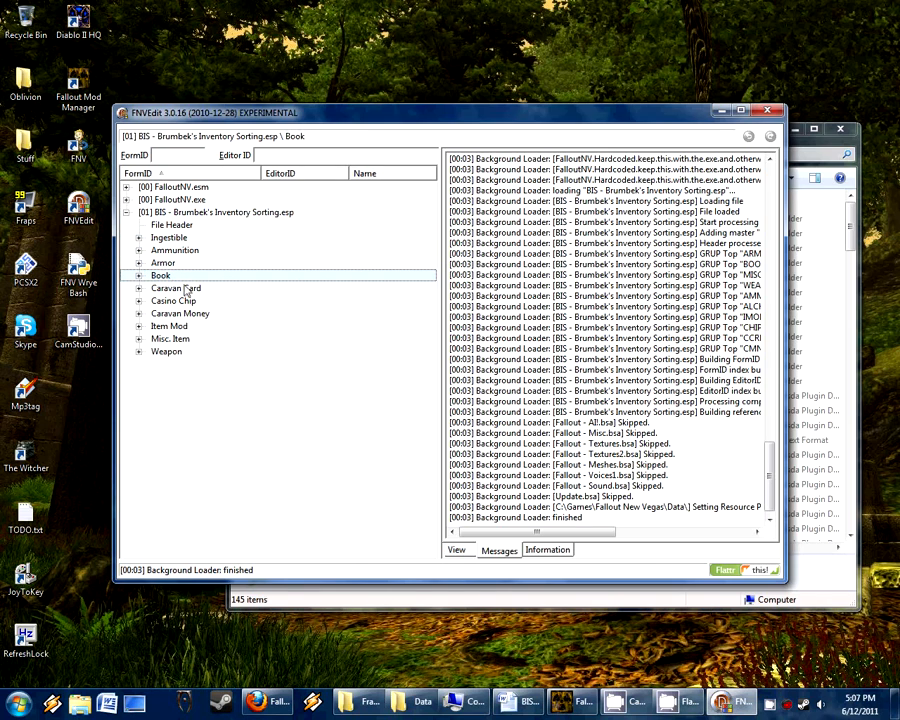
left_click(173, 300)
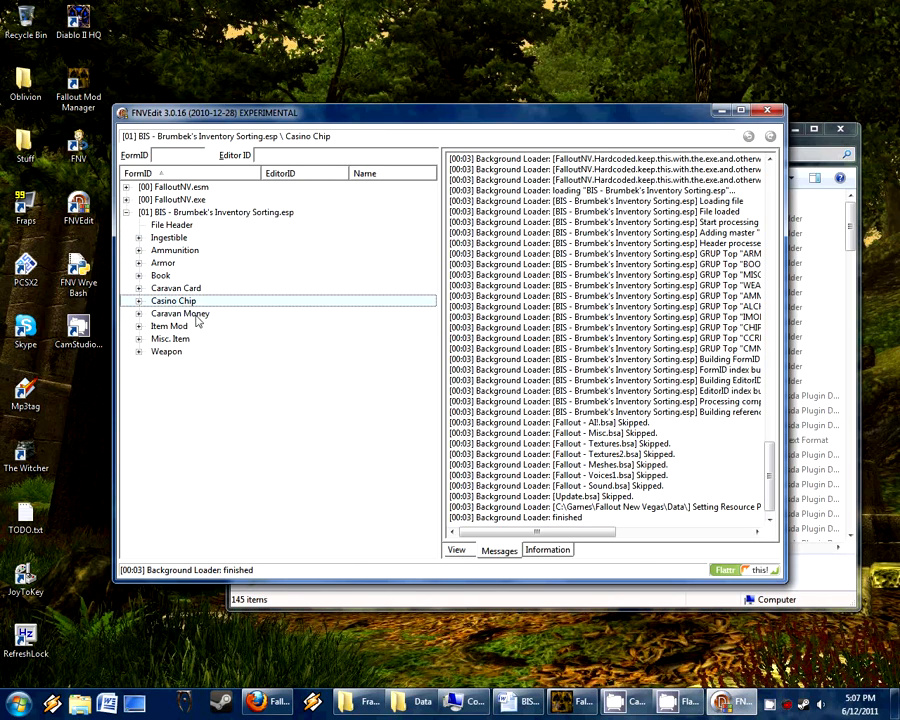
left_click(169, 326)
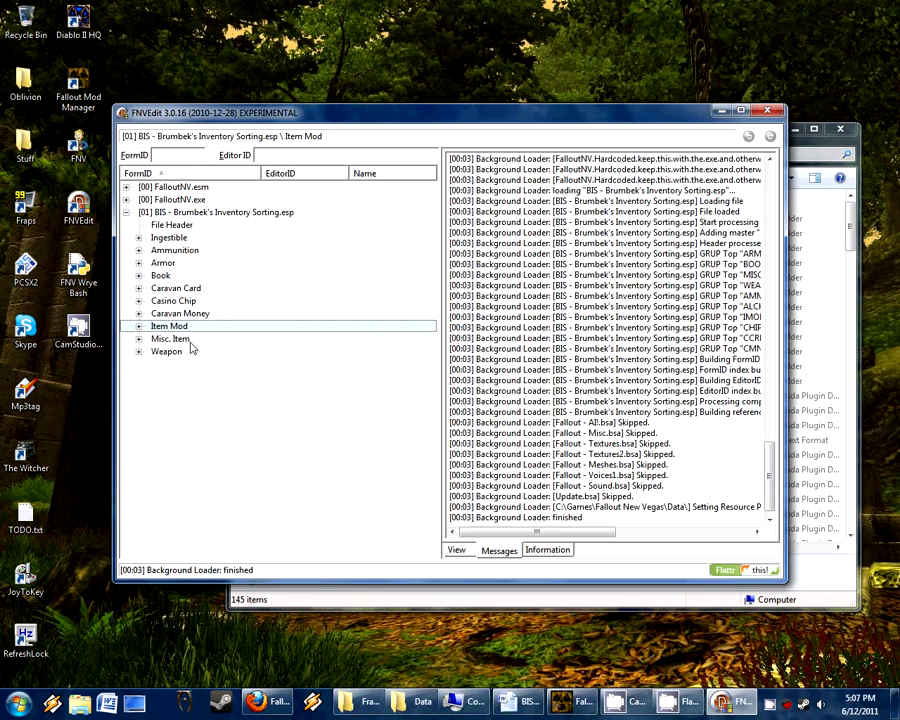
left_click(167, 351)
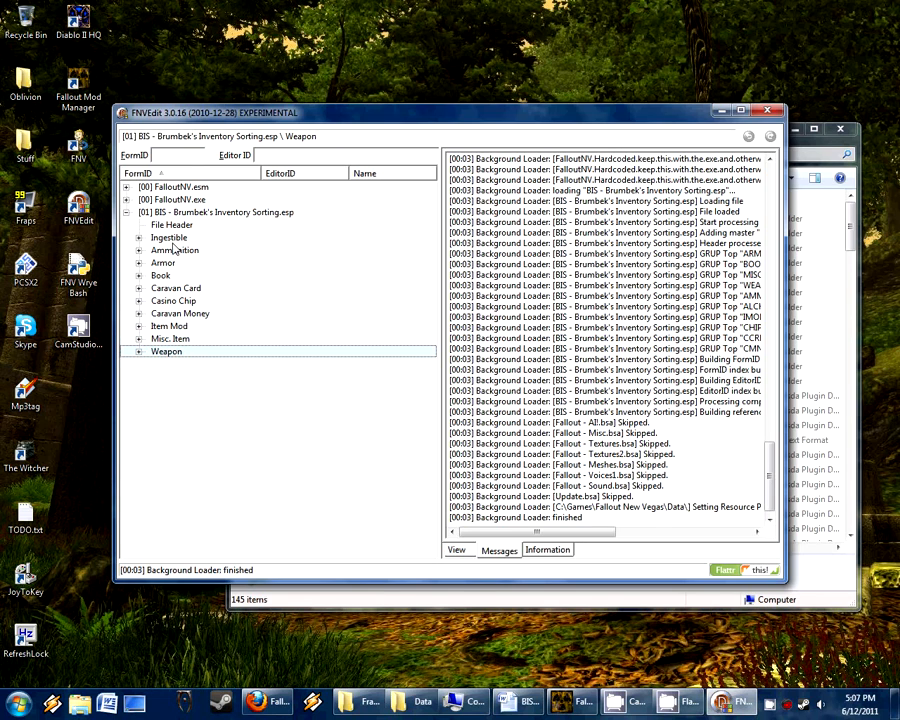
left_click(175, 249)
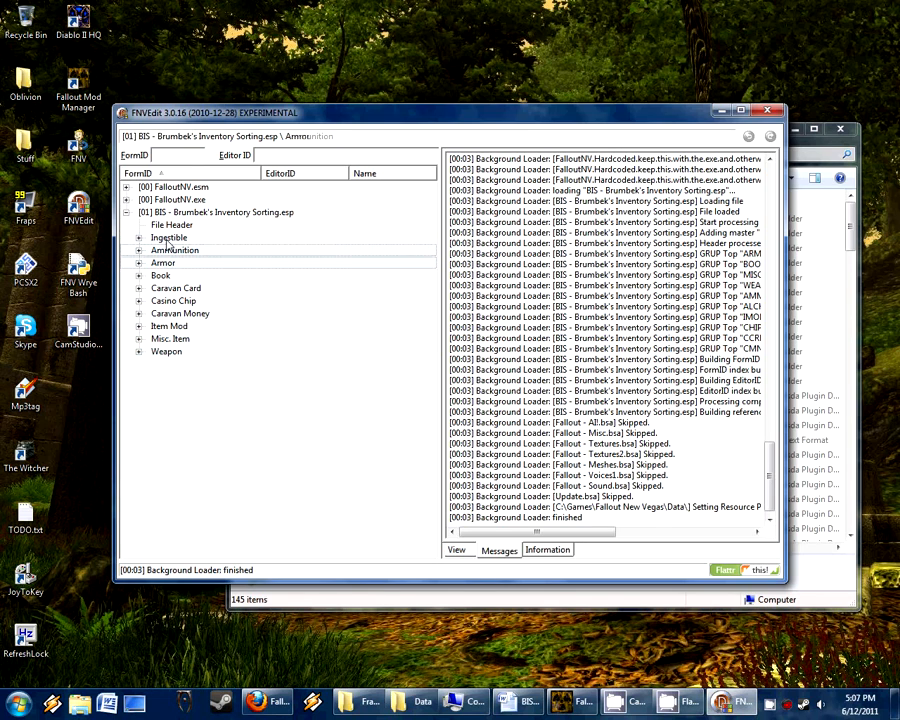
left_click(169, 237)
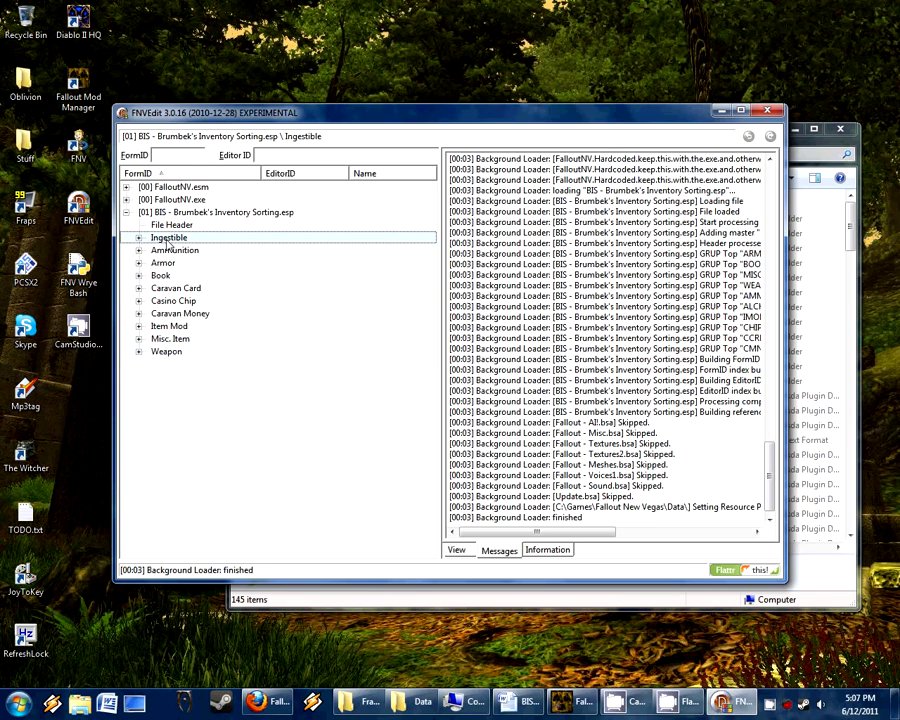
left_click(138, 237)
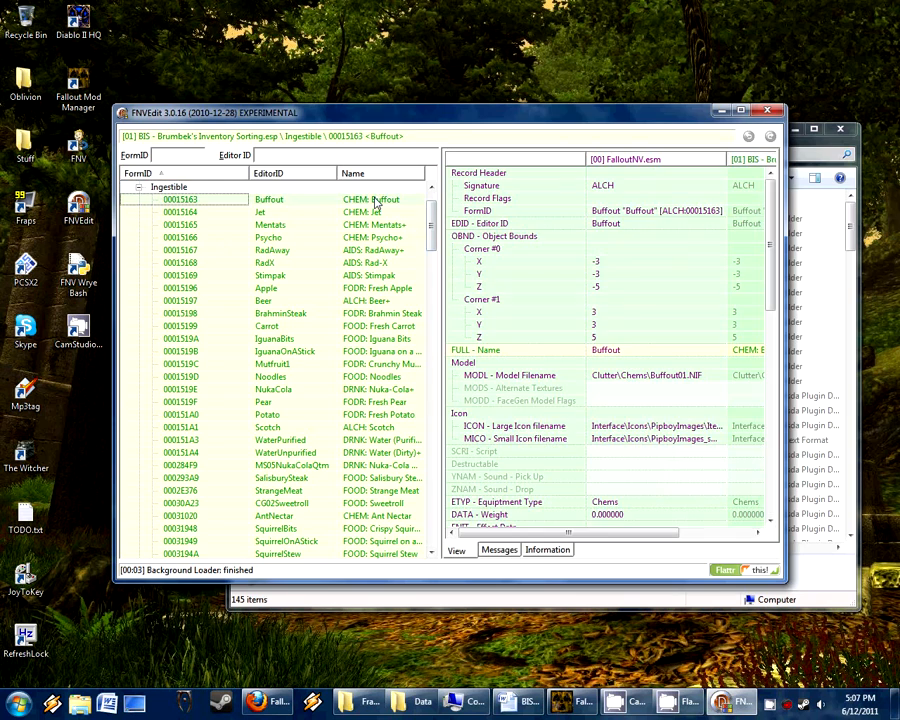
Step: View the RadX and another Ingestible record, then collapse the Ammunition record list
left_click(265, 262)
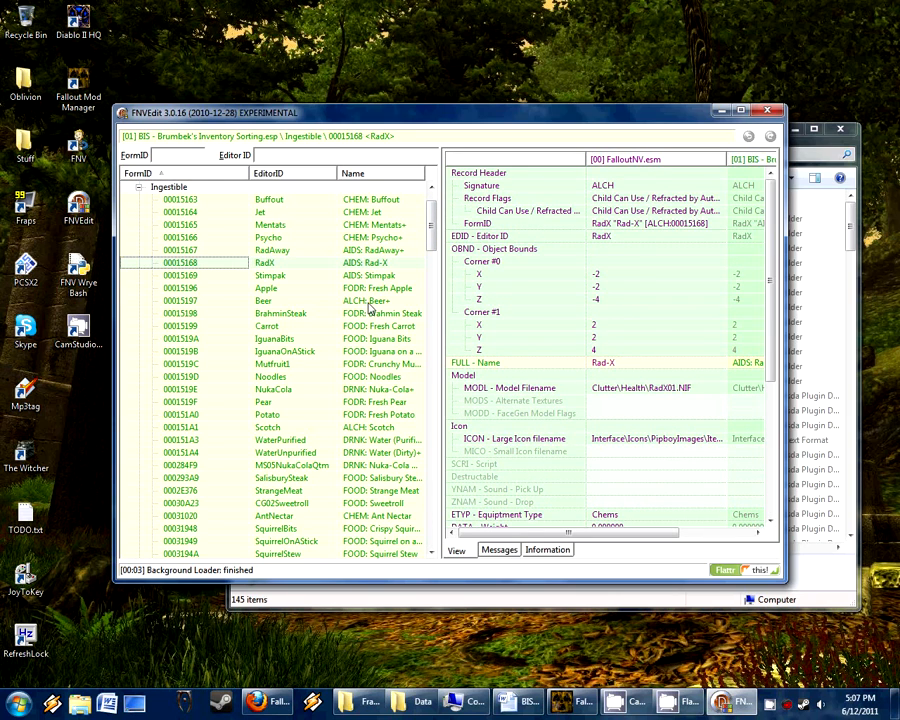
left_click(267, 325)
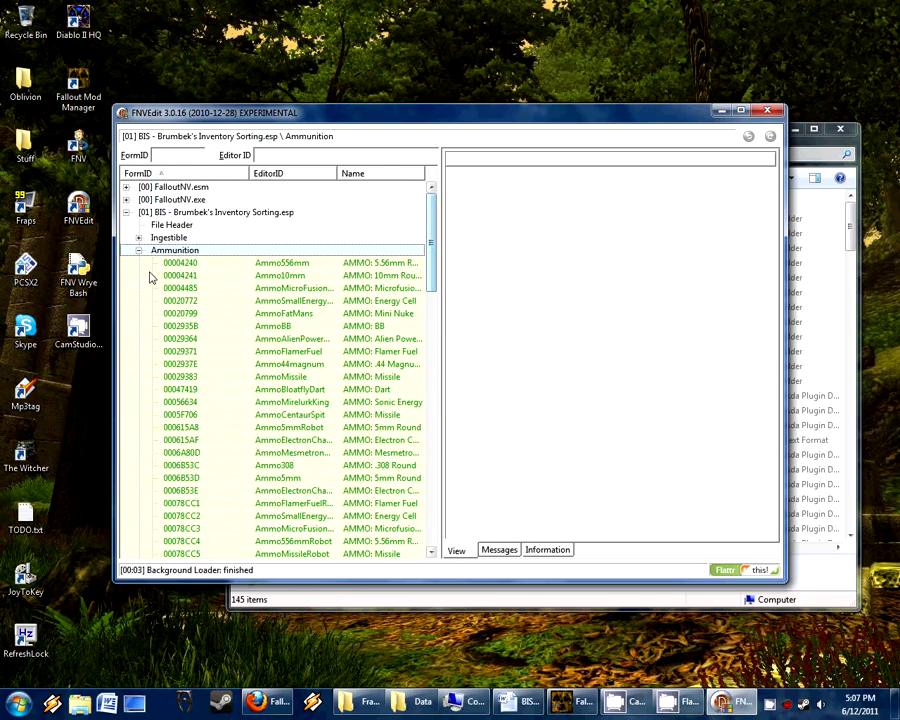
left_click(139, 250)
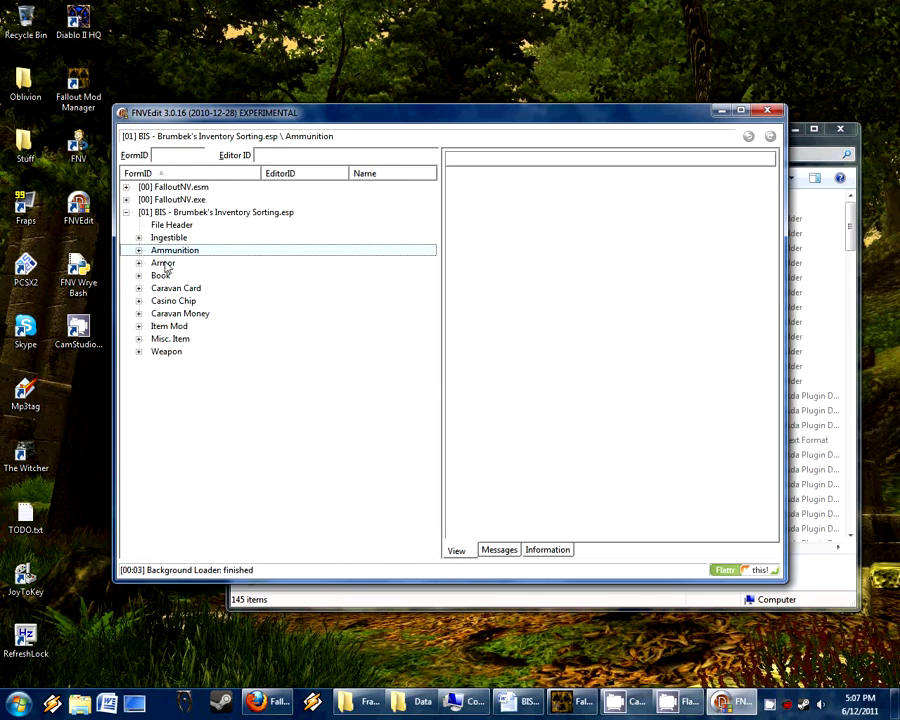
left_click(139, 262)
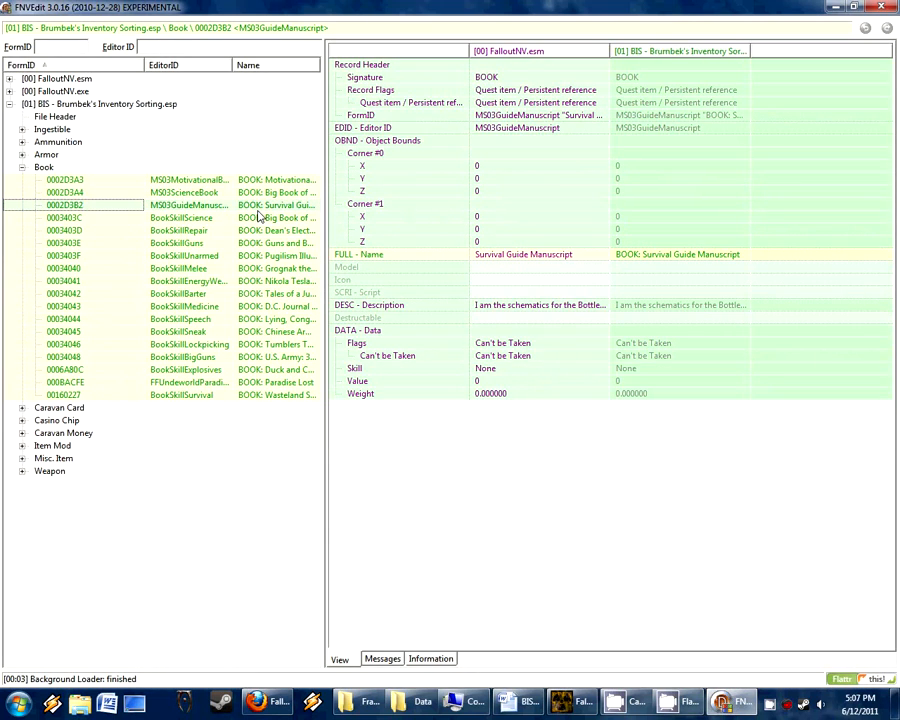
Step: View the Lying, Congressional Style, Guns and Bullets, Atomic Wrangler Chip and Caravan Money records
left_click(64, 318)
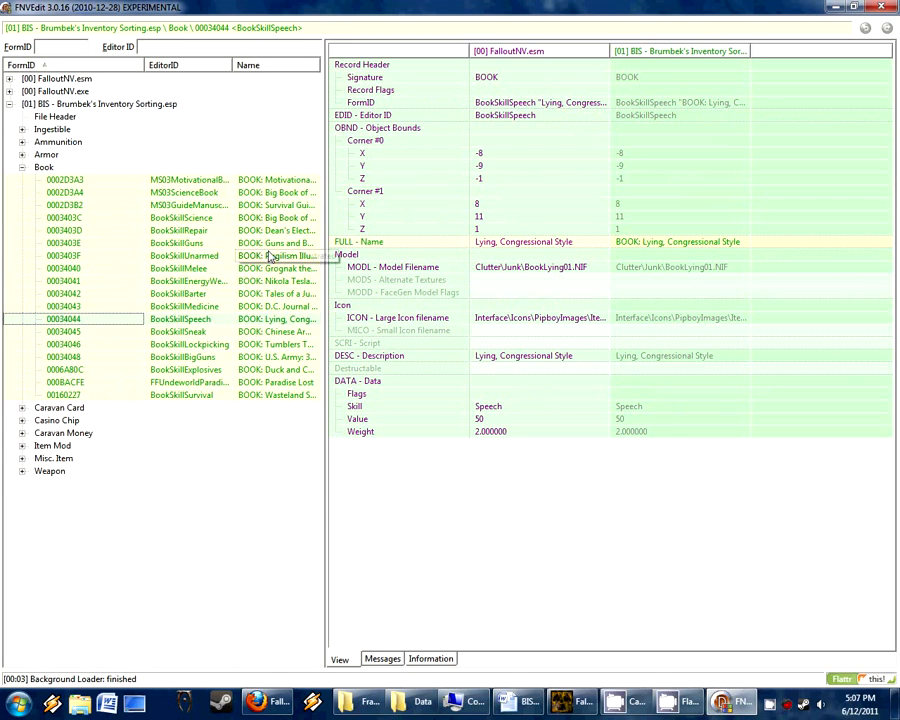
left_click(64, 243)
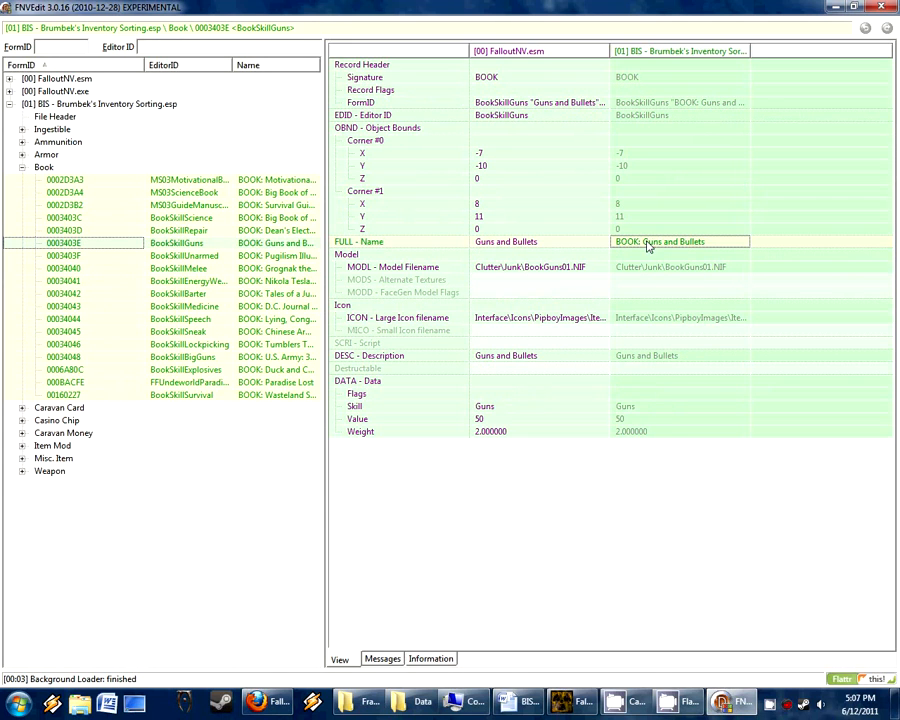
mouse_move(542, 444)
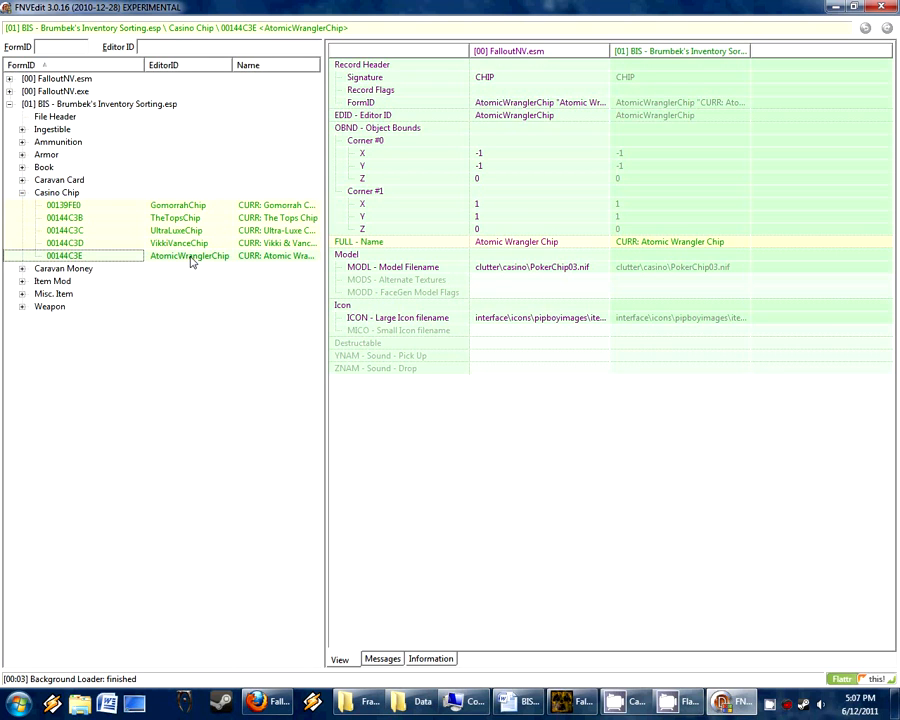
left_click(63, 205)
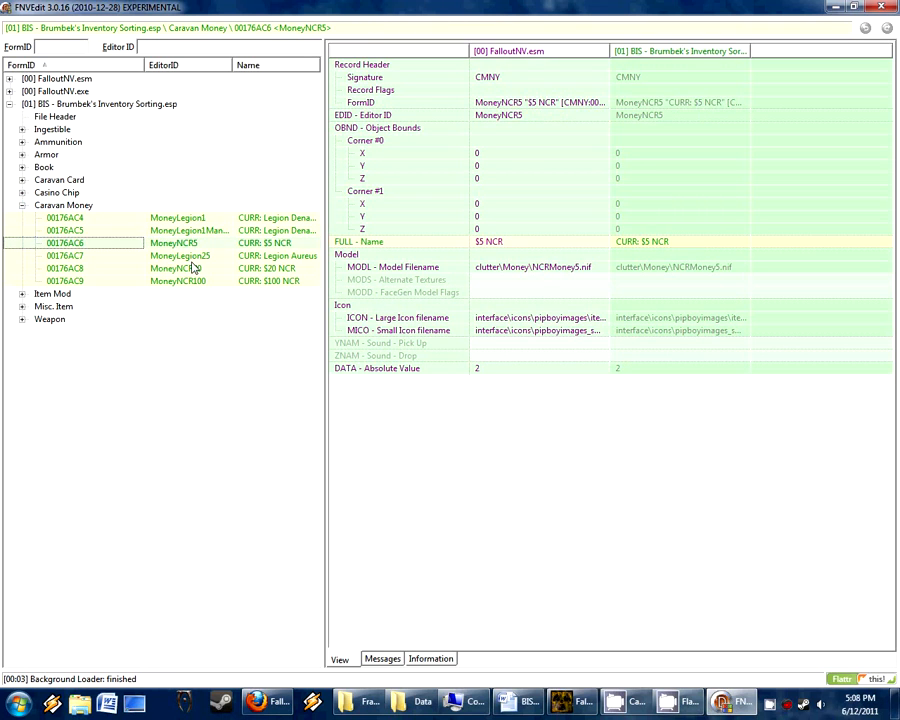
left_click(176, 268)
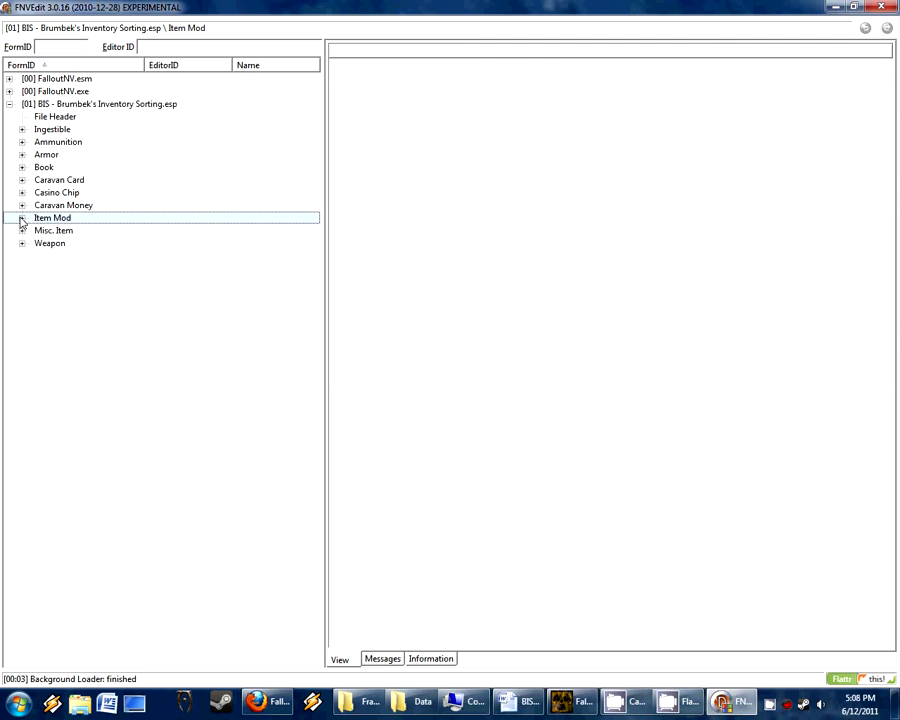
Step: Expand Item Mod and view the Grenade MG High-Speed Kit and .357 Revolver HD Cylinder records
left_click(22, 217)
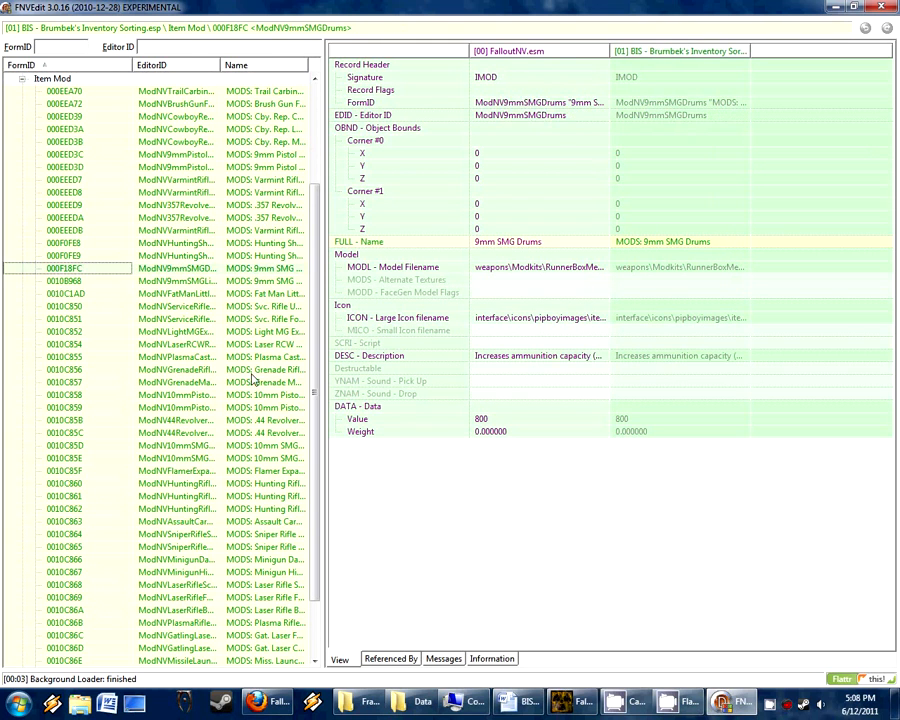
left_click(65, 521)
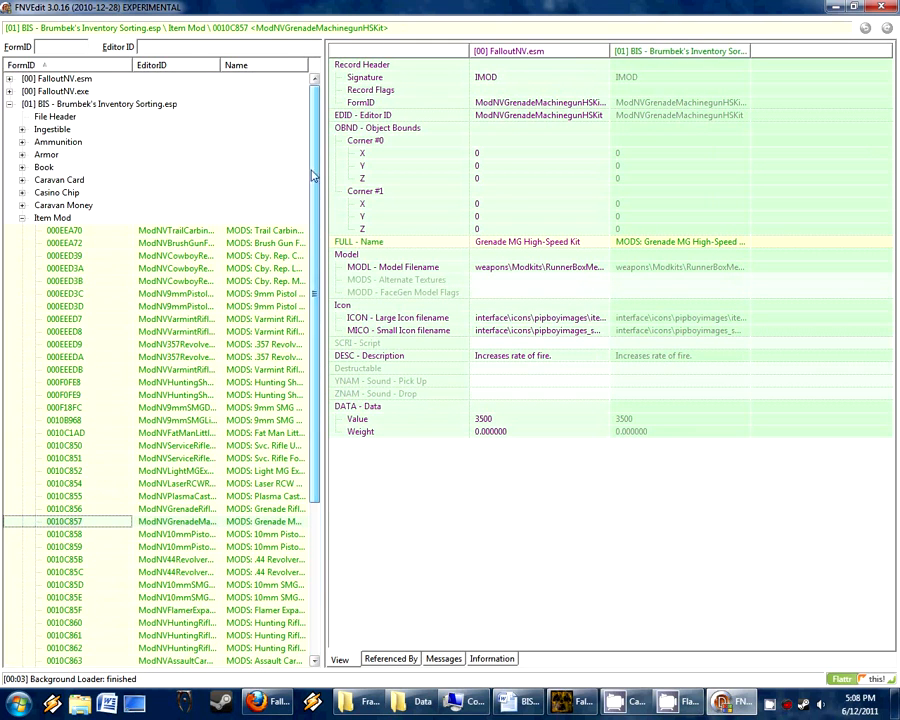
left_click(65, 458)
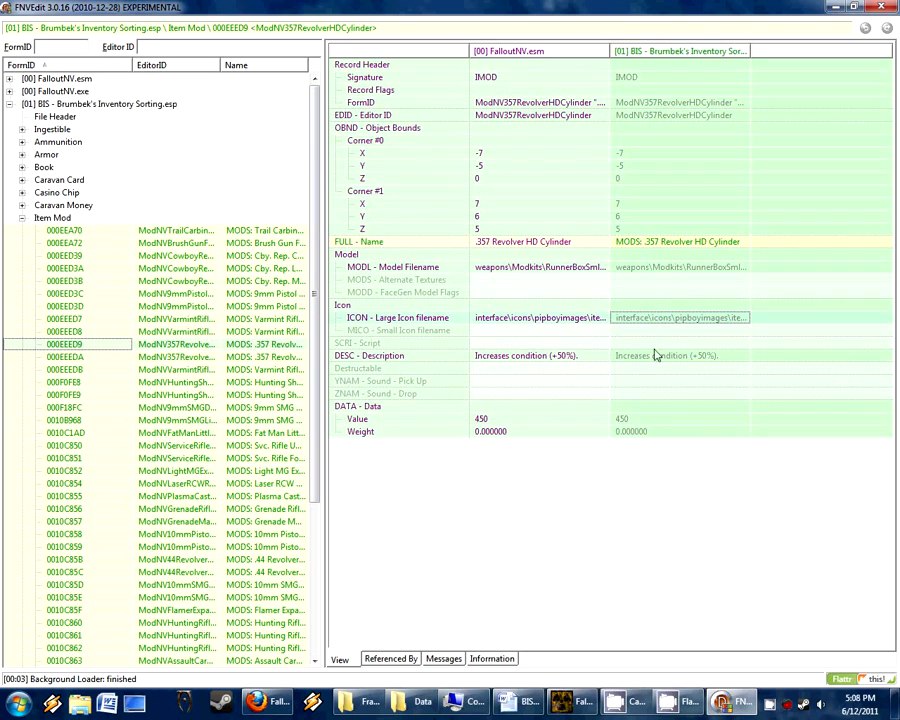
left_click(680, 355)
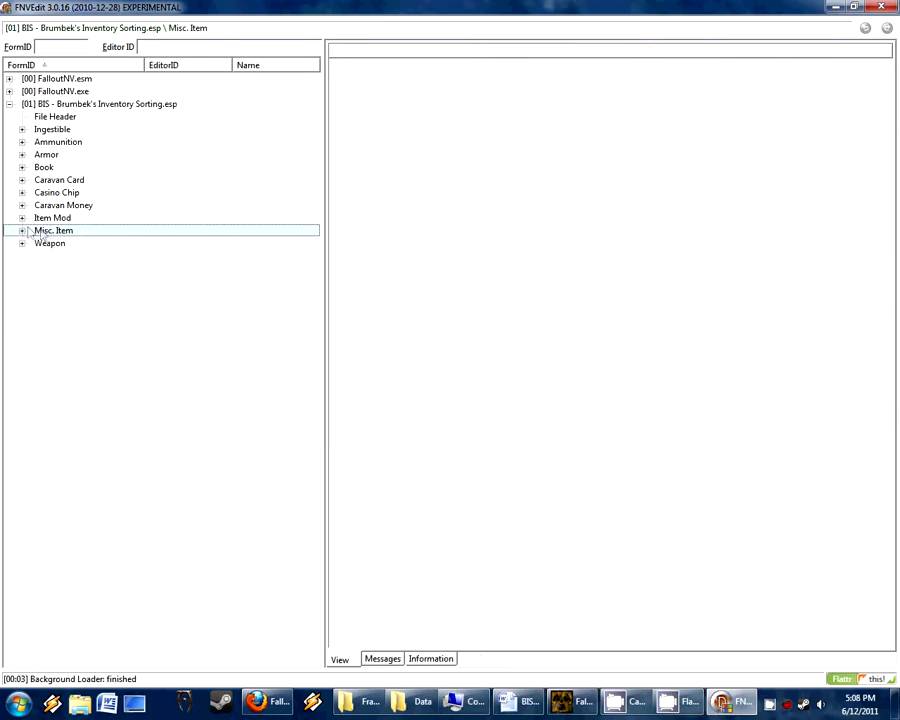
Step: Expand Misc. Item, view the Case Box, 10mm record and scroll through the list
left_click(22, 231)
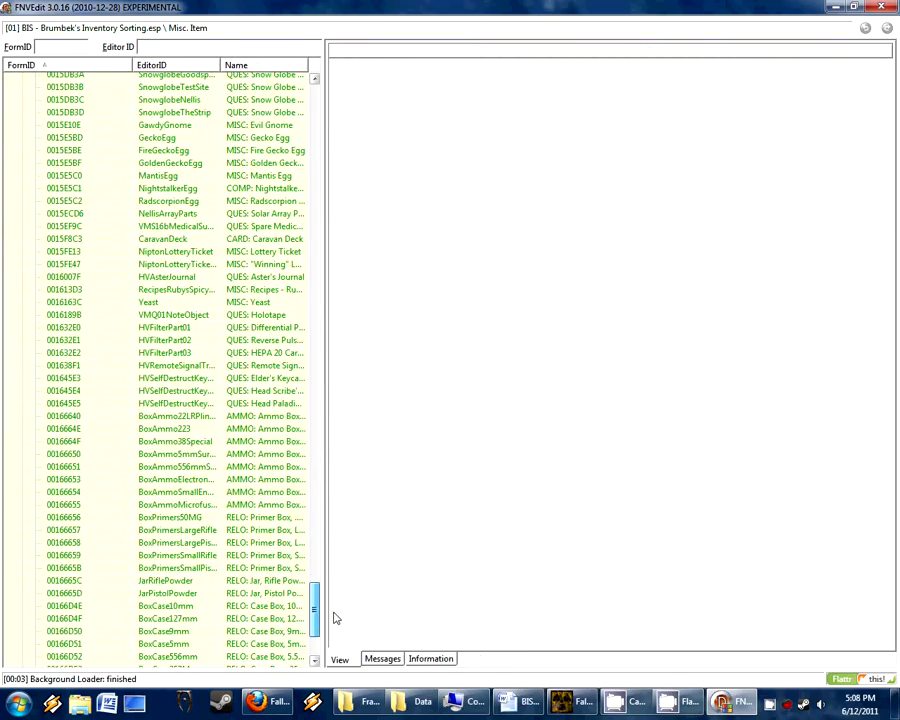
left_click(175, 264)
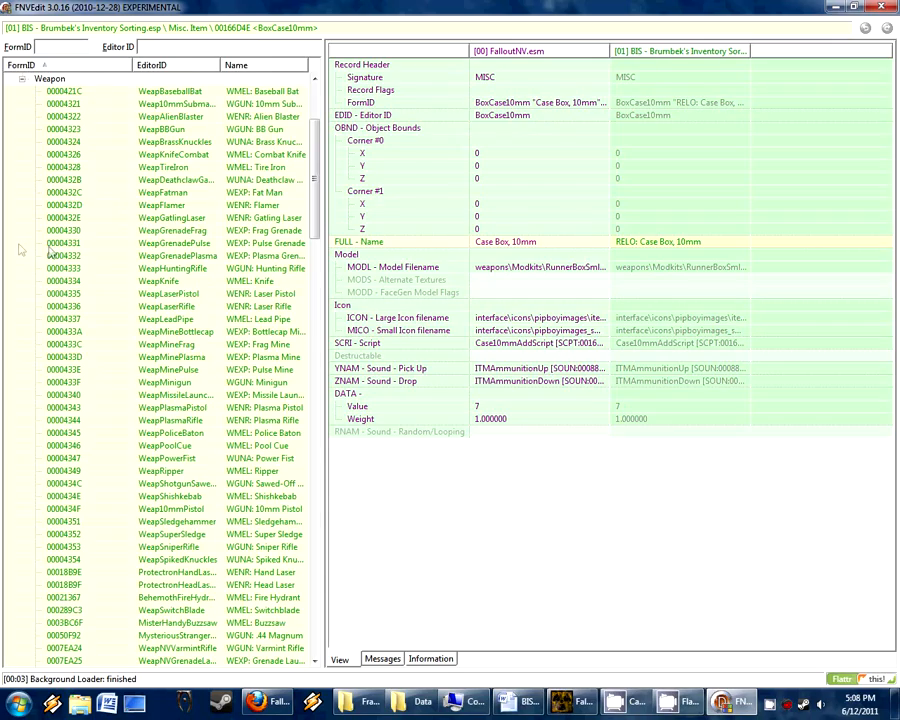
scroll("down", 3)
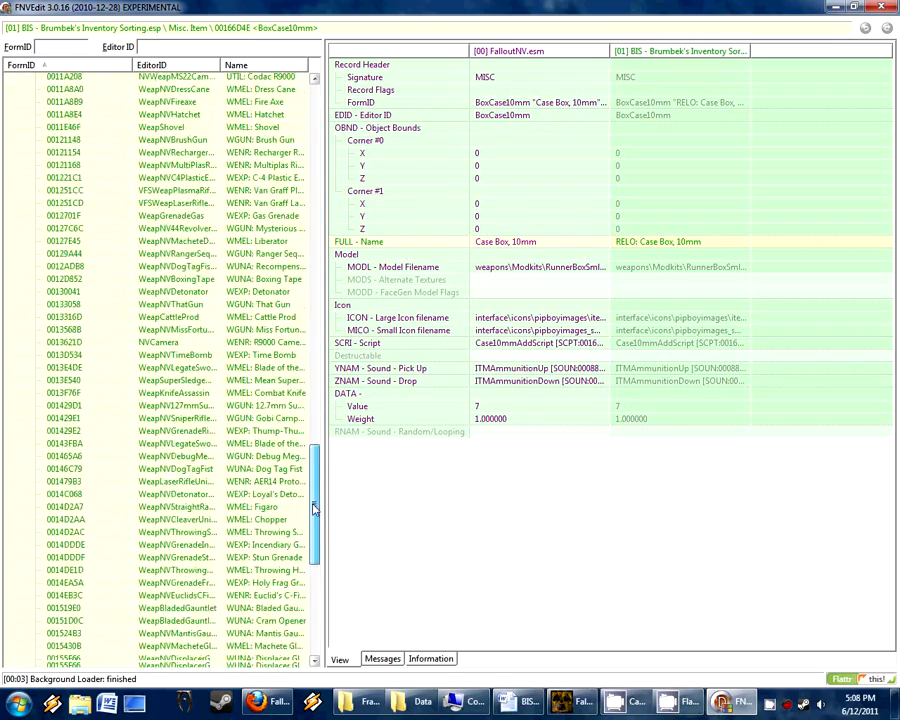
scroll("down", 3)
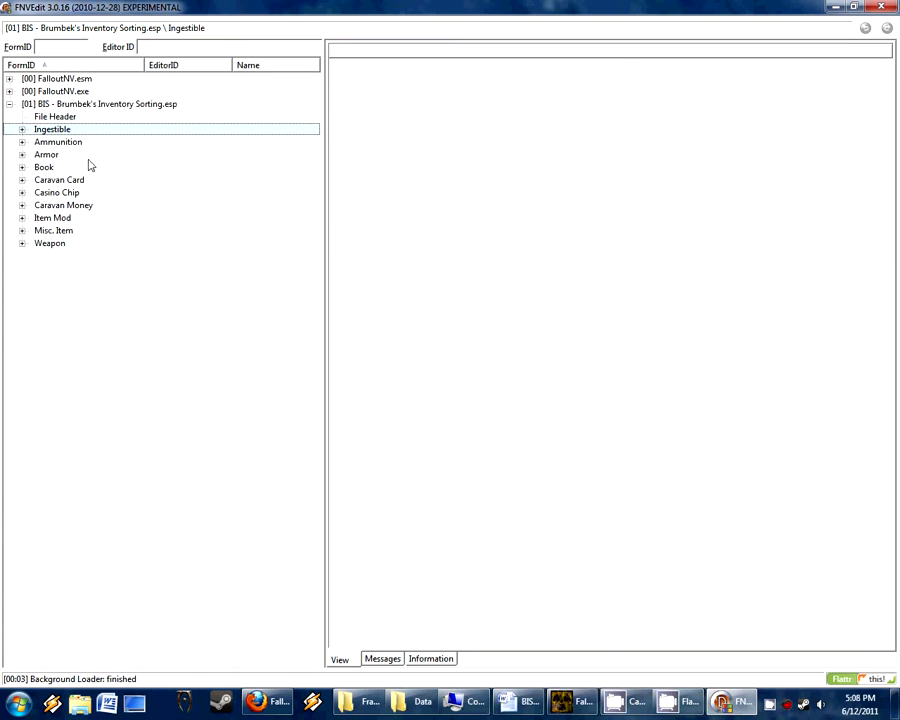
mouse_move(60, 145)
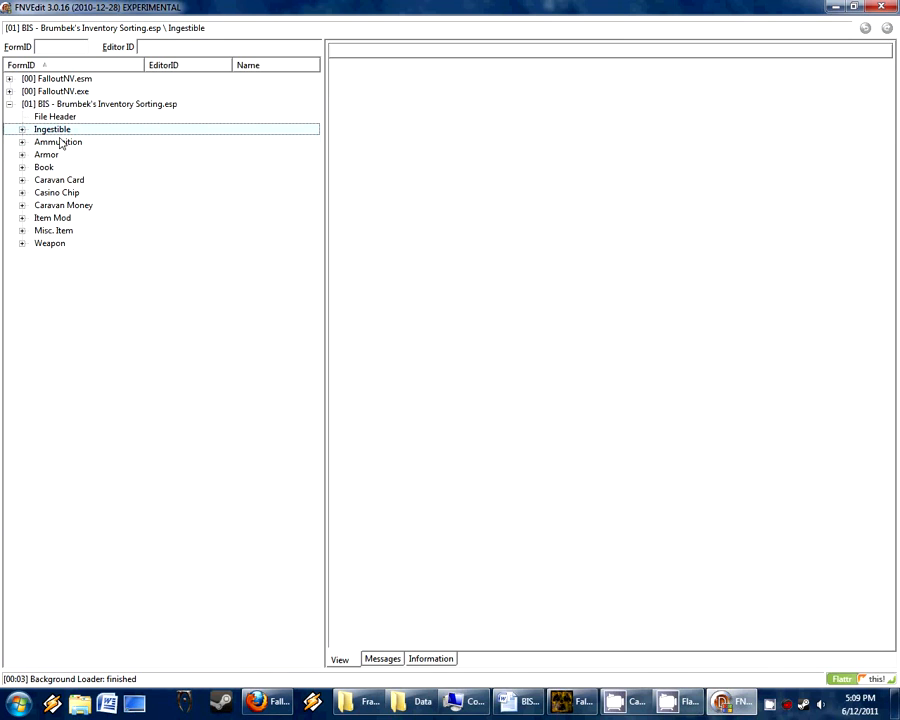
left_click(58, 141)
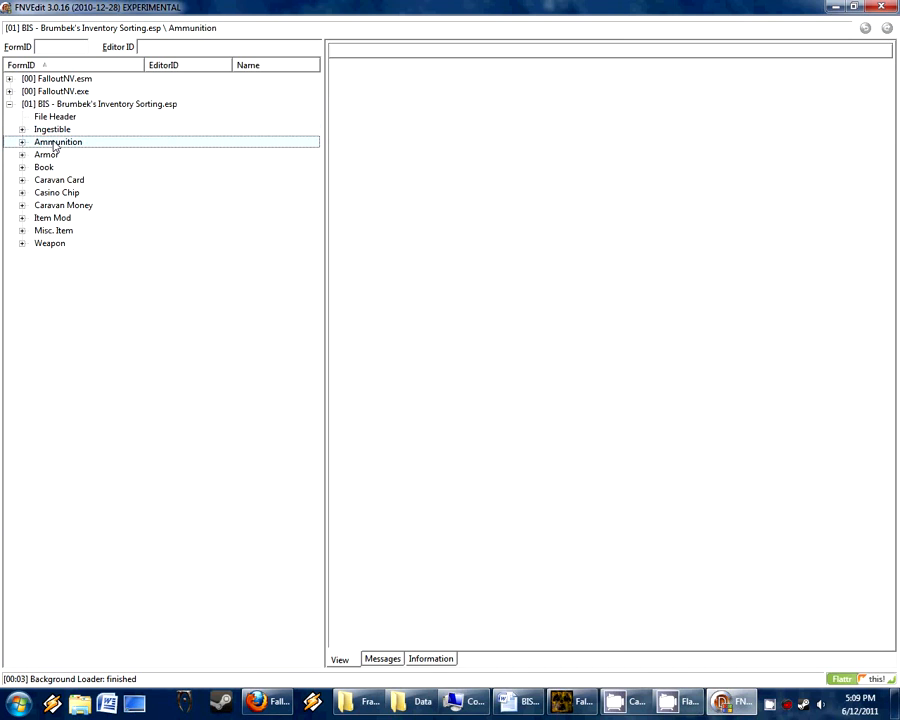
left_click(52, 129)
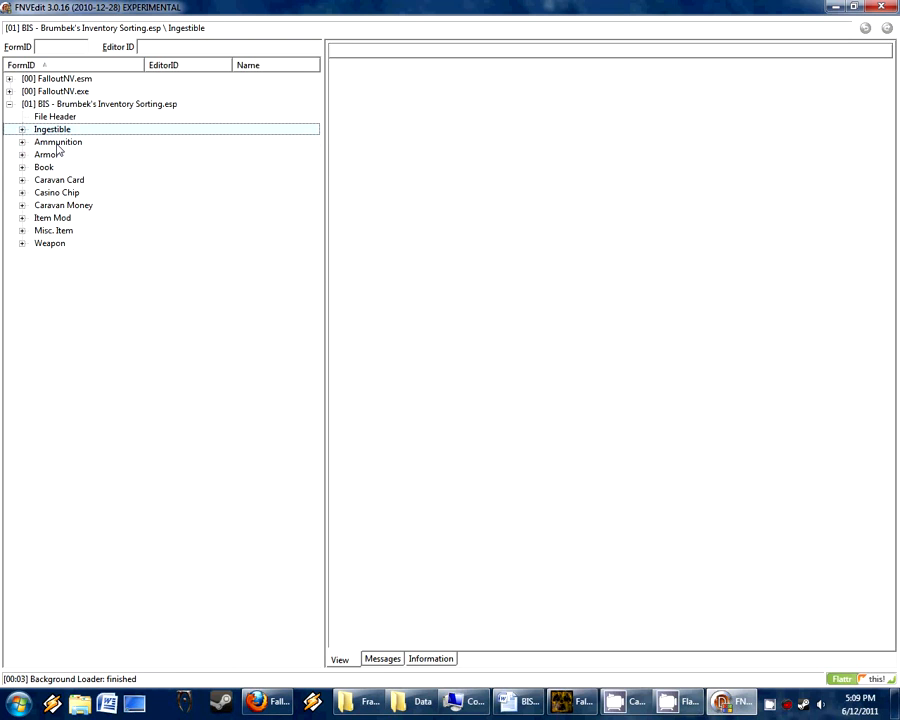
left_click(52, 217)
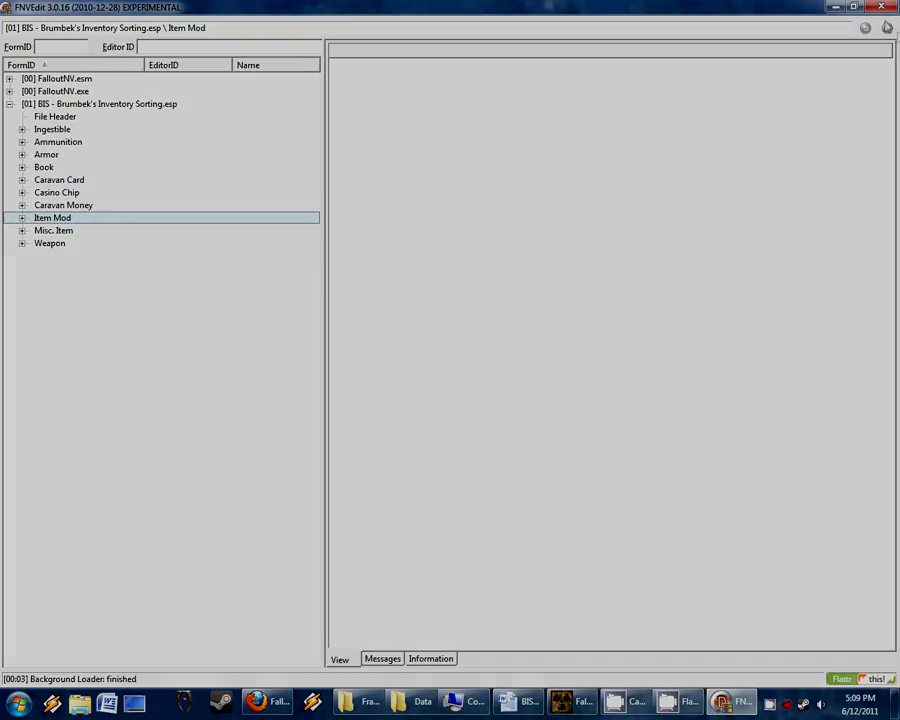